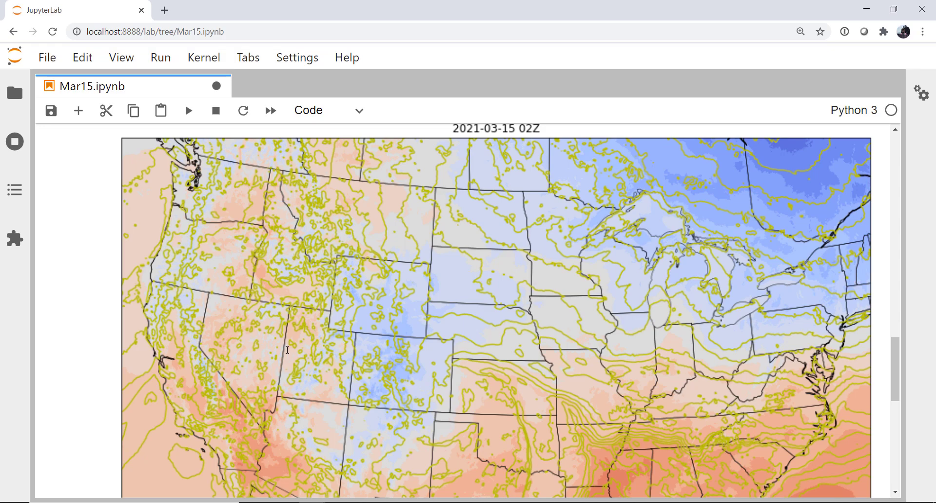
Scroll up to the top of Mar15.ipynb to show the MetPy, Cartopy and Siphon imports.
{"action": "scroll", "scroll_direction": "up", "scroll_amount": 3}
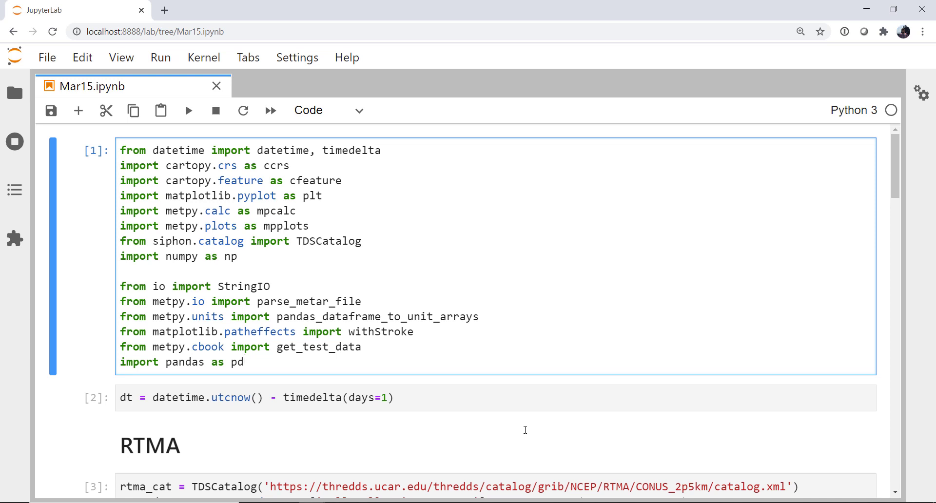
{"action": "left_click", "coordinate": [244, 362]}
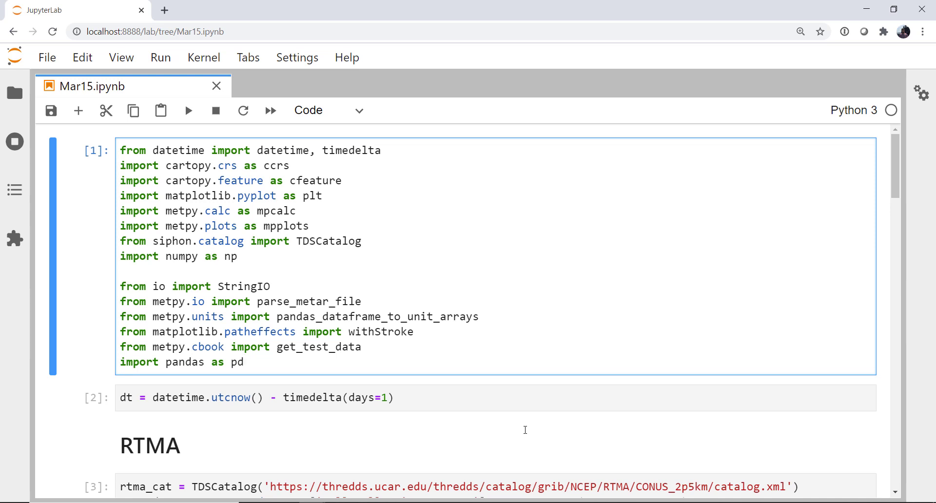
{"action": "mouse_move", "coordinate": [412, 336]}
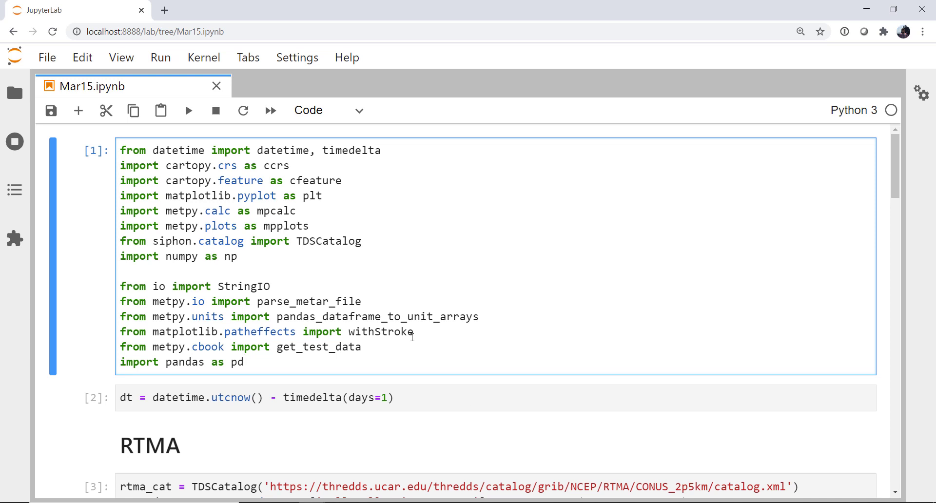
{"action": "mouse_move", "coordinate": [195, 340]}
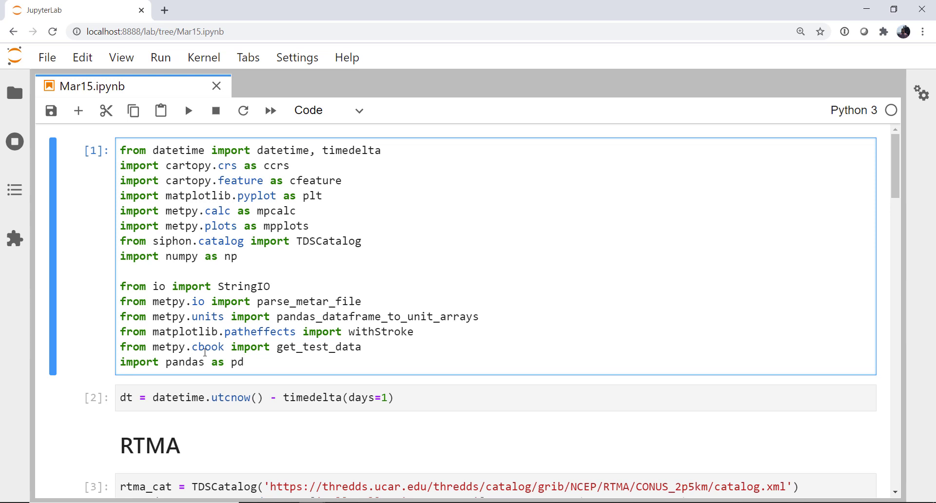
{"action": "left_click", "coordinate": [245, 362]}
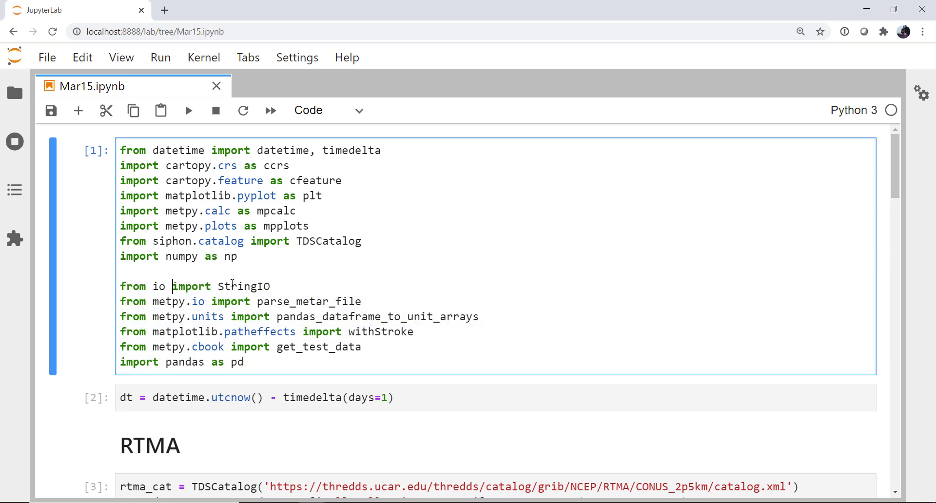
{"action": "mouse_move", "coordinate": [301, 275]}
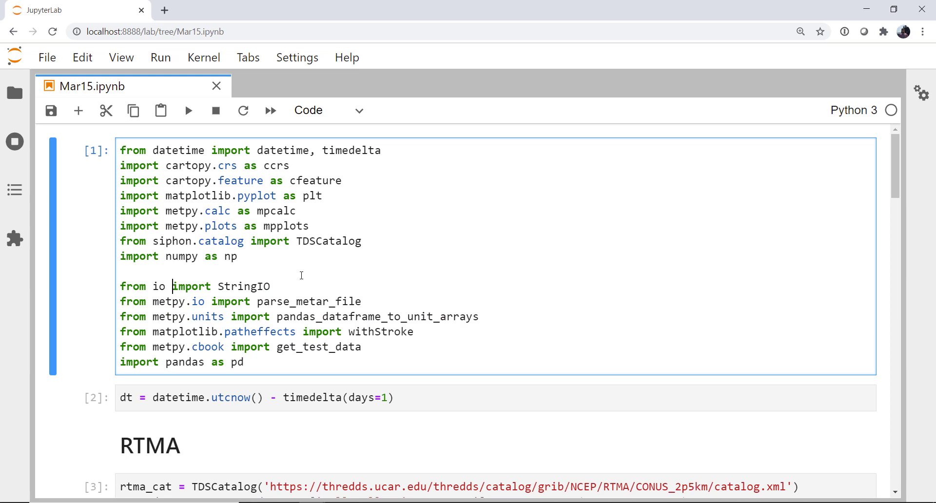
{"action": "mouse_move", "coordinate": [231, 309]}
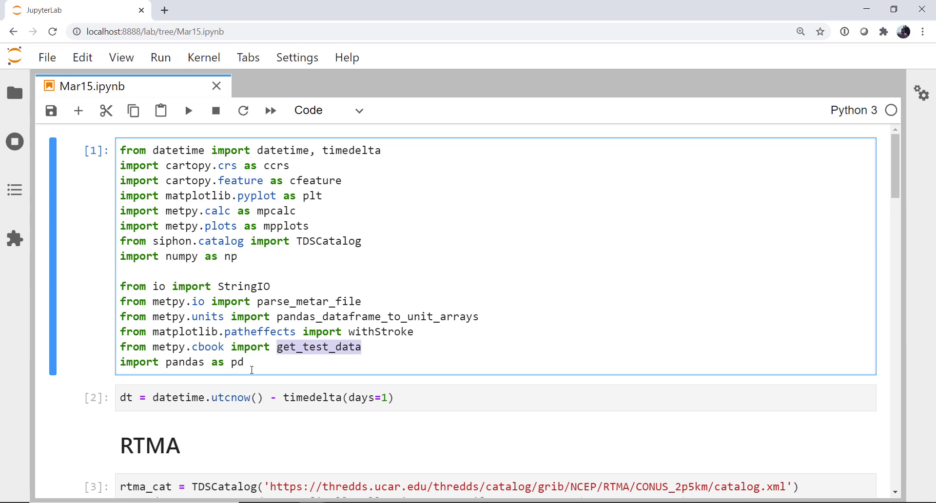
{"action": "left_click", "coordinate": [245, 361]}
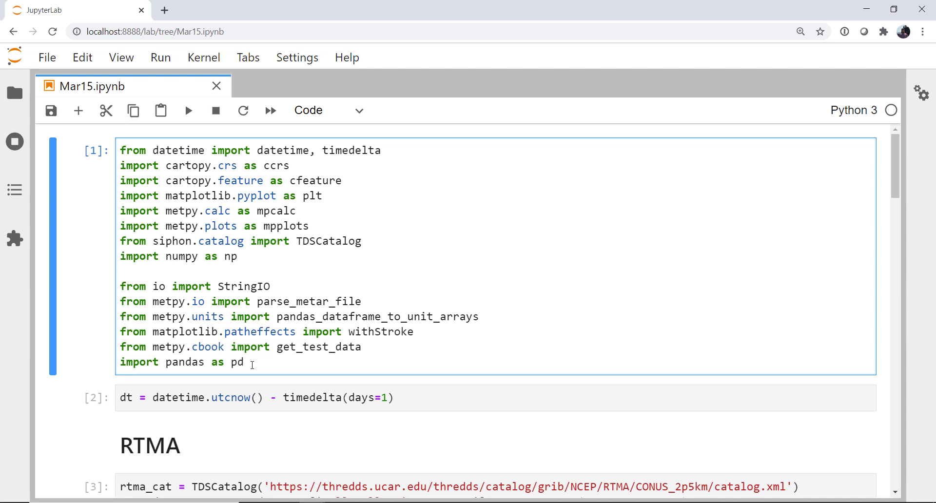
{"action": "scroll", "scroll_direction": "down", "scroll_amount": 3}
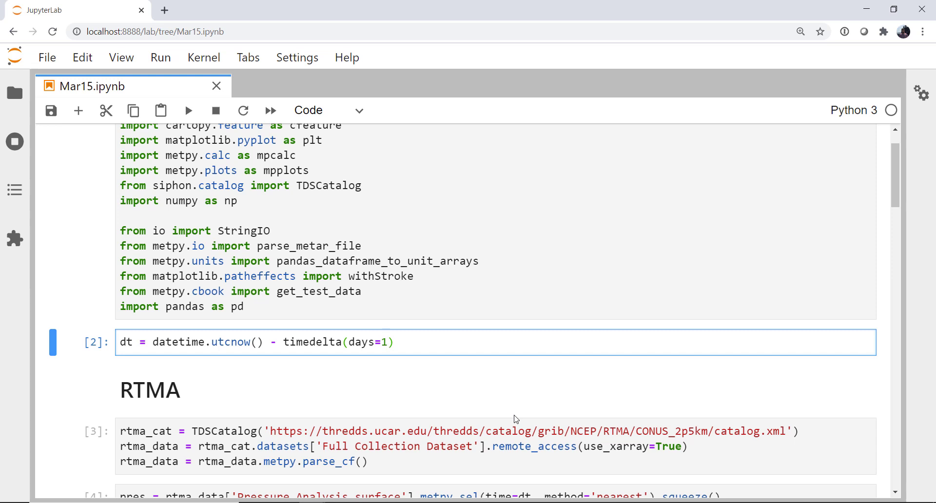
Add a '## METAR' Markdown heading in the empty cell below plot_proj.
{"action": "left_click", "coordinate": [395, 342]}
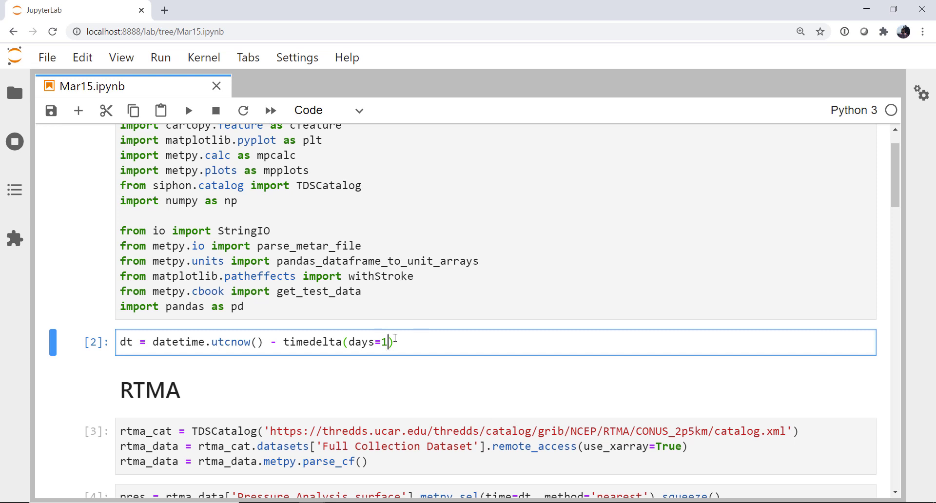
{"action": "scroll", "scroll_direction": "down", "scroll_amount": 3}
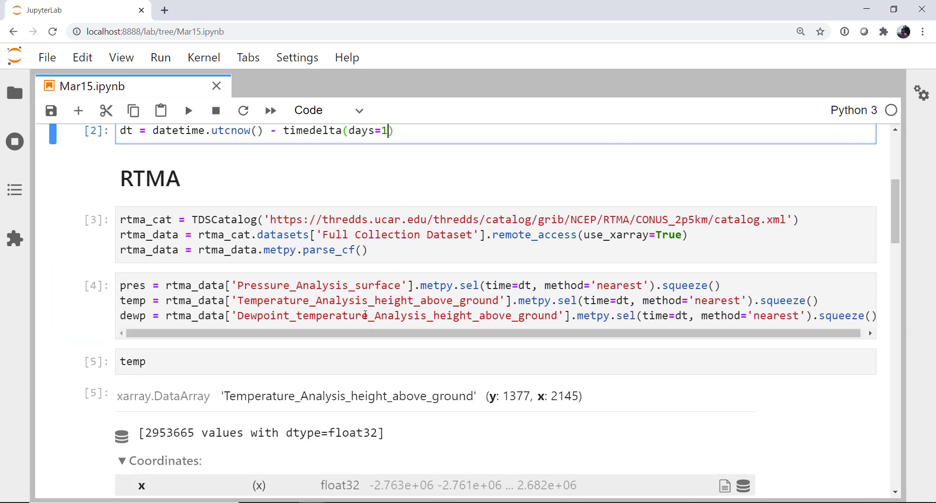
{"action": "scroll", "scroll_direction": "down", "scroll_amount": 3}
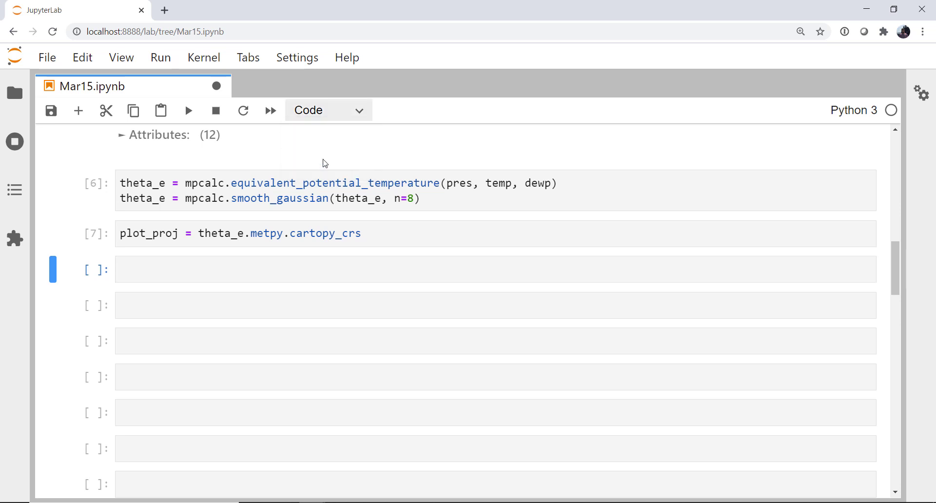
{"action": "type", "text": "## ME"}
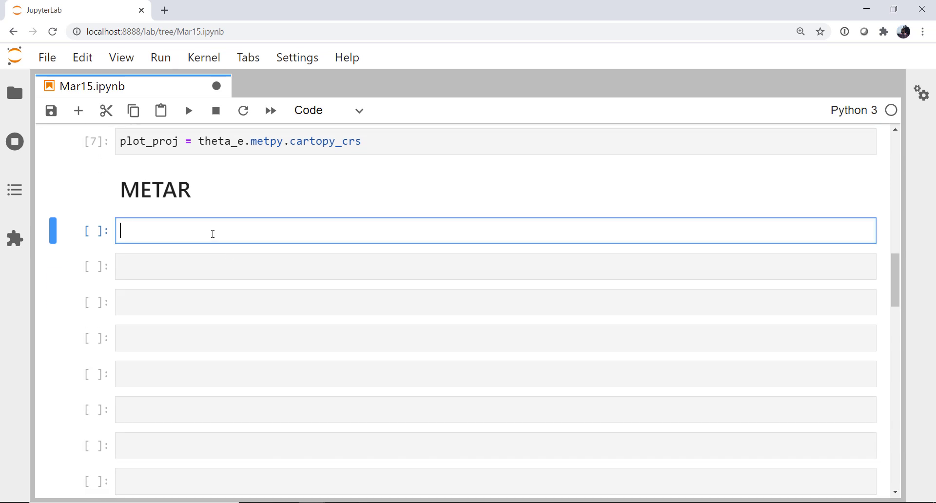
Write airports_df = pd.read_csv(get_test_data('airport-codes.csv')) in the new code cell.
{"action": "scroll", "scroll_direction": "down", "scroll_amount": 3}
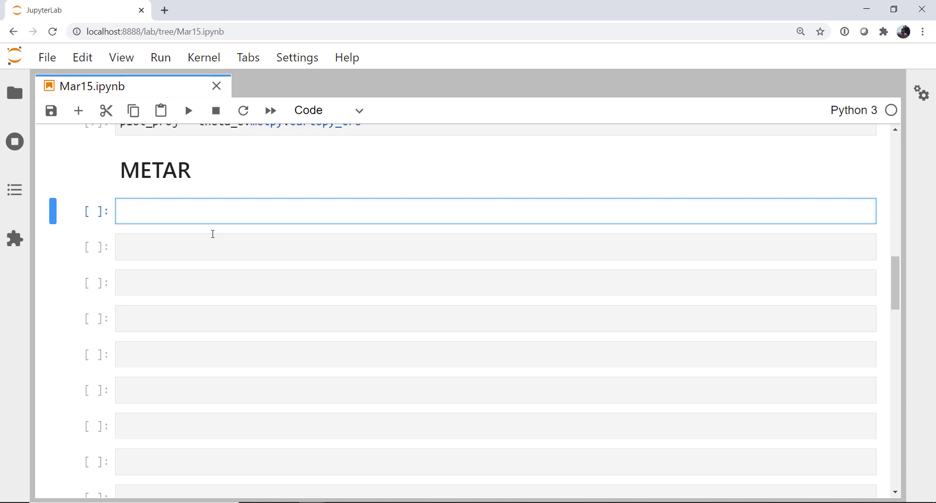
{"action": "type", "text": "airport"}
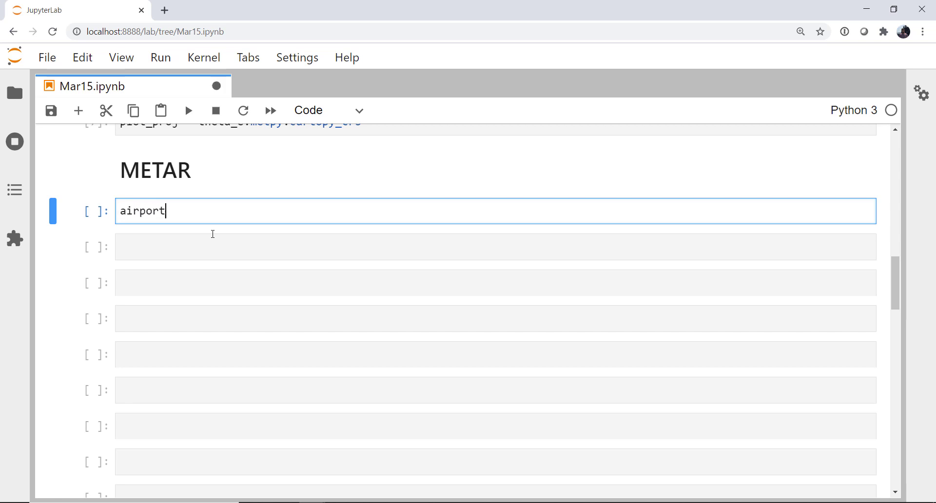
{"action": "type", "text": "s_df"}
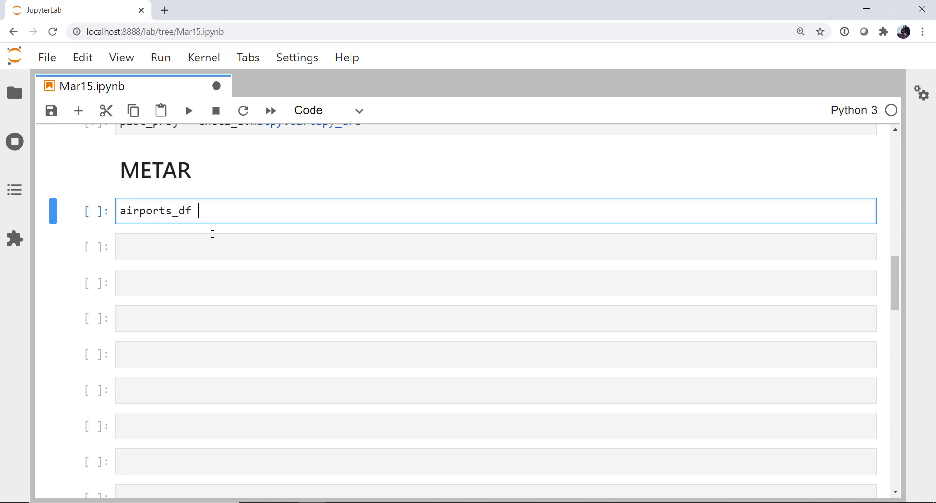
{"action": "type", "text": "= pd.r"}
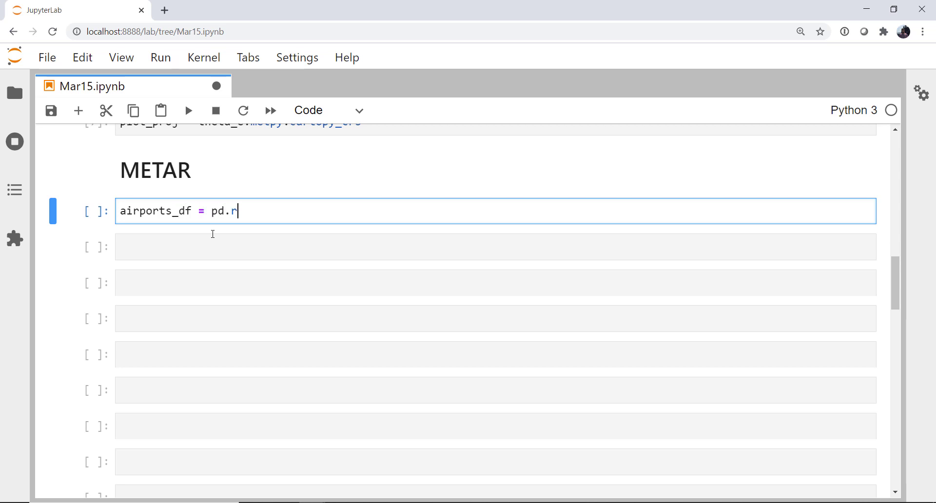
{"action": "type", "text": "ead_csv()"}
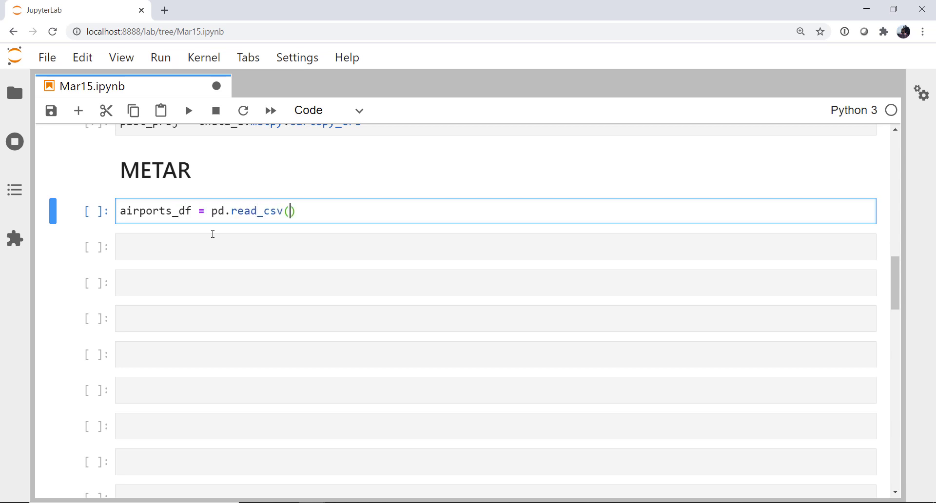
{"action": "type", "text": "get_test_"}
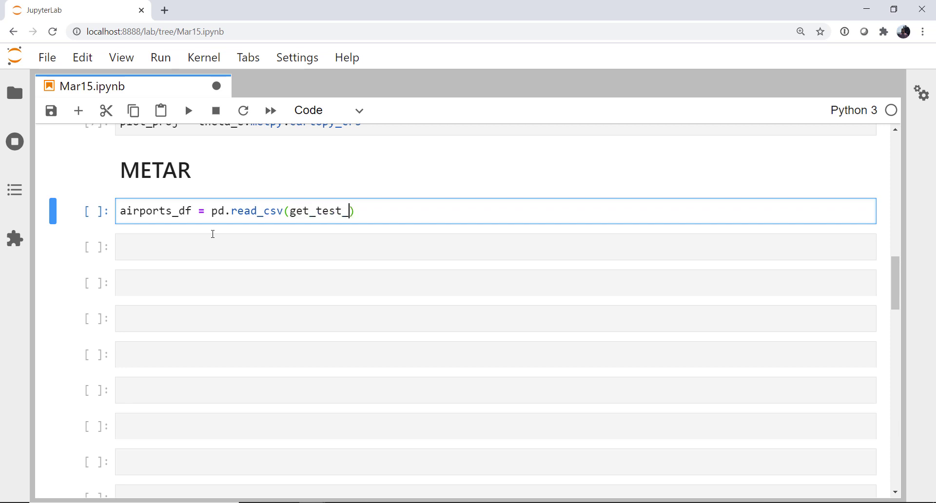
{"action": "type", "text": "data('"}
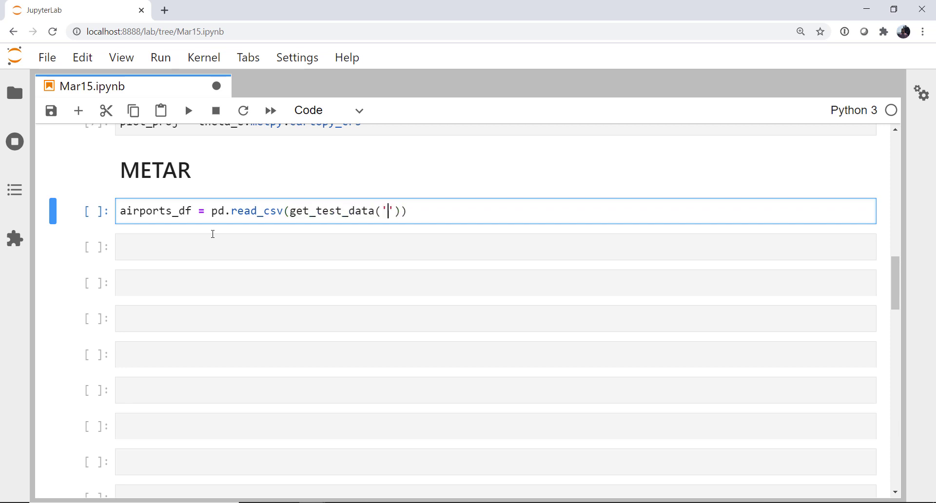
{"action": "type", "text": "airport"}
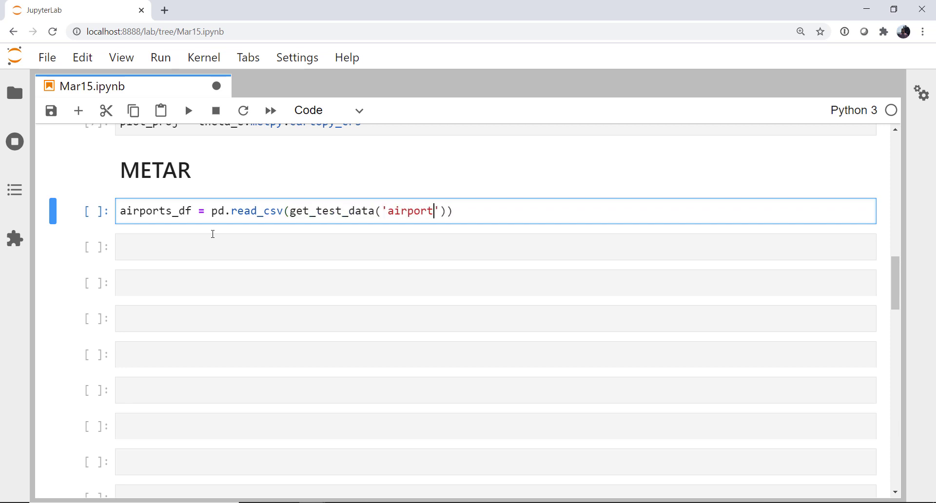
{"action": "type", "text": "-codes.csv"}
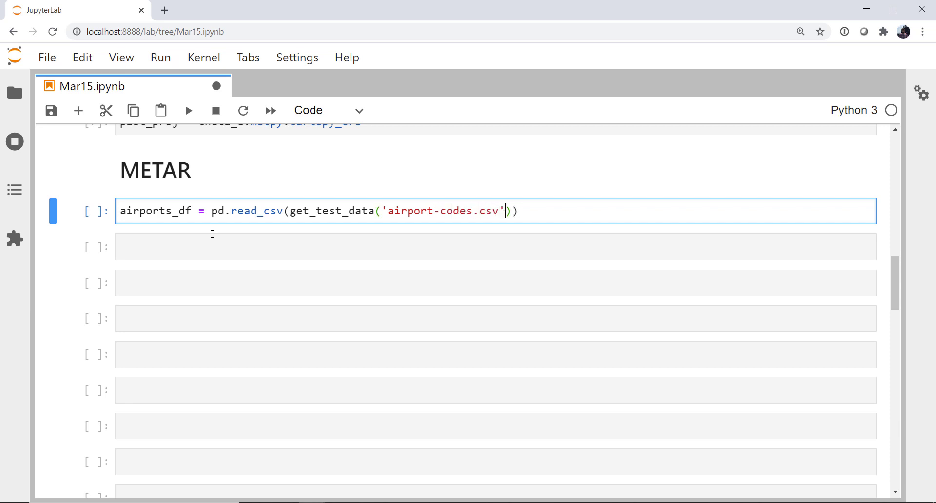
{"action": "key", "text": "Return"}
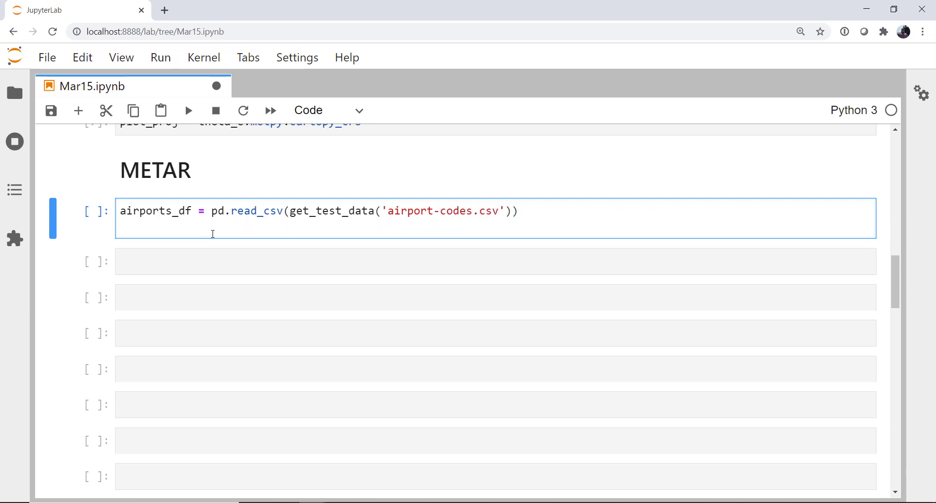
Run the read_csv cell and preview airports_df.head() with location and elevation columns.
{"action": "key", "text": "Shift+Enter"}
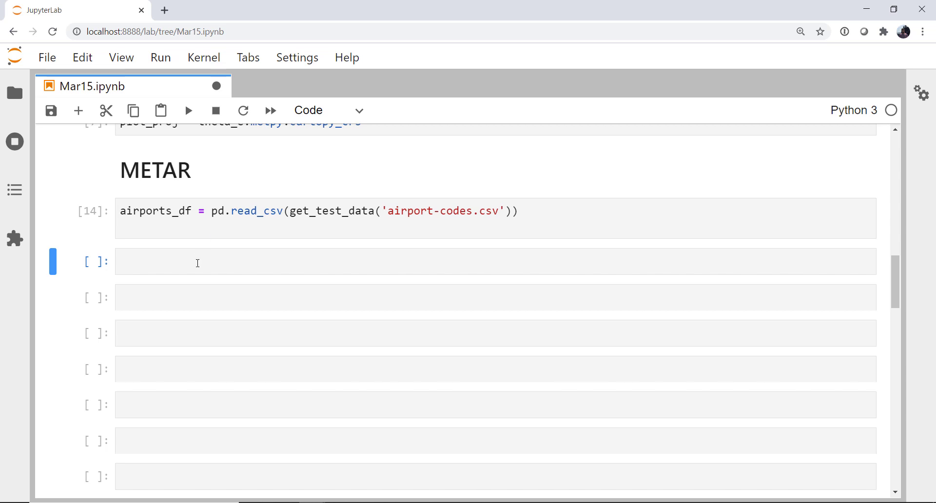
{"action": "type", "text": "air"}
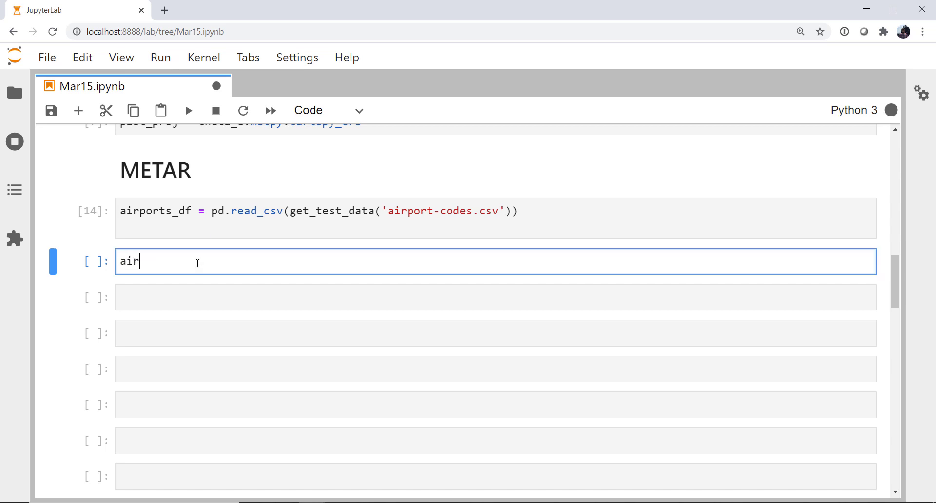
{"action": "type", "text": "ports_df.ead("}
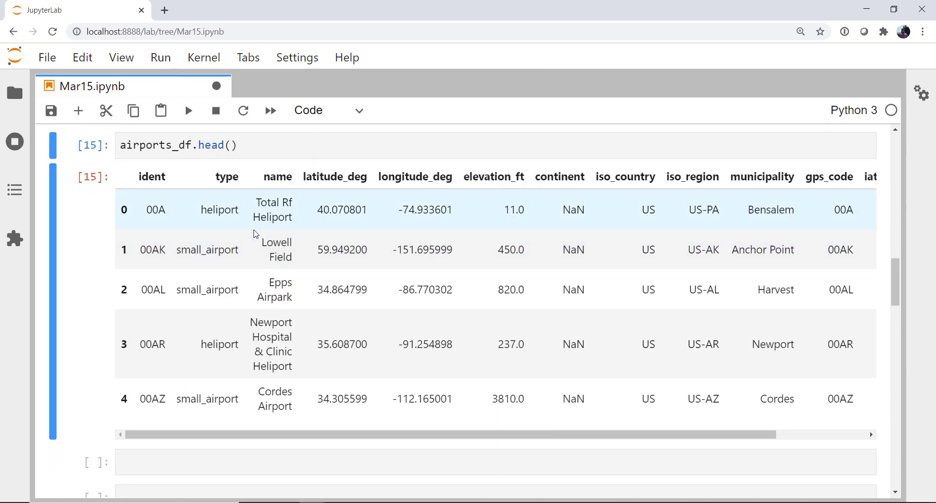
{"action": "mouse_move", "coordinate": [564, 314]}
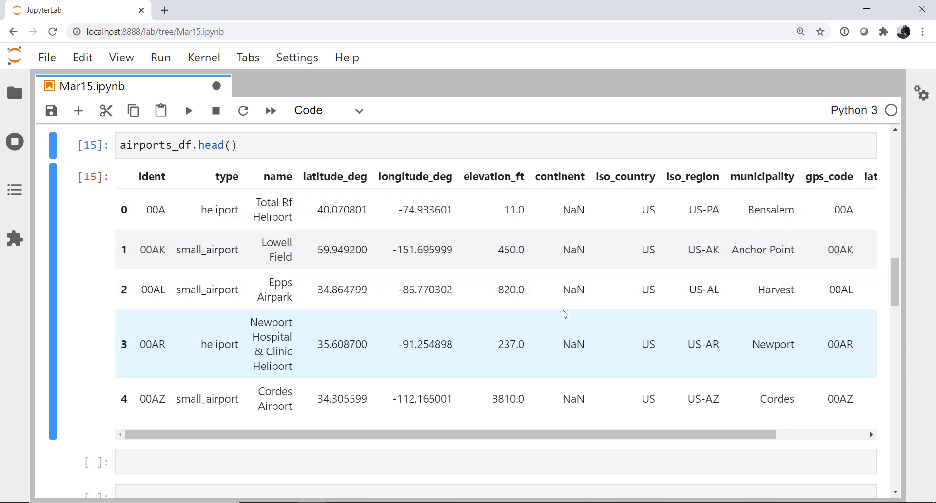
{"action": "scroll", "scroll_direction": "down", "scroll_amount": 3}
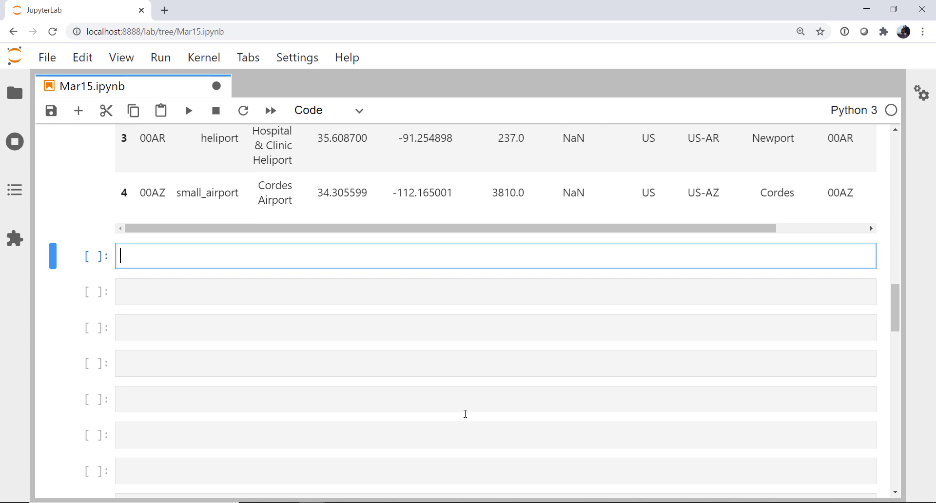
Start the airports_df filter with the type == 'large_airport' condition.
{"action": "type", "text": "airports_df = ai"}
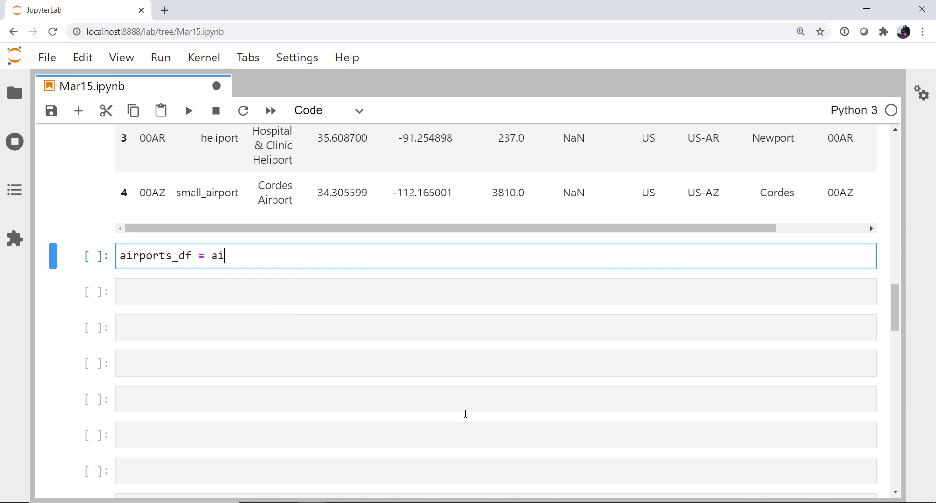
{"action": "type", "text": "rports_df"}
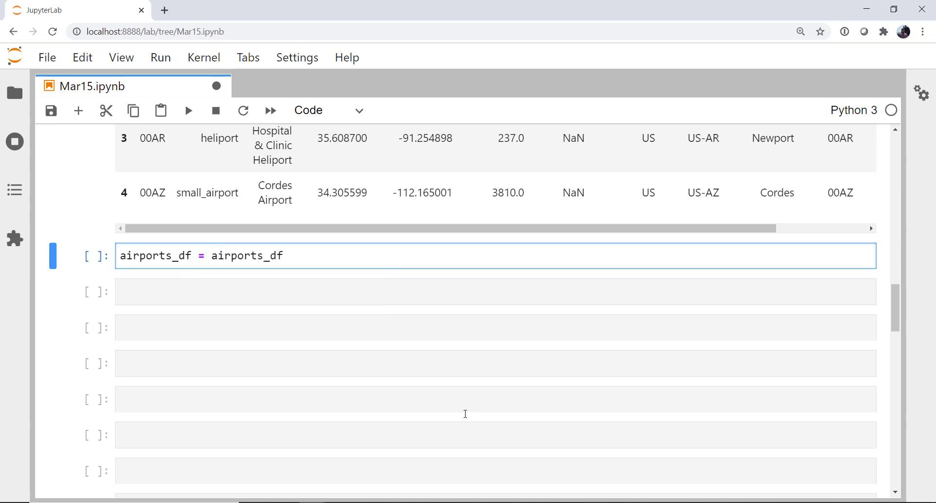
{"action": "type", "text": "[]"}
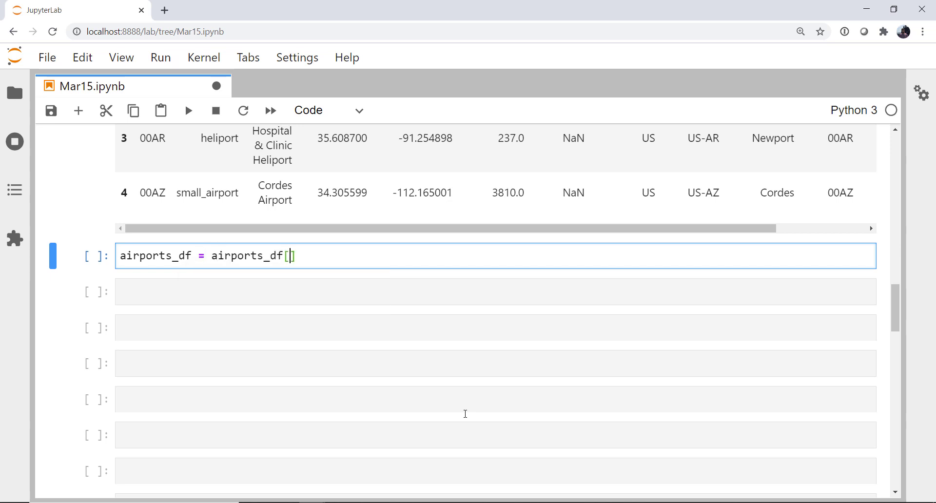
{"action": "type", "text": "(airports_df['"}
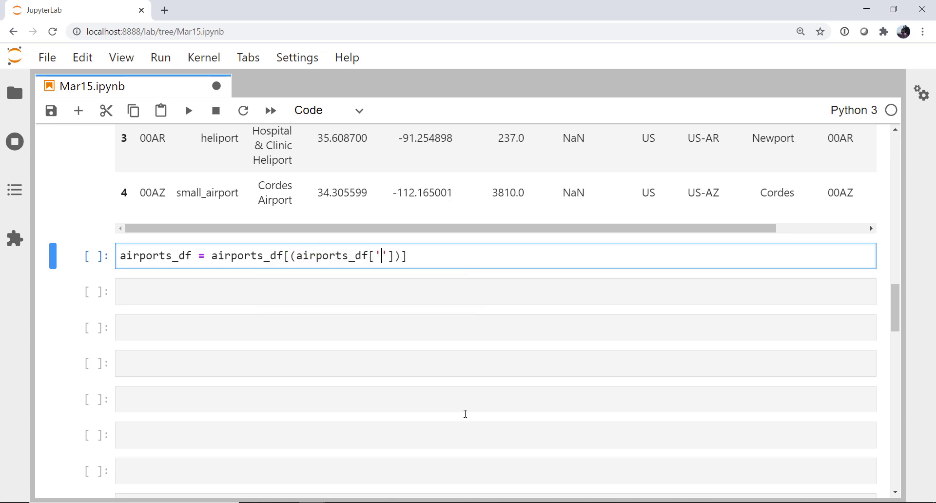
{"action": "type", "text": "t"}
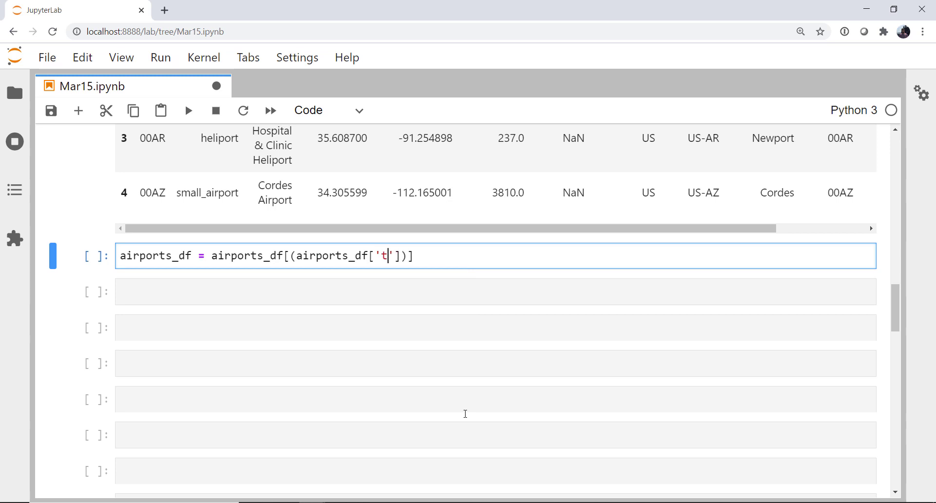
{"action": "type", "text": "ype'"}
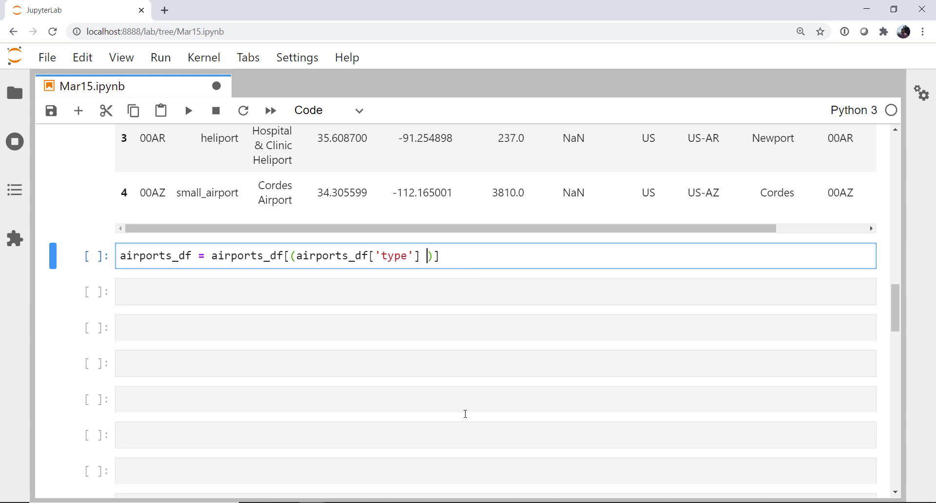
{"action": "type", "text": "== 'lar'"}
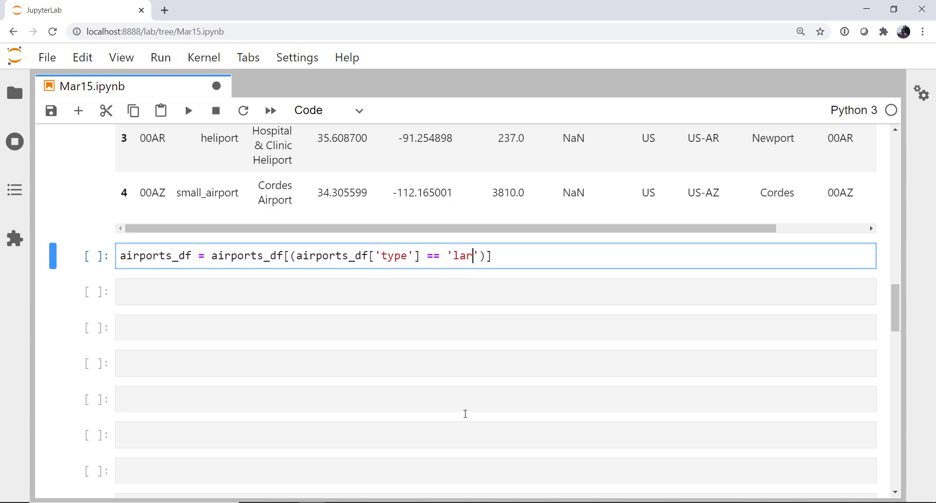
{"action": "type", "text": "ge"}
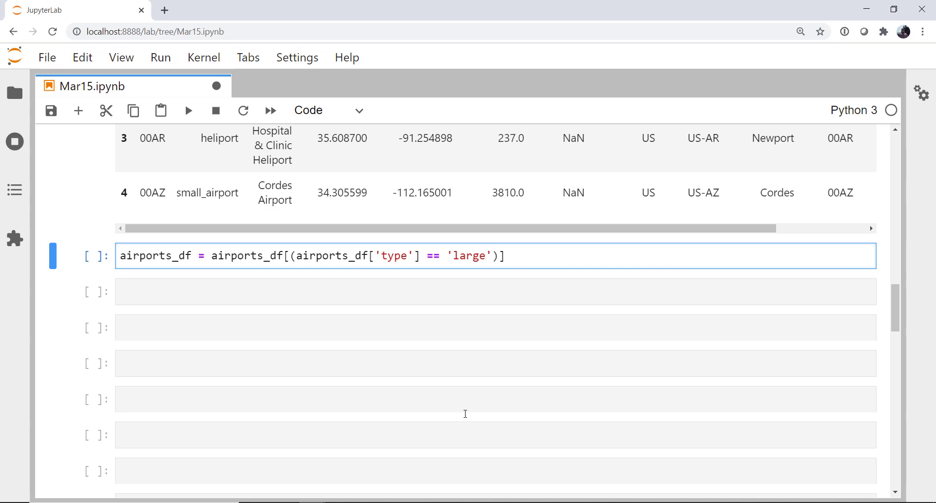
{"action": "type", "text": "_airport"}
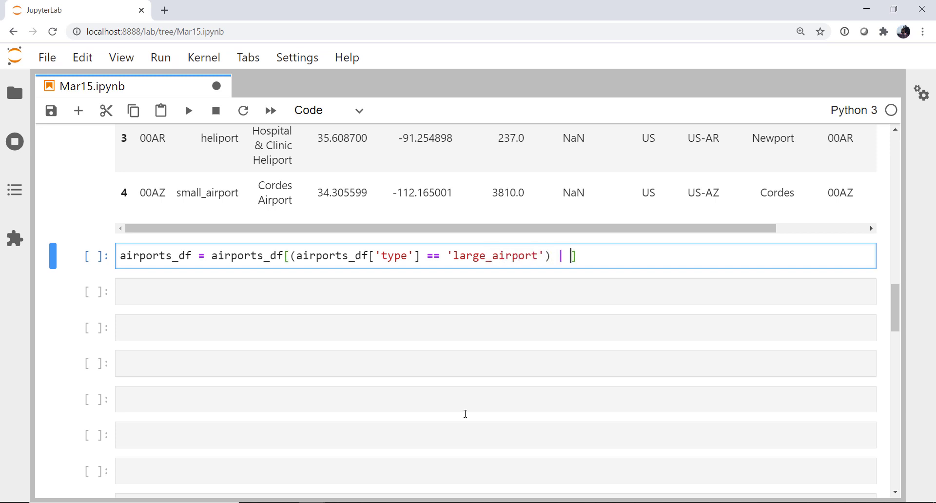
Add the type == 'medium_airport' alternative and run the filter cell.
{"action": "type", "text": "("}
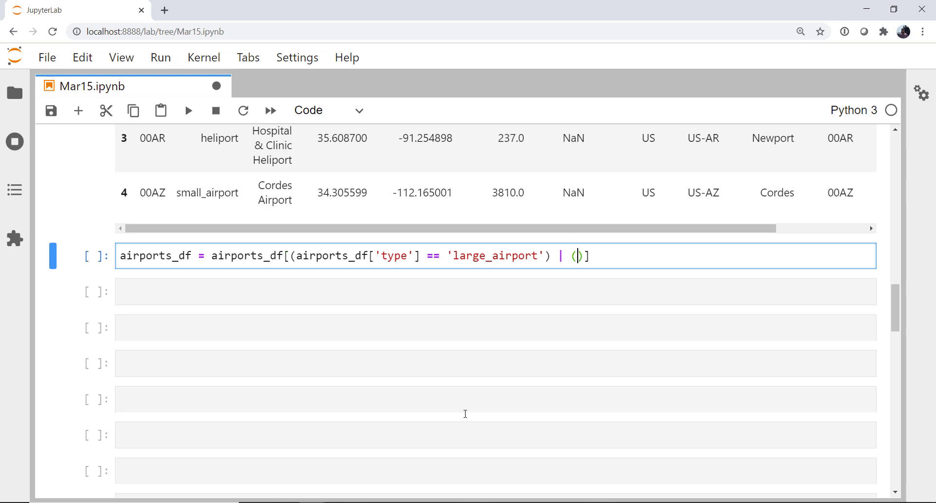
{"action": "type", "text": "airports_df"}
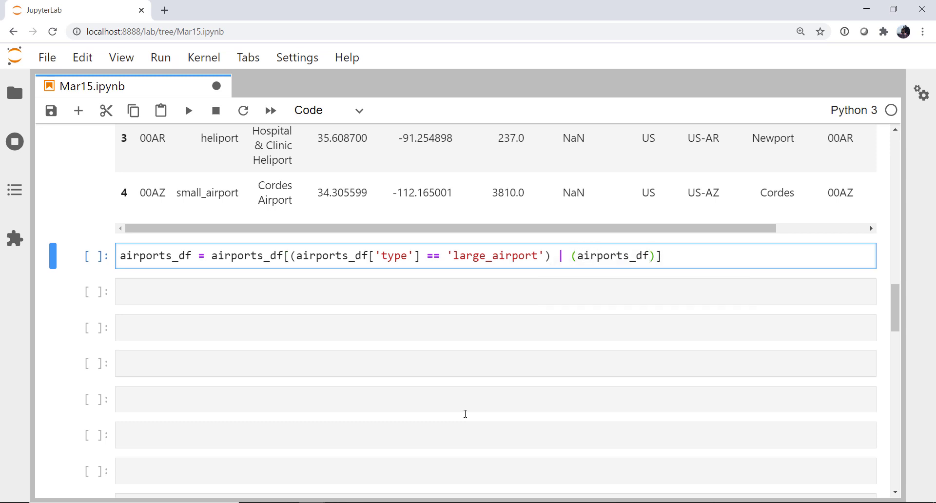
{"action": "type", "text": "['type'"}
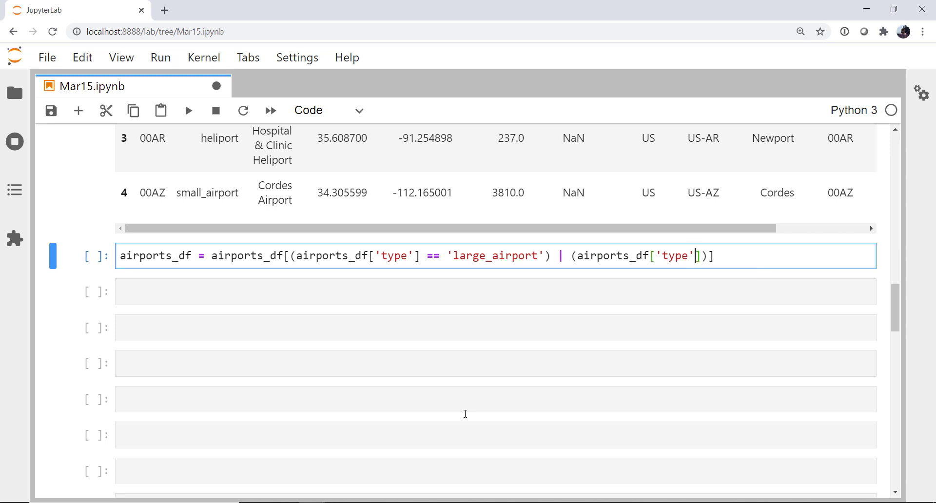
{"action": "type", "text": "=="}
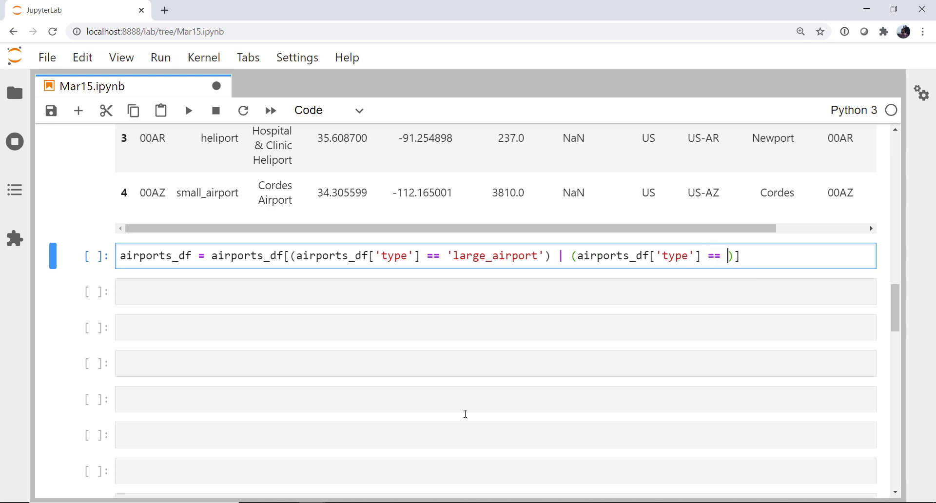
{"action": "type", "text": "'medium'"}
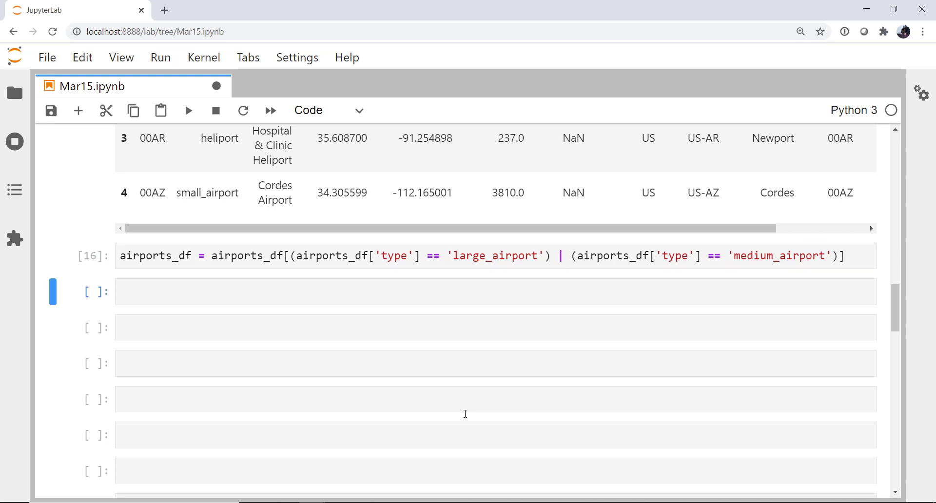
Run airports_df.head() and scroll through rows starting with Paraport Airstrip.
{"action": "type", "text": "air"}
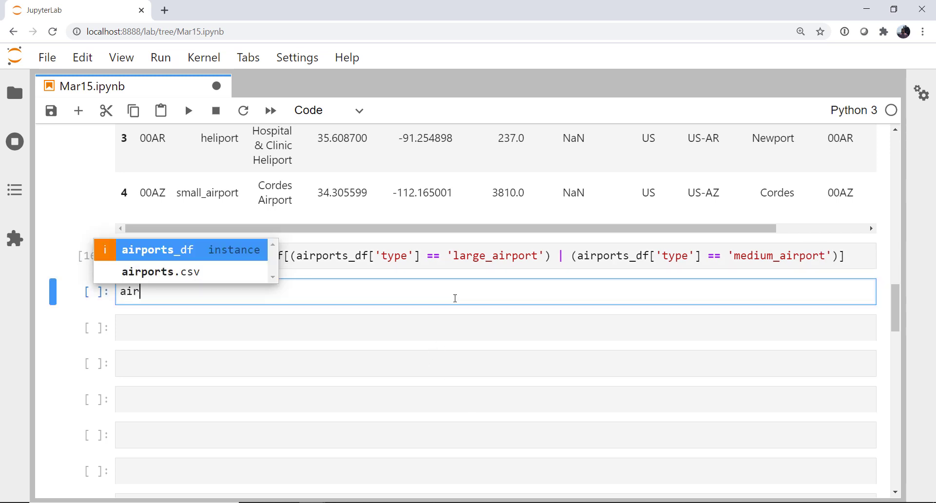
{"action": "type", "text": "ports_df.head()"}
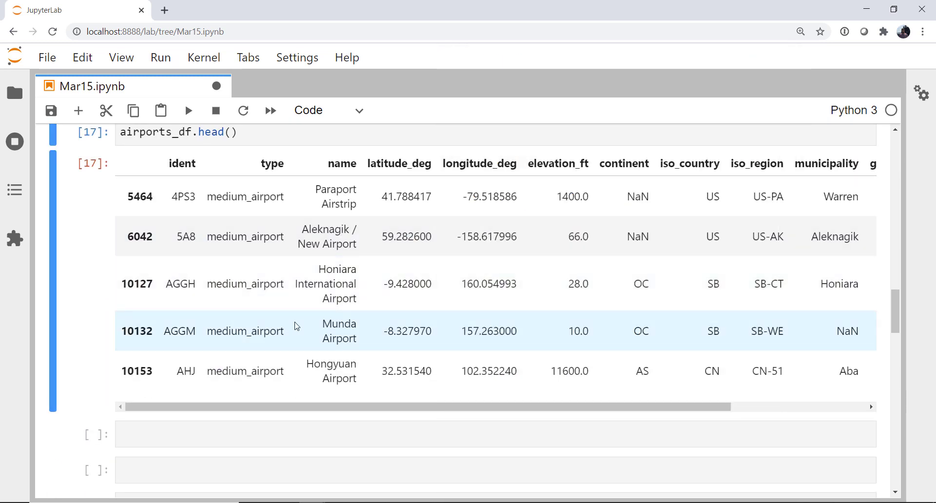
{"action": "scroll", "scroll_direction": "up", "scroll_amount": 3}
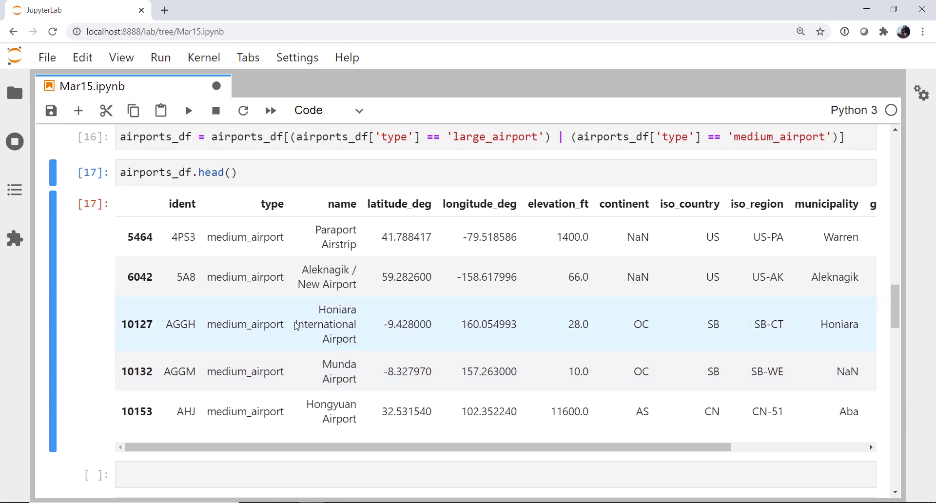
{"action": "scroll", "scroll_direction": "up", "scroll_amount": 3}
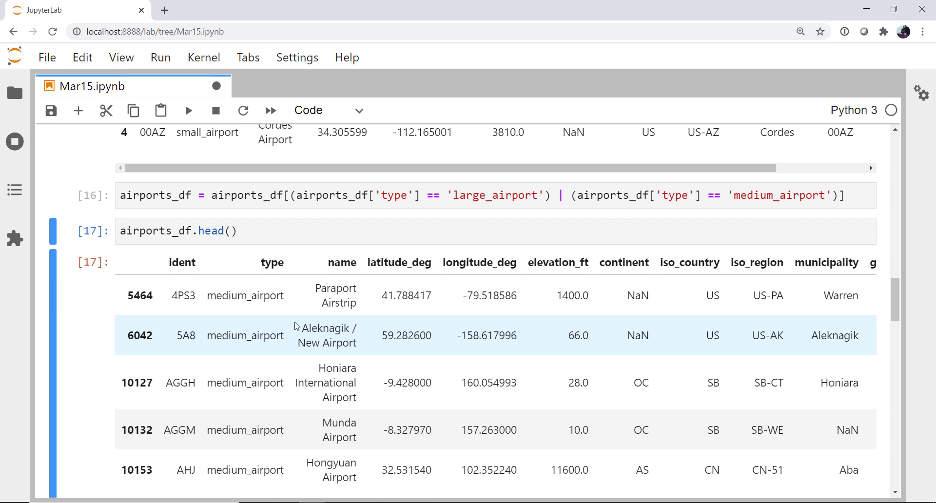
{"action": "scroll", "scroll_direction": "down", "scroll_amount": 3}
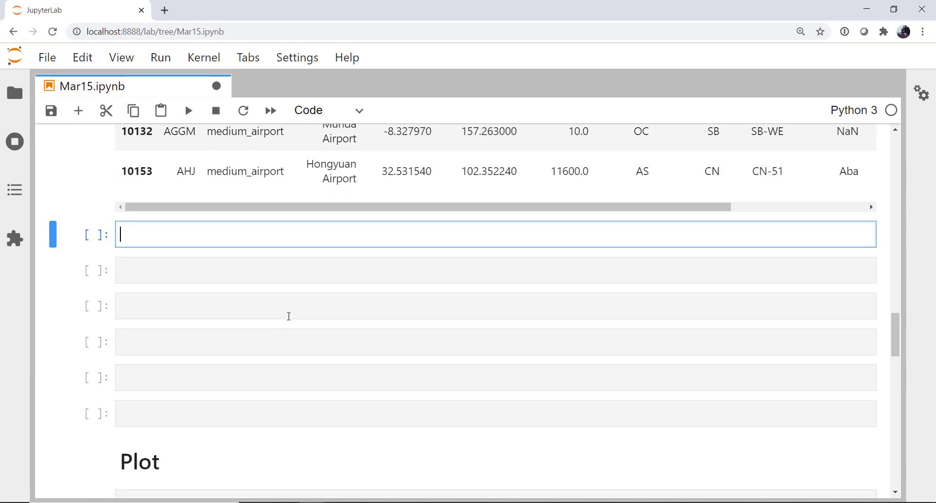
{"action": "scroll", "scroll_direction": "down", "scroll_amount": 3}
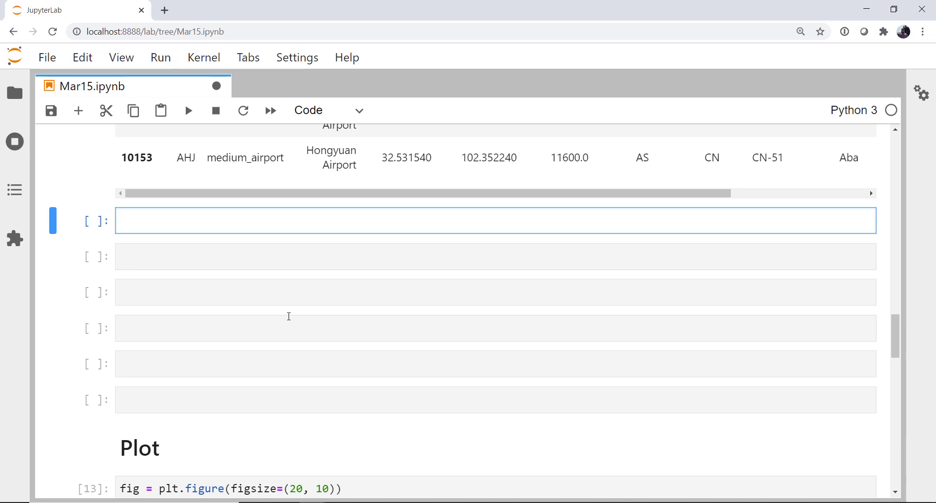
{"action": "type", "text": "metar_car"}
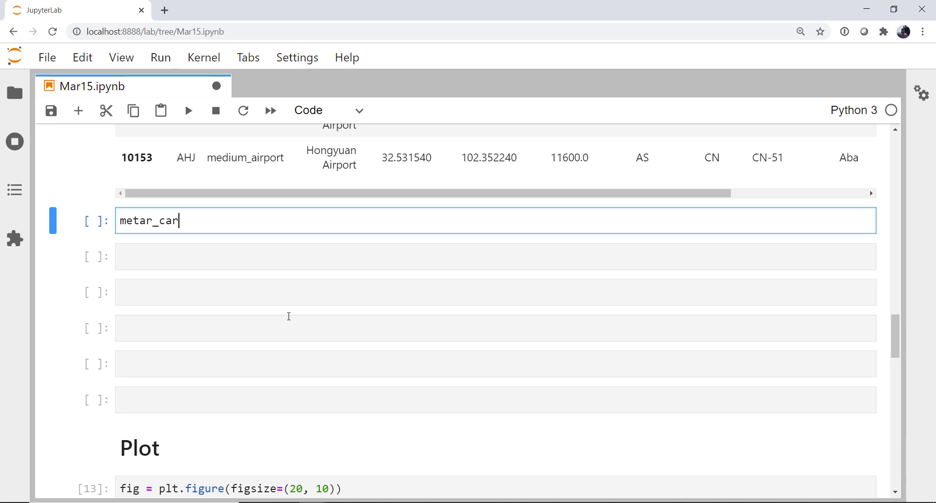
{"action": "type", "text": "= TDSC"}
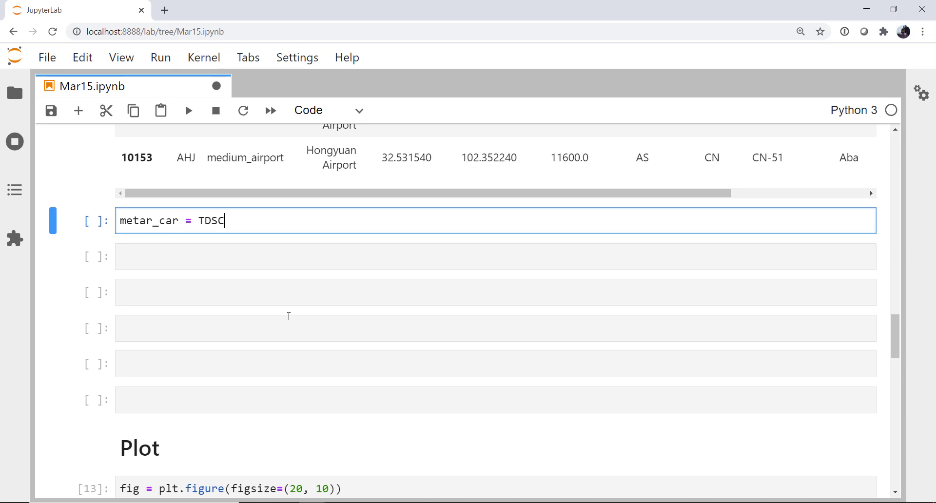
{"action": "type", "text": "atalog('')"}
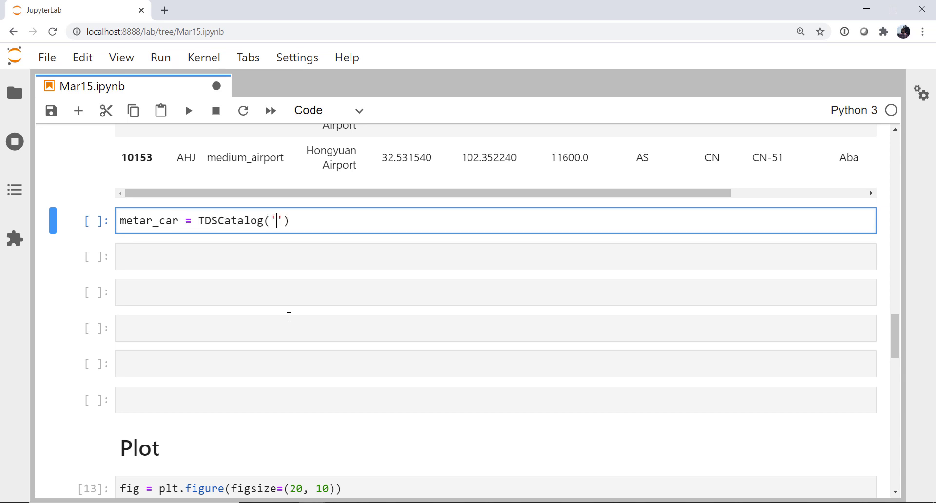
{"action": "type", "text": "https:"}
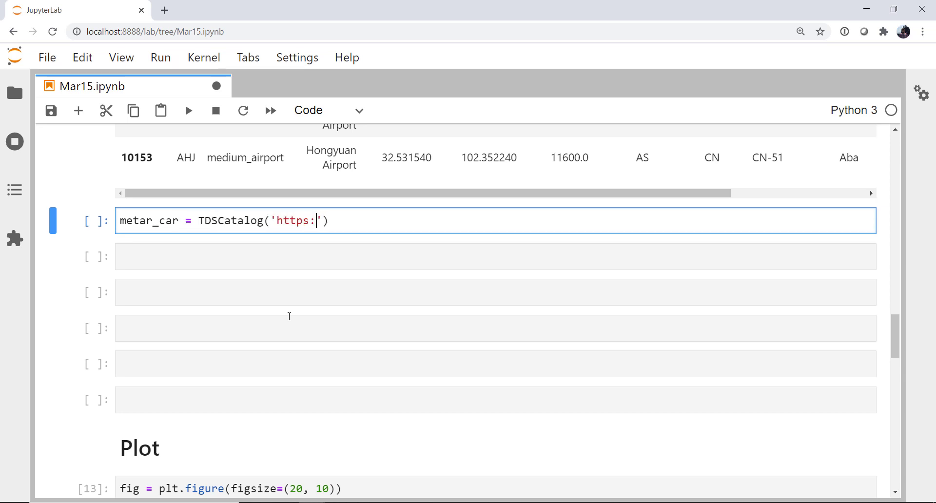
{"action": "type", "text": "//thredd"}
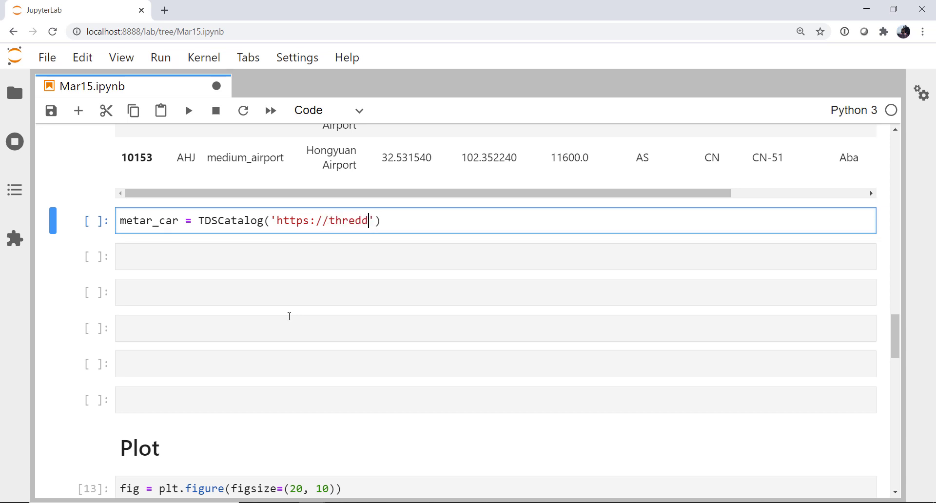
{"action": "type", "text": "-test."}
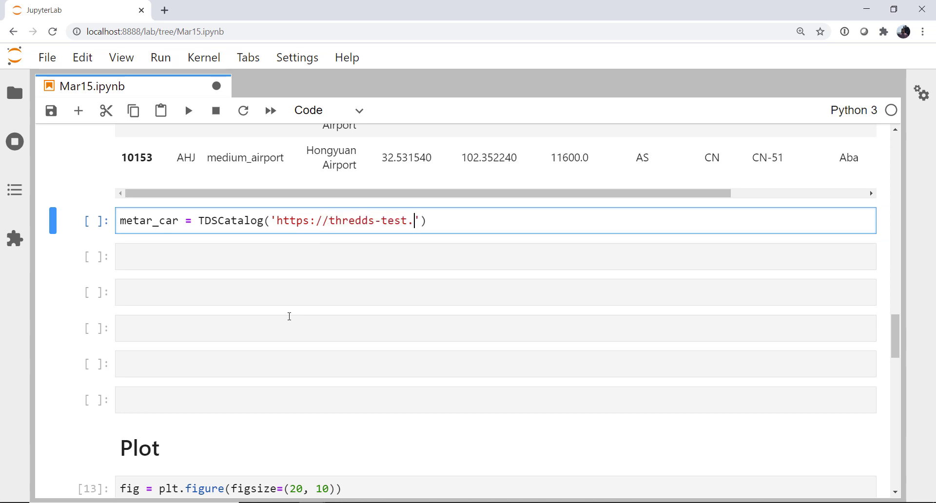
{"action": "type", "text": "unidata.ucar"}
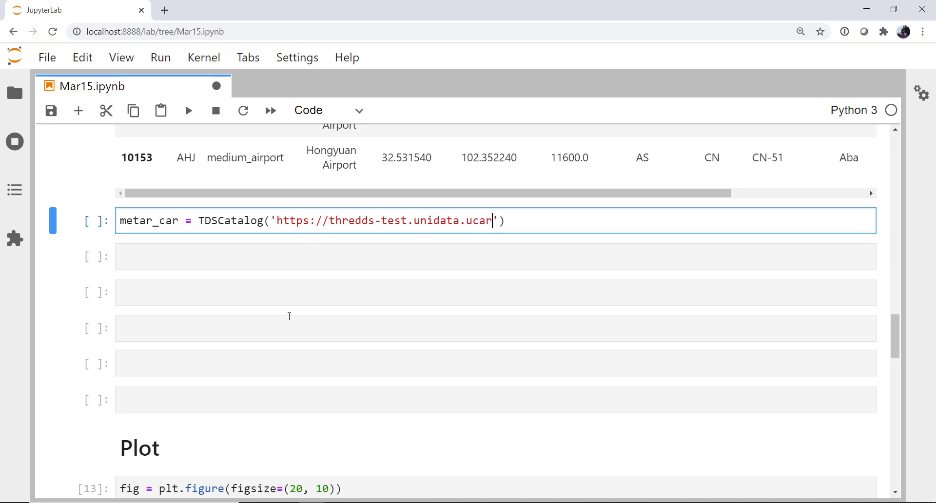
{"action": "type", "text": ".edu/thred"}
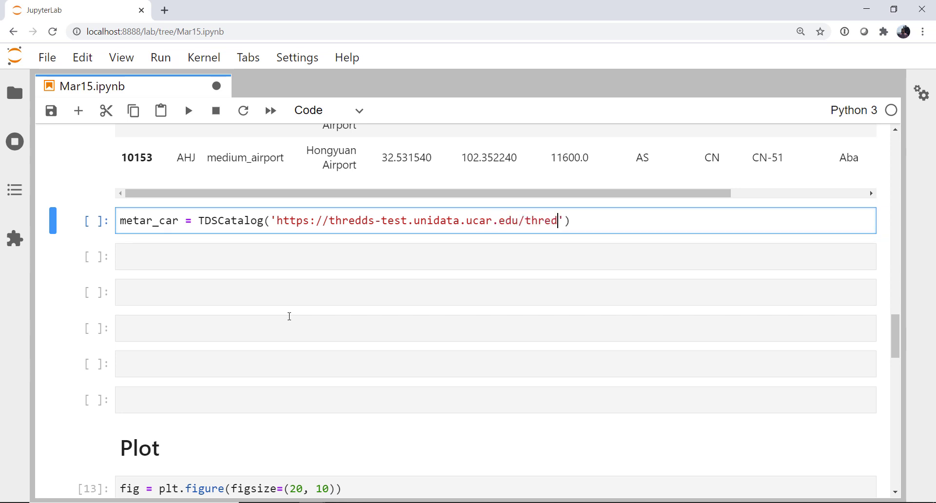
Complete the catalog/noaaport/text/metar catalog.xml URL and run the cell.
{"action": "type", "text": "ds/ca"}
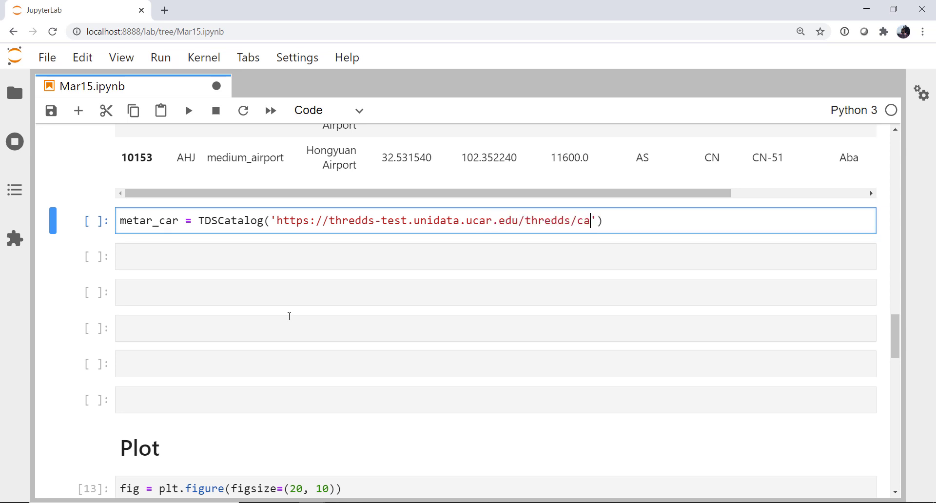
{"action": "type", "text": "talog/"}
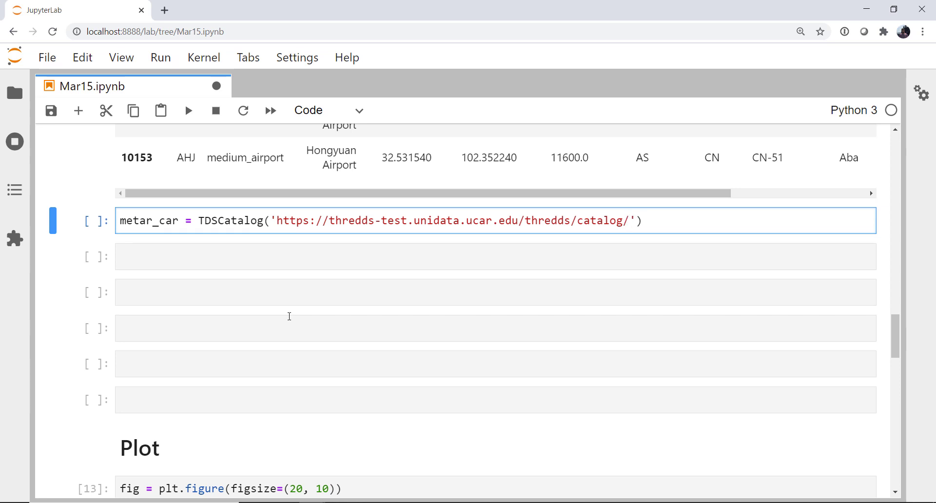
{"action": "type", "text": "noaaport"}
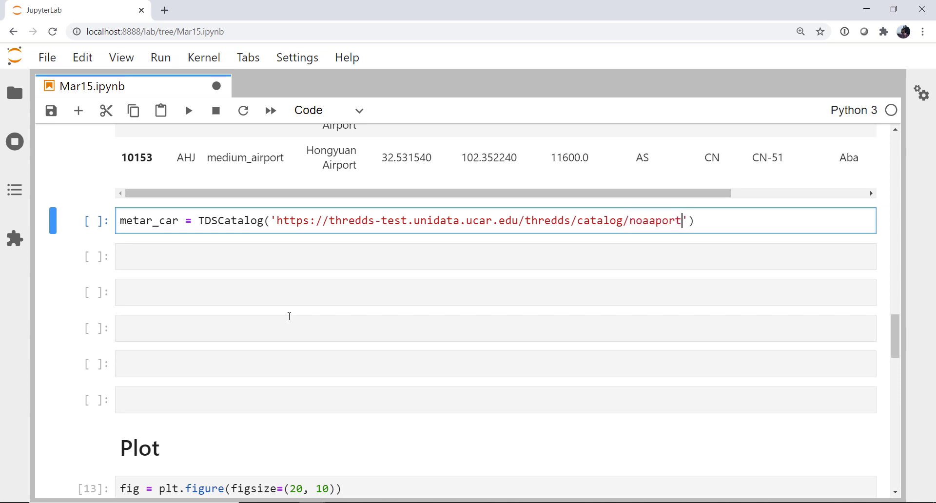
{"action": "type", "text": "/text/metar/catalo"}
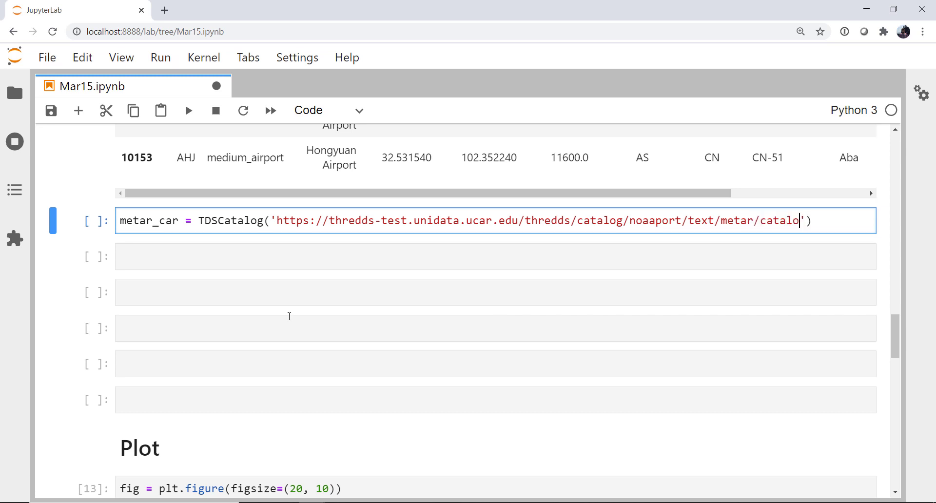
{"action": "type", "text": ".xml"}
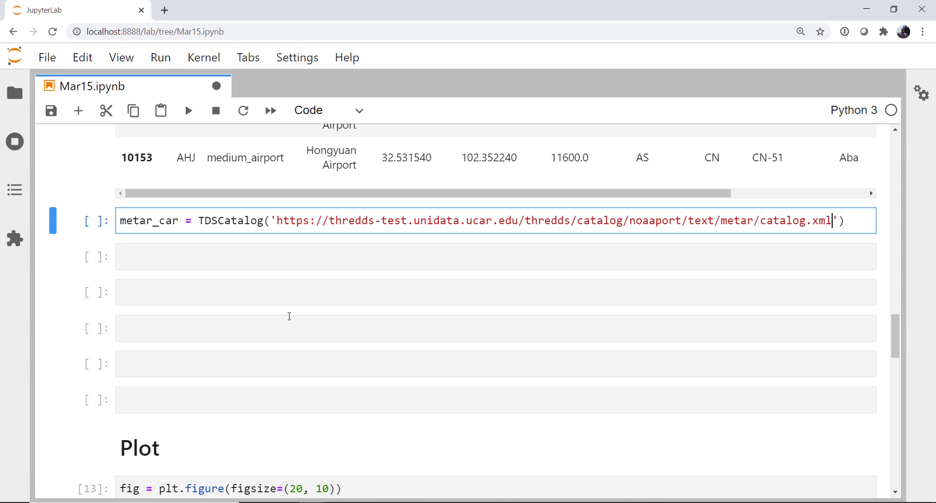
{"action": "key", "text": "shift+enter"}
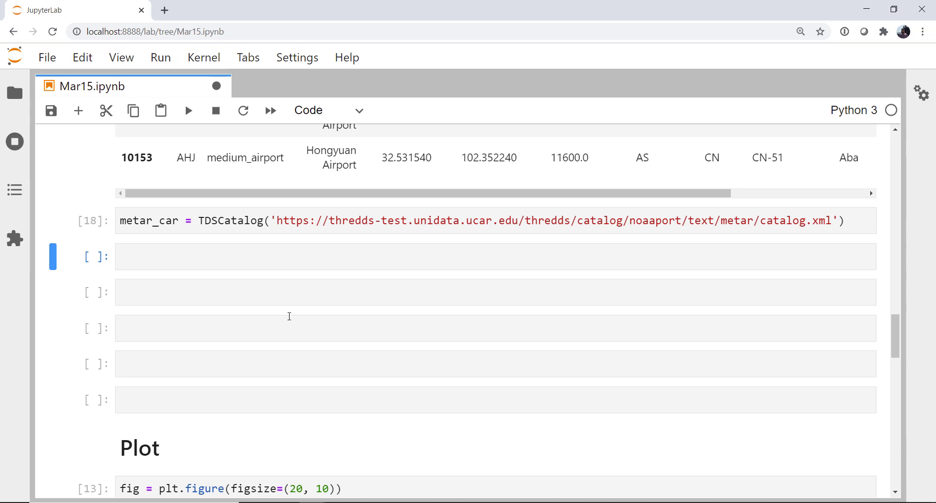
{"action": "left_click", "coordinate": [495, 257]}
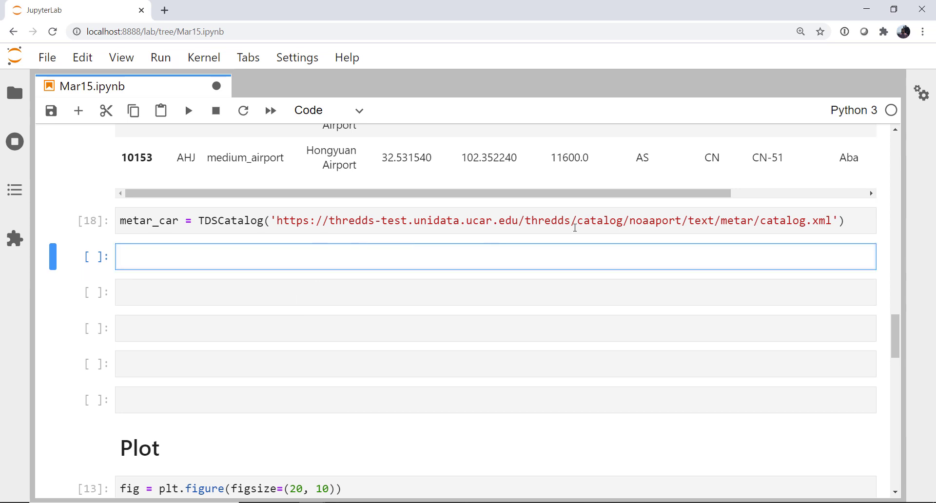
{"action": "mouse_move", "coordinate": [673, 209]}
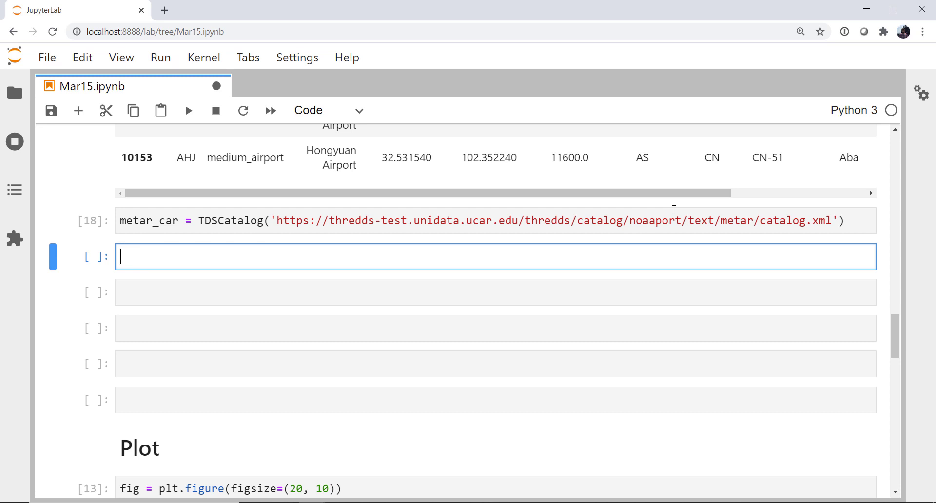
{"action": "mouse_move", "coordinate": [77, 231]}
{"action": "type", "text": "t"}
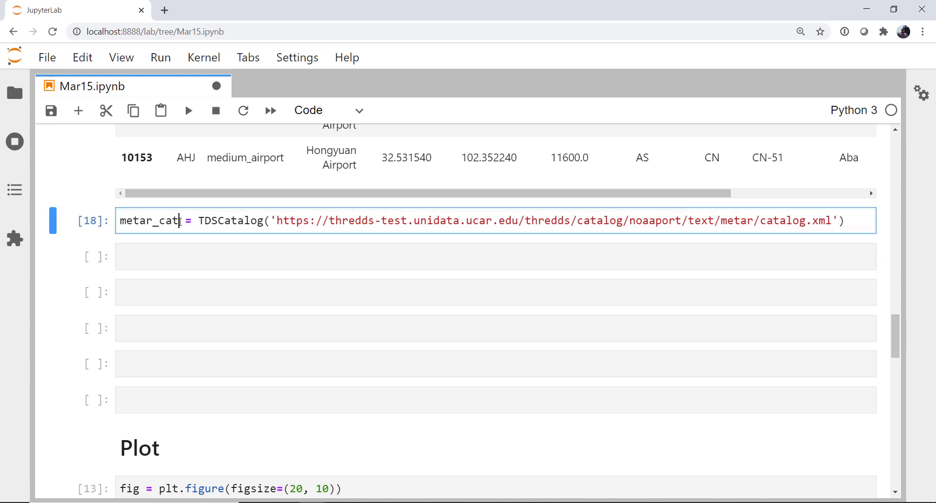
Rerun the catalog as metar_cat, then write metar_file = metar_cat.datasets.filter_time_nearest(dt).remote_open().
{"action": "key", "text": "shift+enter"}
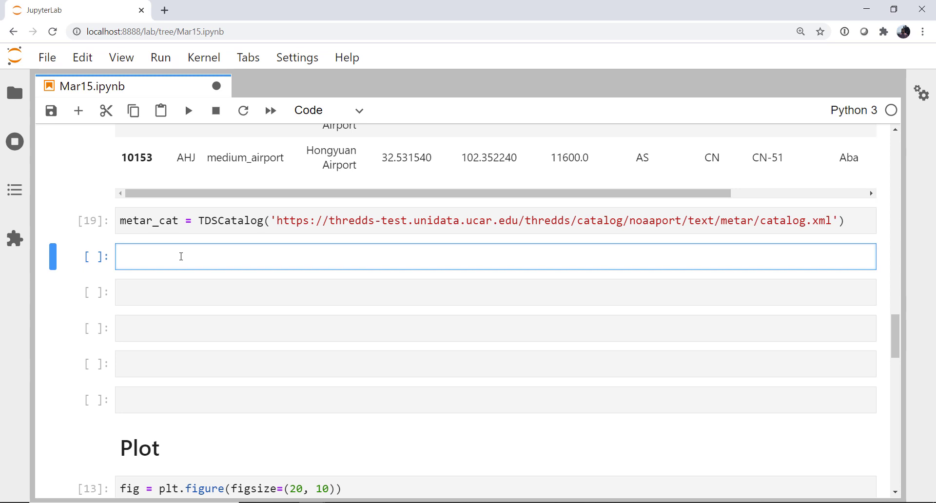
{"action": "type", "text": "metar_"}
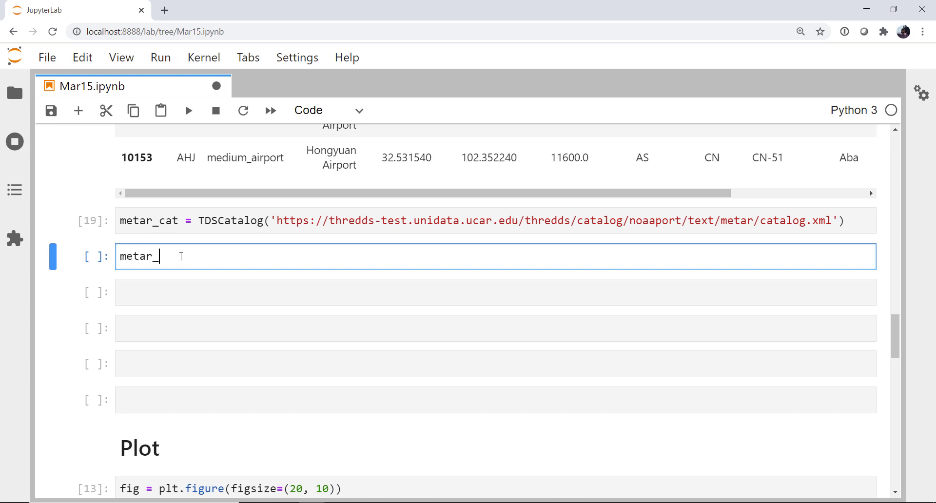
{"action": "type", "text": "file = metar"}
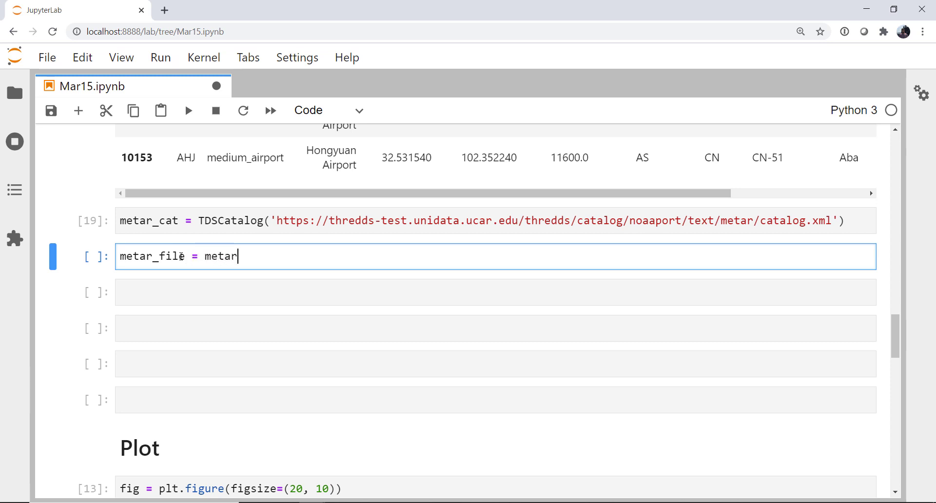
{"action": "type", "text": "_cat."}
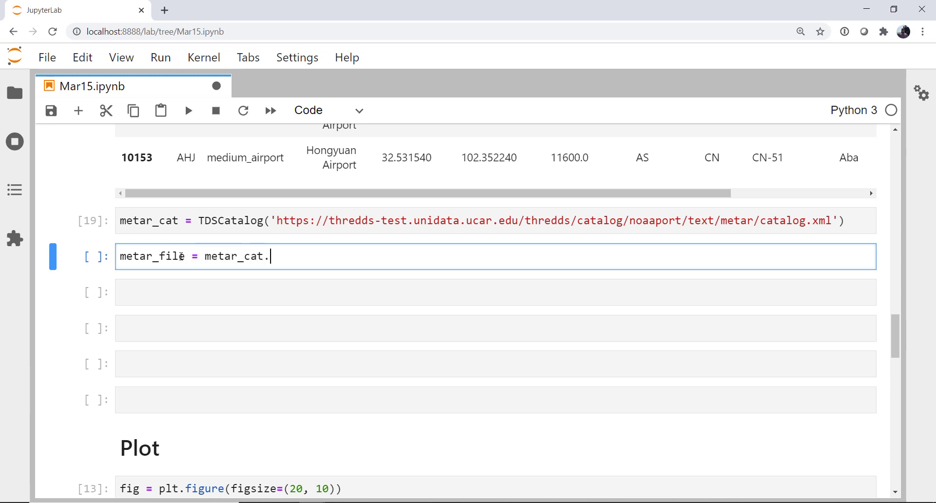
{"action": "type", "text": "datasets"}
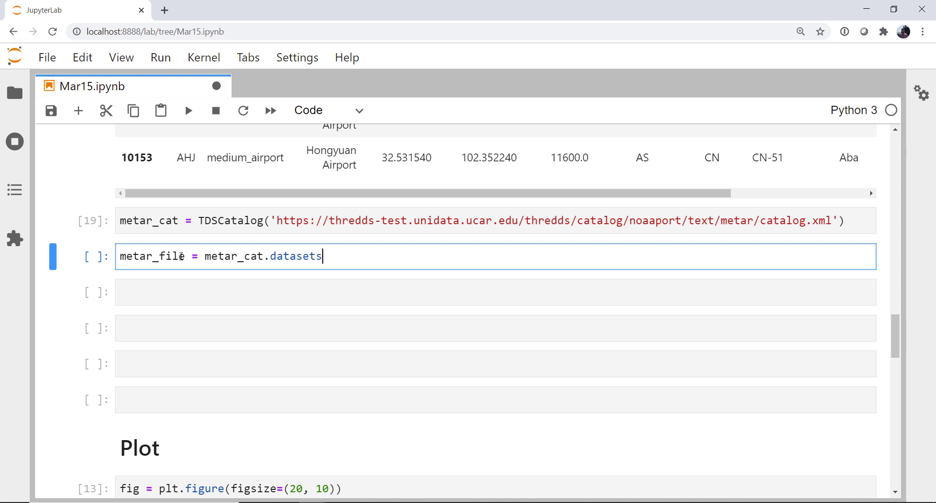
{"action": "type", "text": ".filter_"}
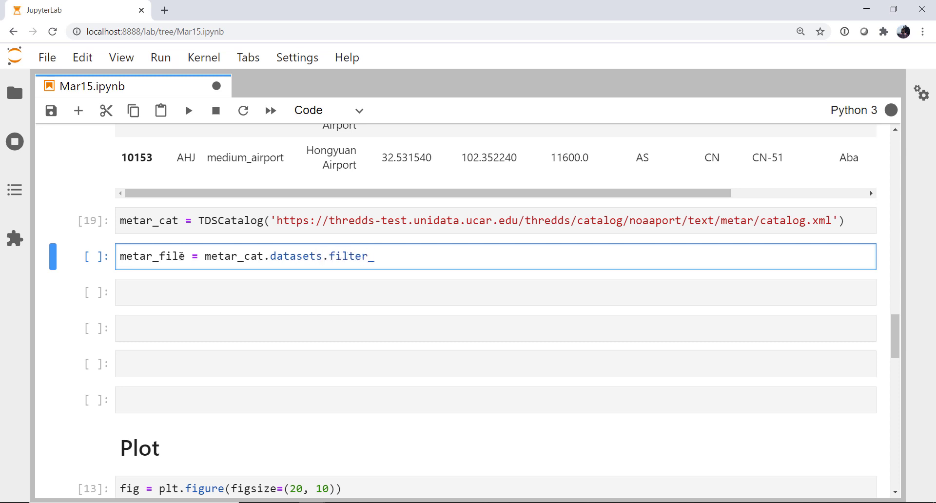
{"action": "type", "text": "time_nearest()"}
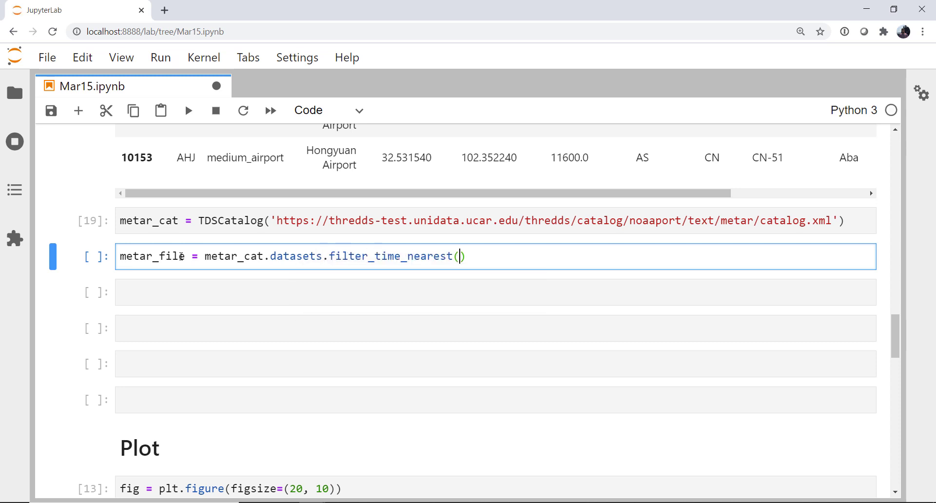
{"action": "type", "text": "dt"}
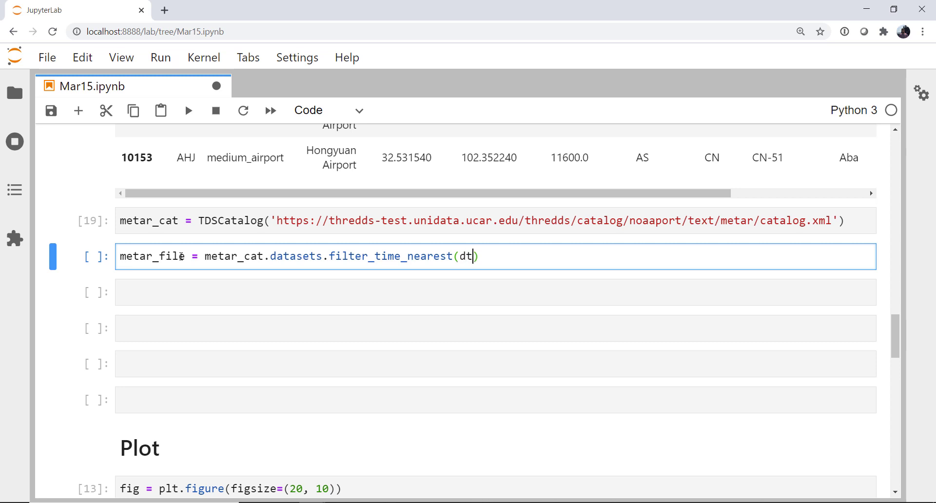
{"action": "type", "text": "."}
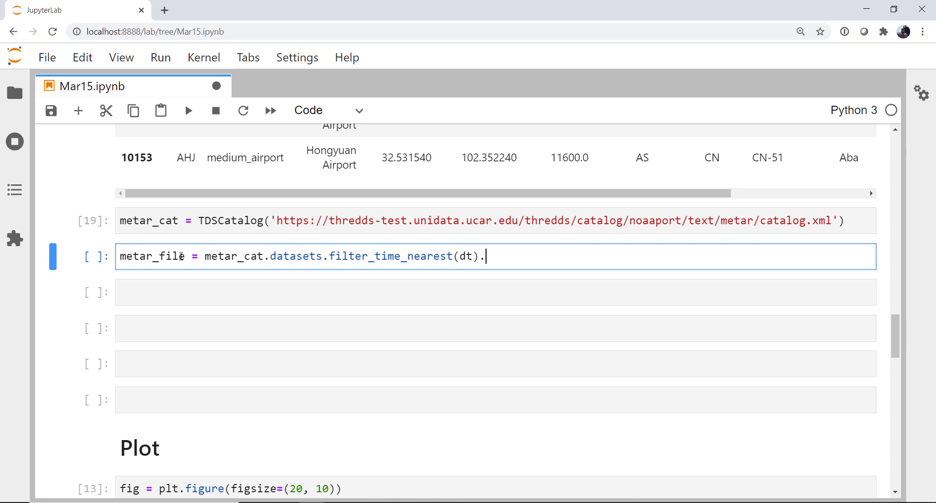
{"action": "type", "text": "remote_open("}
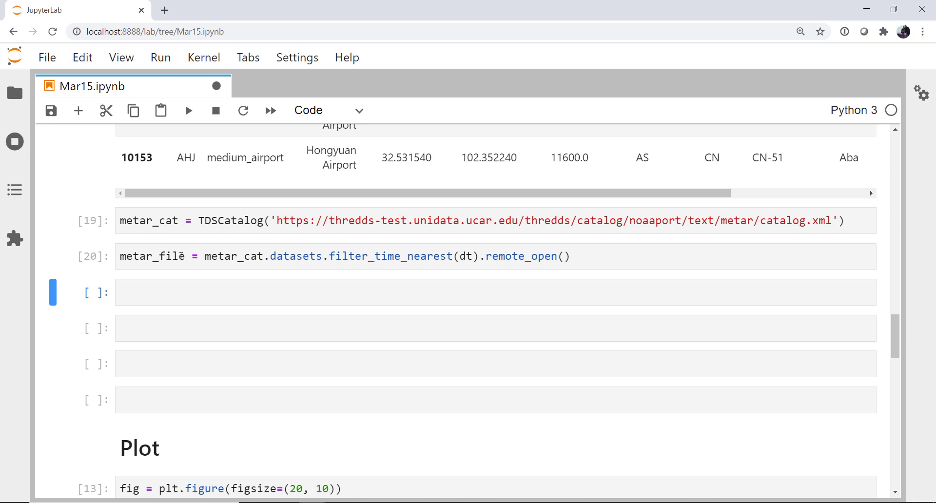
{"action": "mouse_move", "coordinate": [272, 285]}
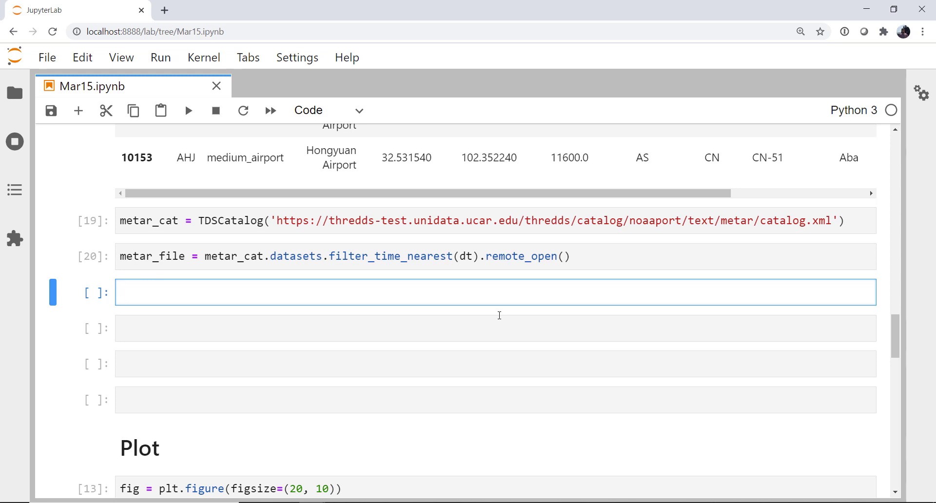
Enter and run metar_text = StringIO(metar_file.read().decode('ascii')).
{"action": "type", "text": "metar_text = S"}
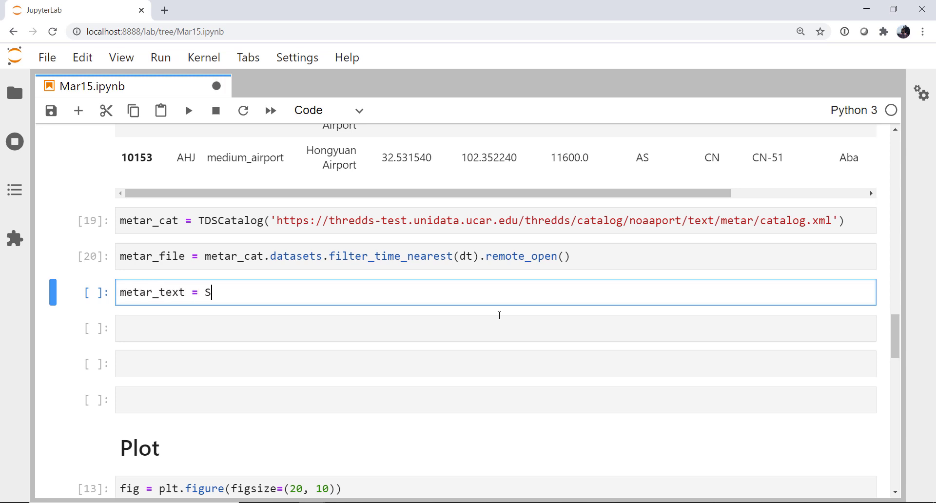
{"action": "type", "text": "tringIO()"}
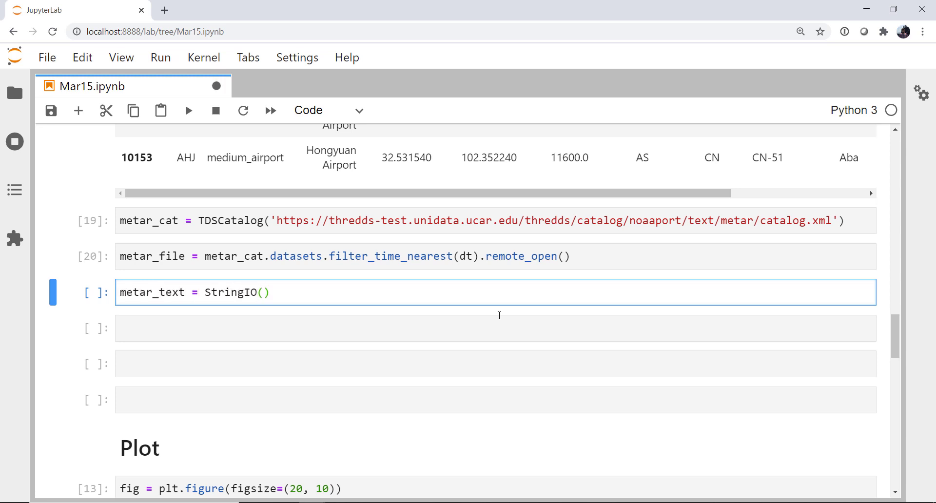
{"action": "type", "text": "metar_file"}
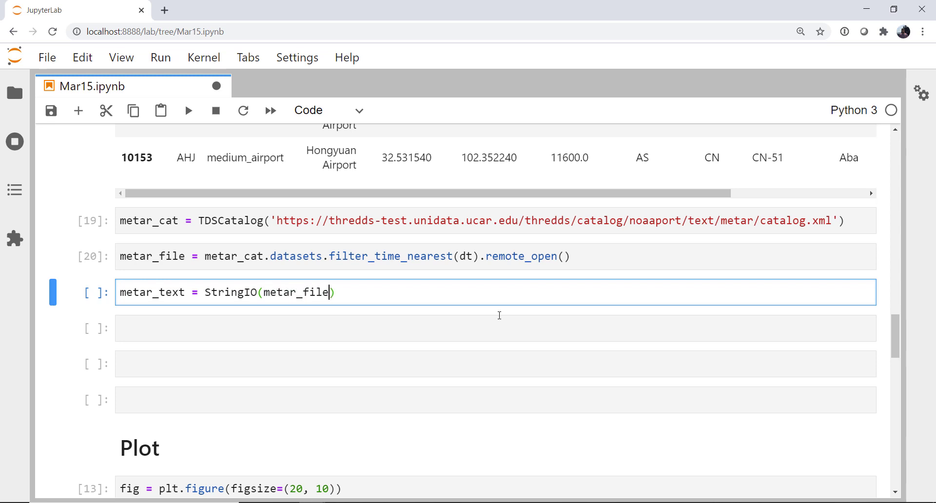
{"action": "type", "text": ".read()"}
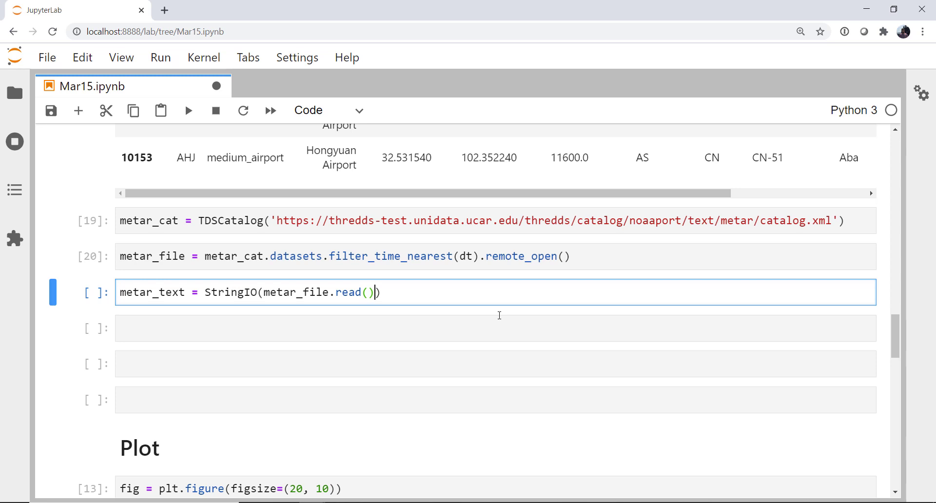
{"action": "type", "text": ".decode("}
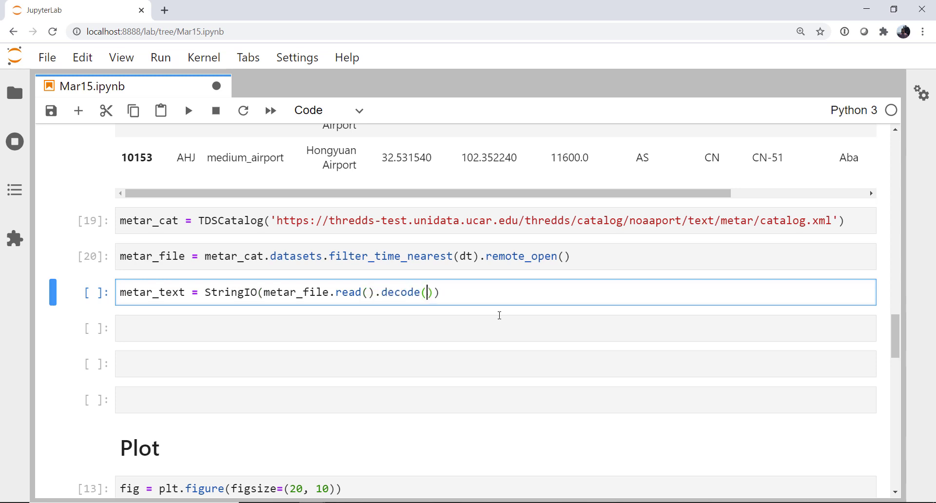
{"action": "type", "text": "'ascii'"}
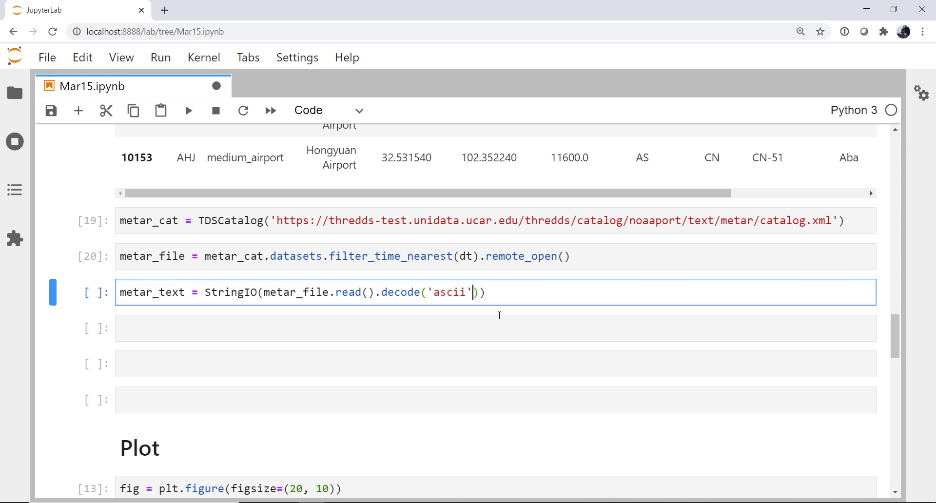
{"action": "key", "text": "shift+enter"}
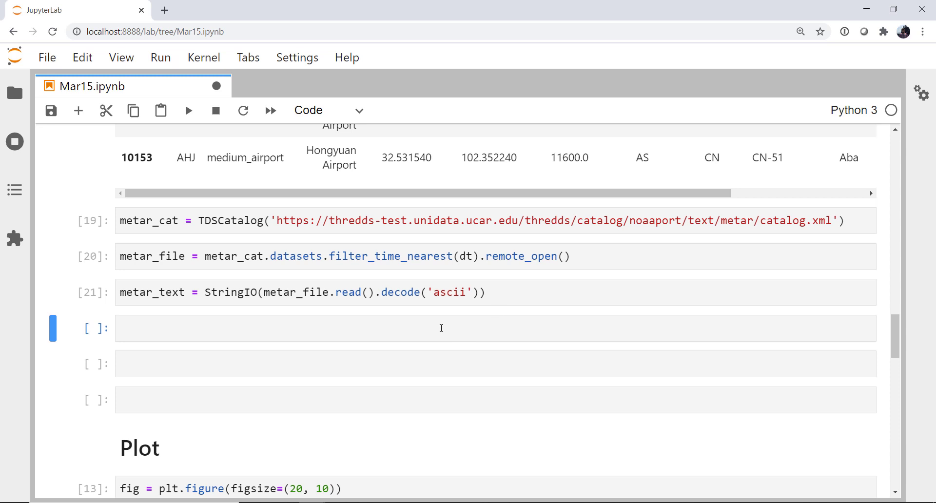
Write sfc_data = parse_metar_file(metar_text, year=dt.year, month=dt.month) and run it.
{"action": "type", "text": "sfc_dat"}
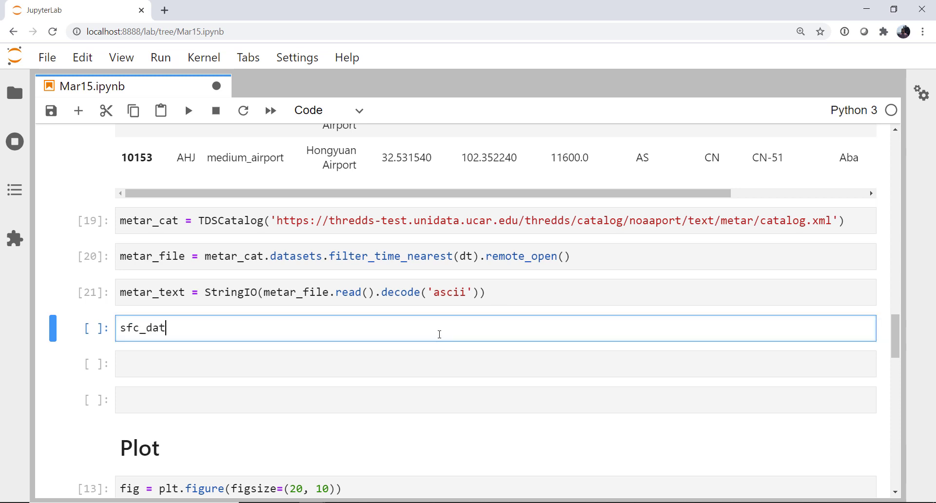
{"action": "type", "text": "a"}
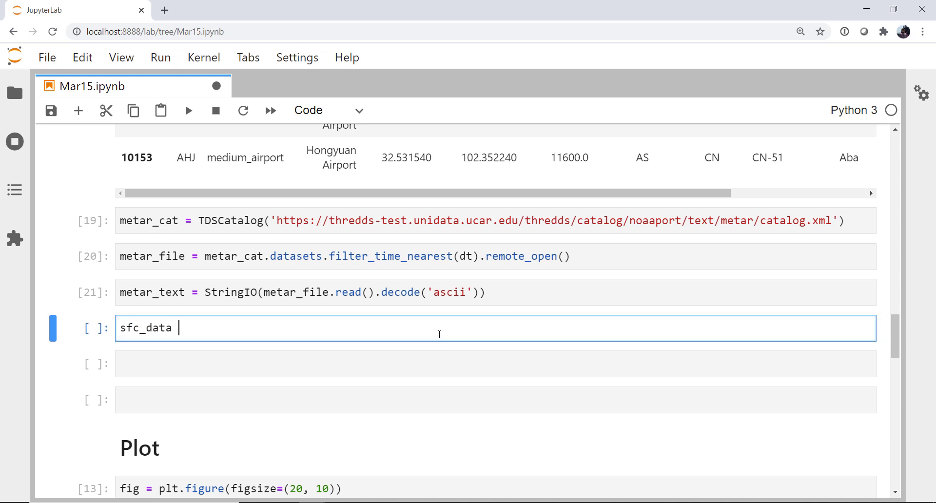
{"action": "type", "text": "= parse_metar_file"}
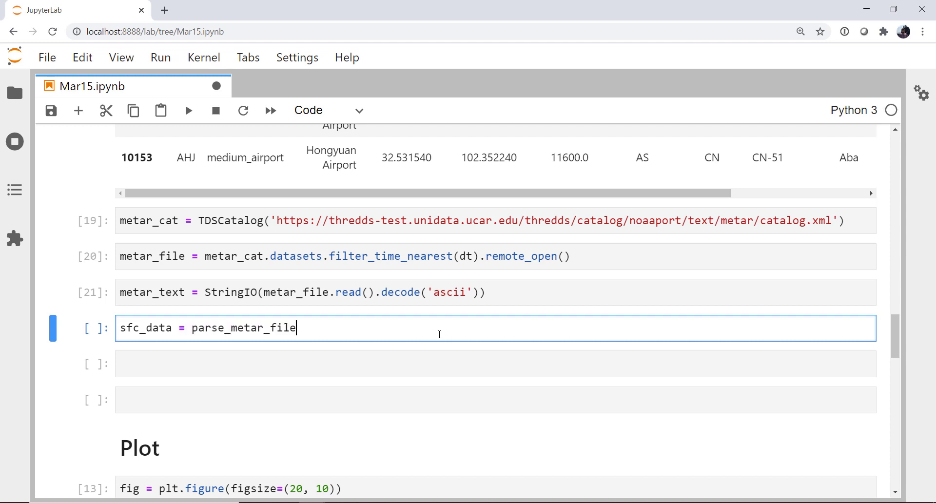
{"action": "type", "text": "()"}
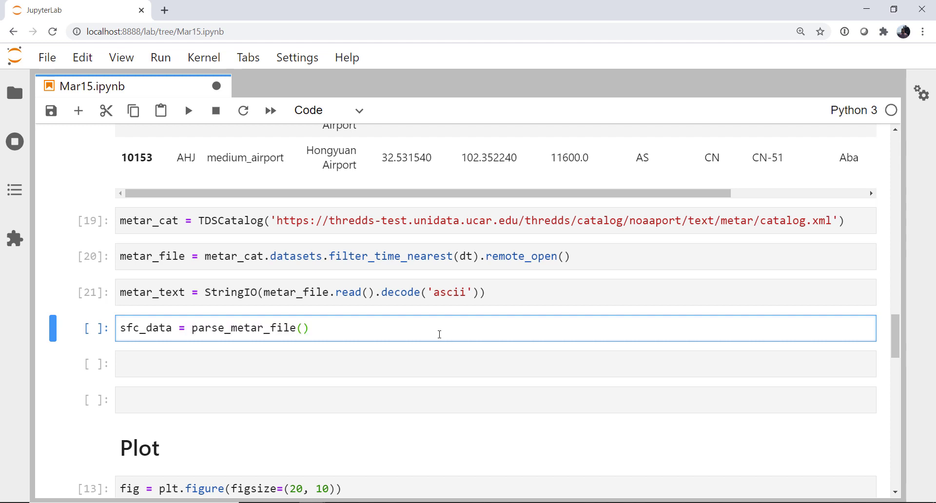
{"action": "type", "text": "met"}
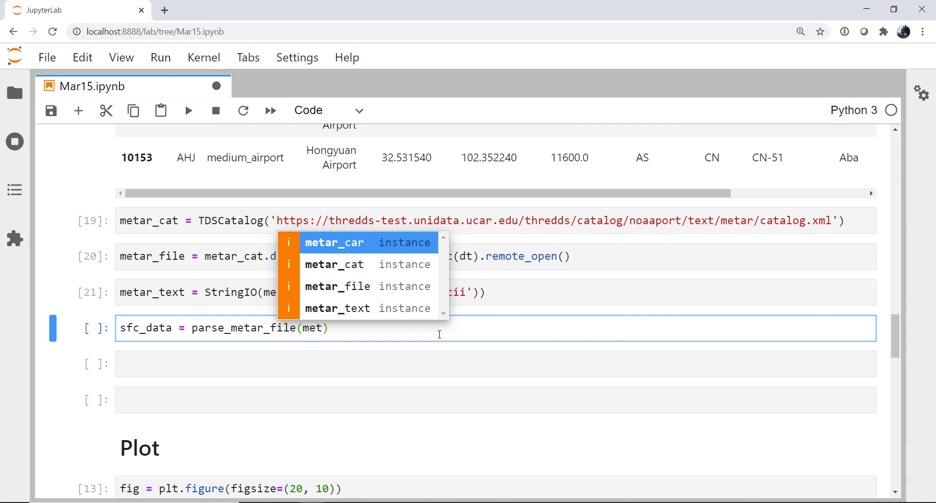
{"action": "left_click", "coordinate": [338, 308]}
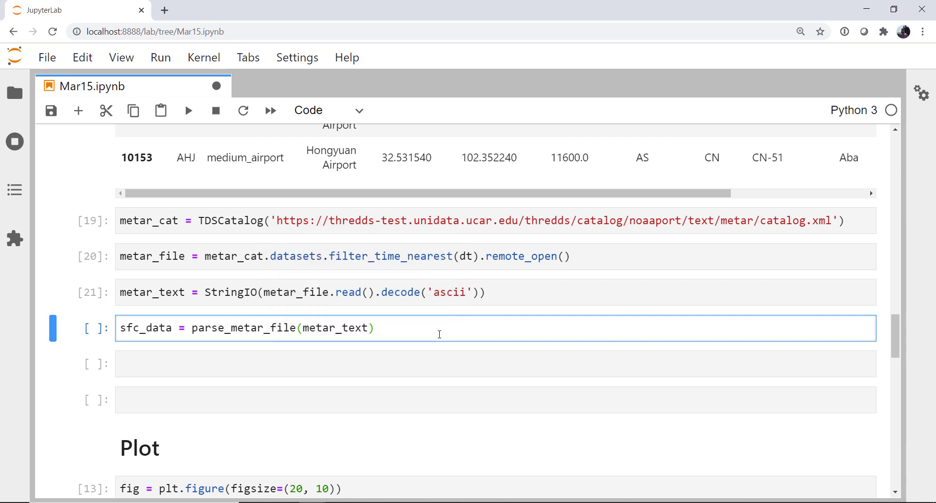
{"action": "type", "text": ", year"}
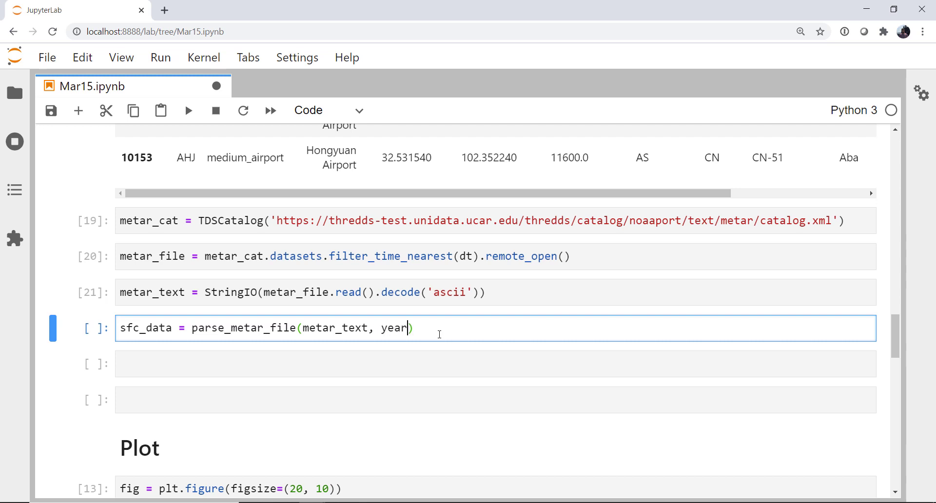
{"action": "type", "text": "="}
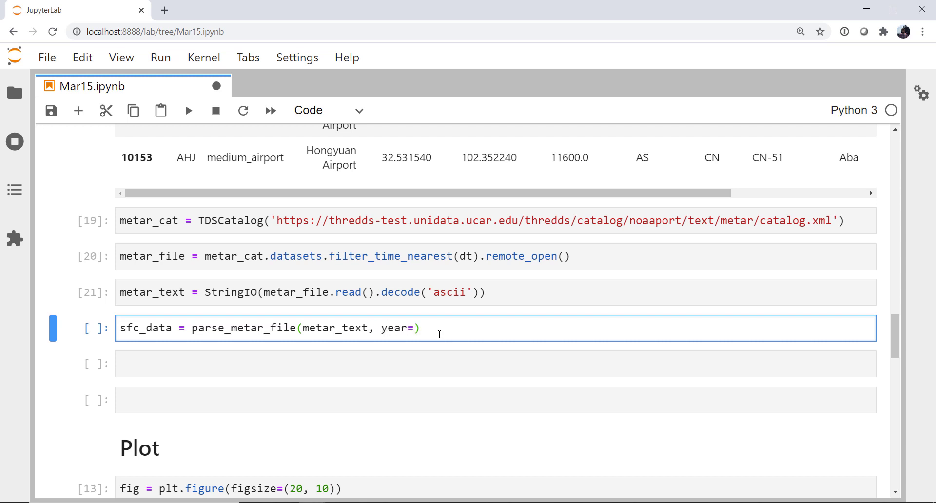
{"action": "type", "text": "dt.y"}
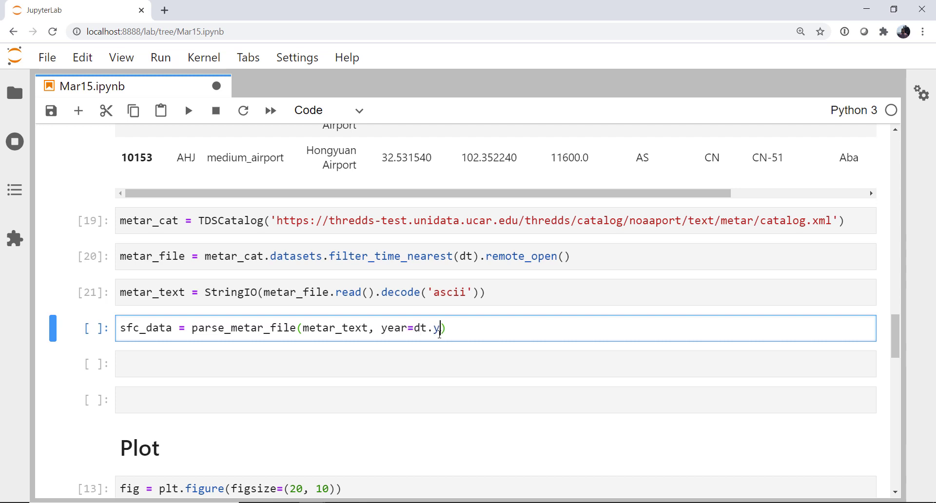
{"action": "type", "text": "ear, mon"}
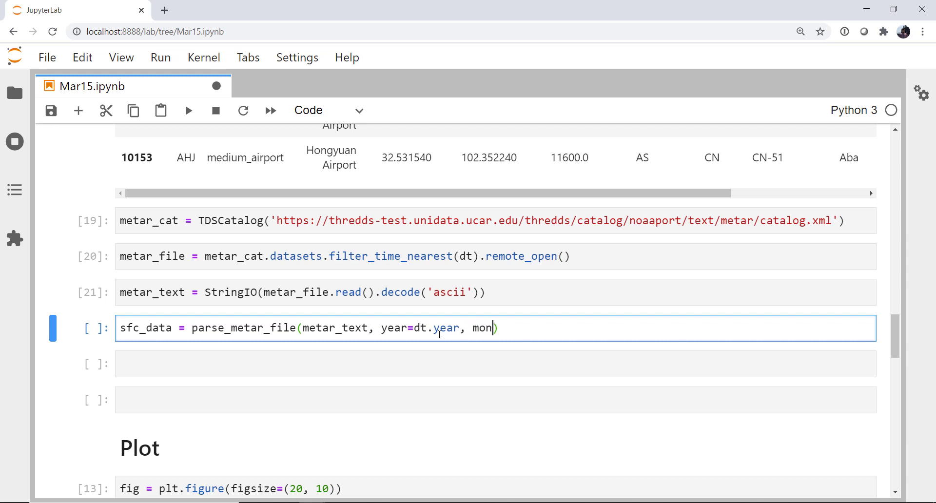
{"action": "type", "text": "th=dt.mo"}
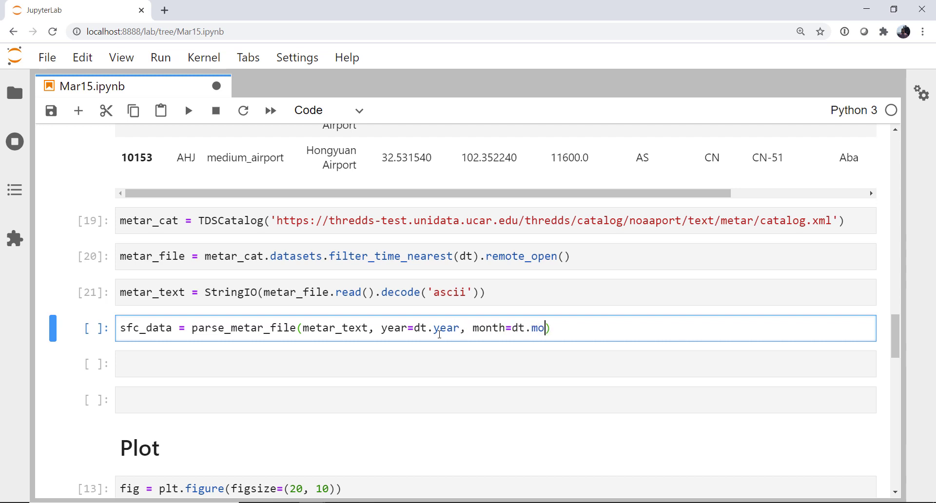
{"action": "type", "text": "nth"}
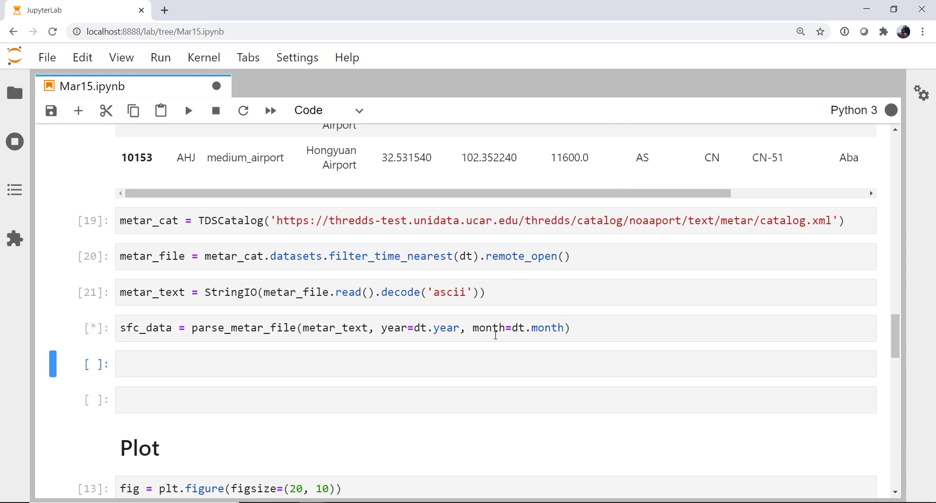
{"action": "mouse_move", "coordinate": [506, 367]}
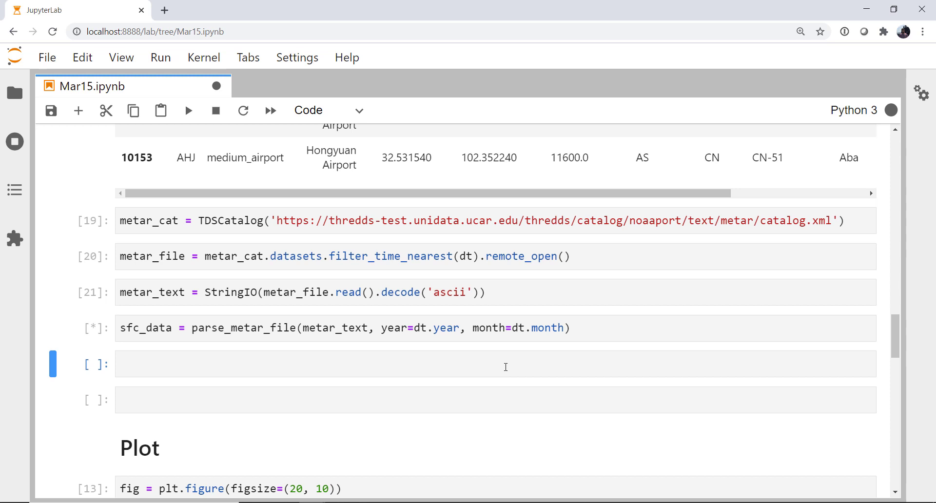
Assign sfc_units = sfc_data.units and display the field-to-units dictionary.
{"action": "left_click", "coordinate": [505, 364]}
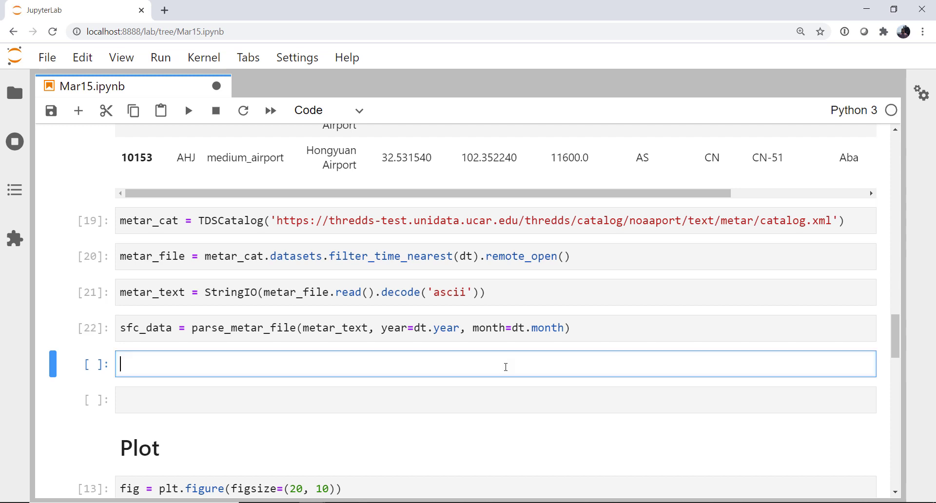
{"action": "type", "text": "d"}
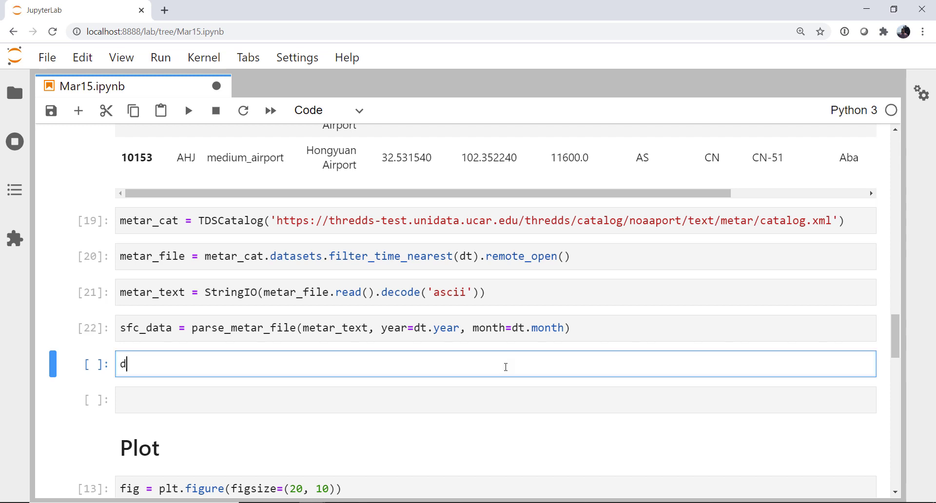
{"action": "type", "text": "sfc_unit"}
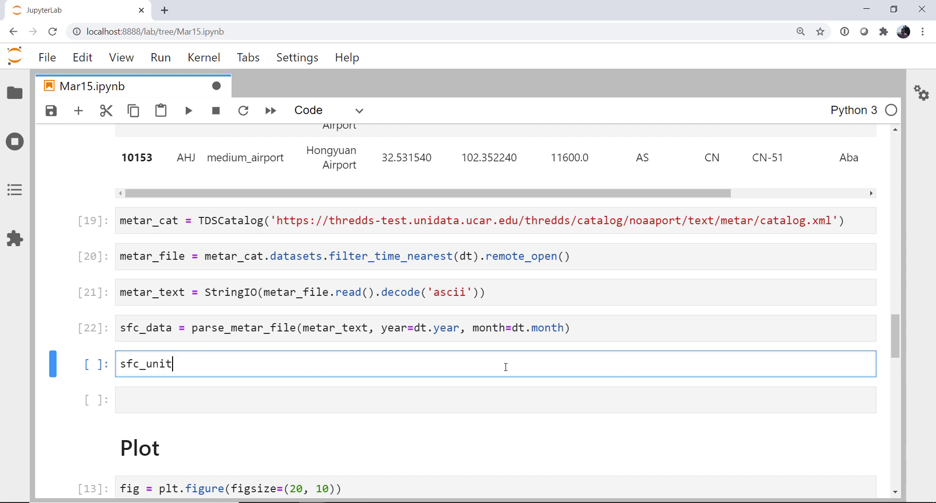
{"action": "type", "text": "s"}
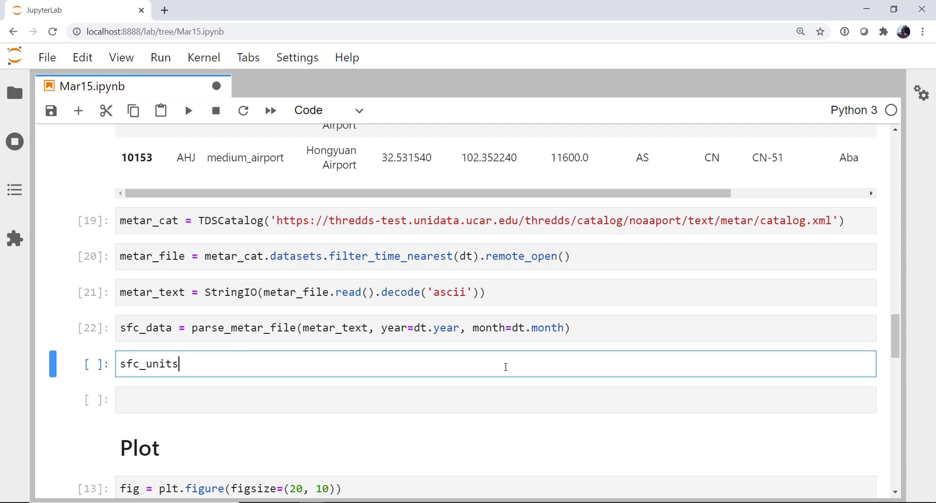
{"action": "type", "text": "= sf"}
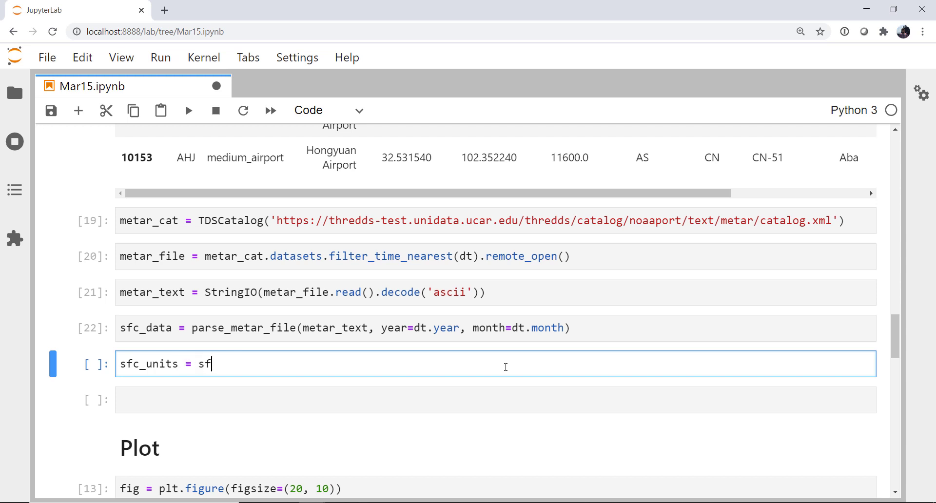
{"action": "type", "text": "c_D"}
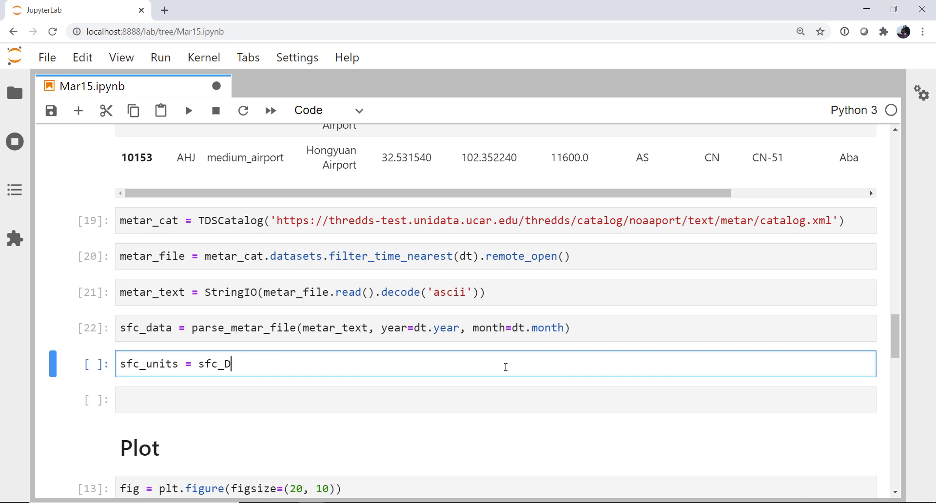
{"action": "type", "text": "ata.units"}
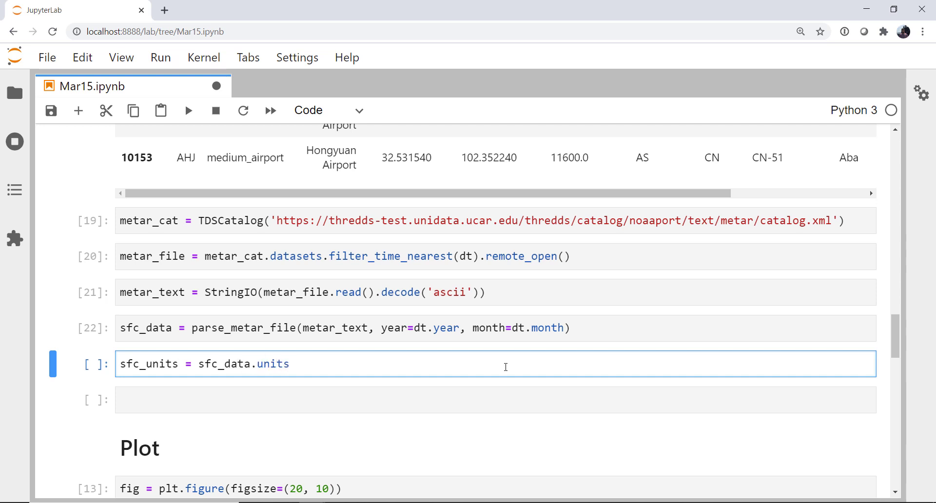
{"action": "type", "text": "sfc_units"}
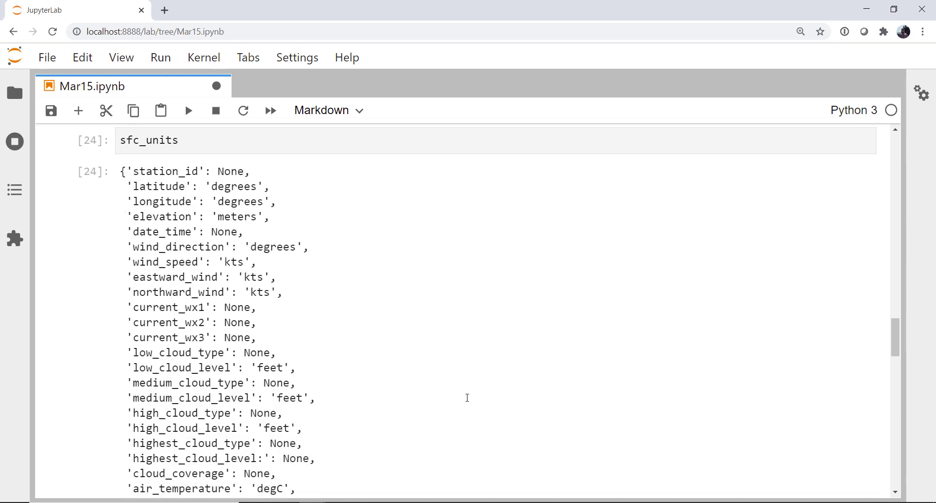
{"action": "scroll", "scroll_direction": "down", "scroll_amount": 3}
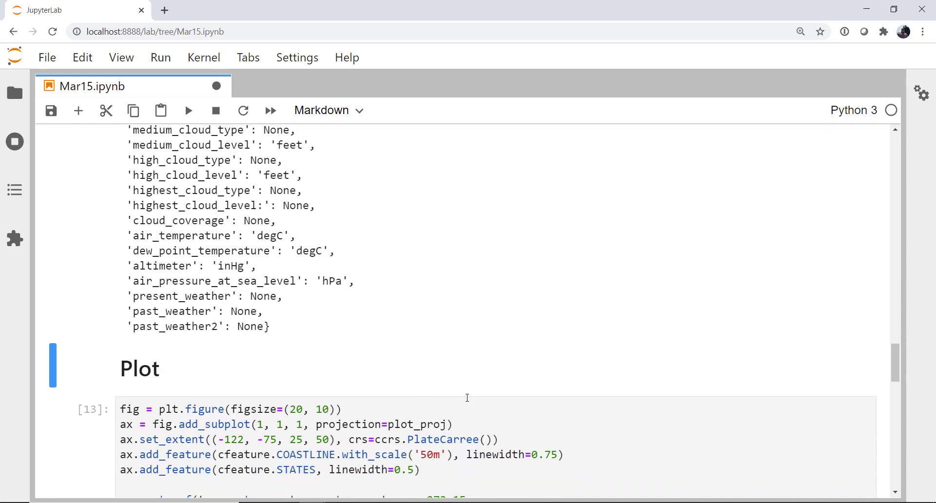
Add empty code cells before the Plot section and begin a sfc_data line.
{"action": "left_click", "coordinate": [327, 109]}
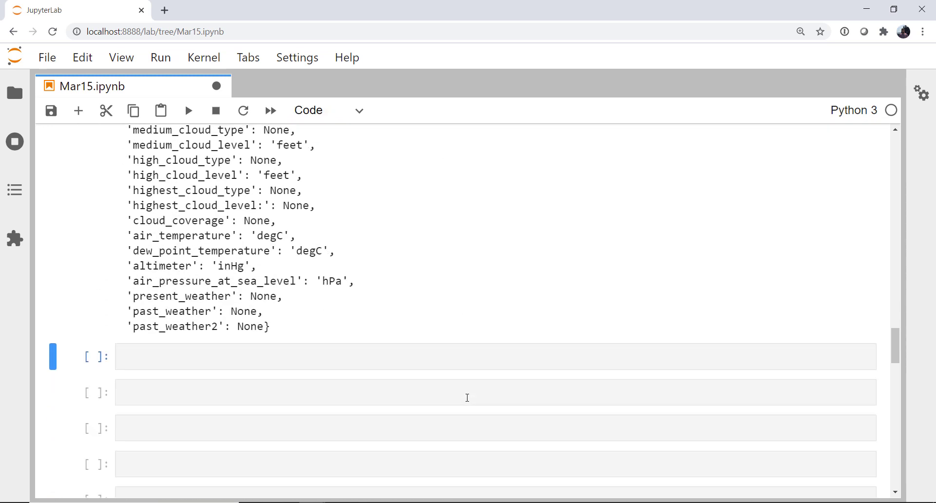
{"action": "left_click", "coordinate": [454, 356]}
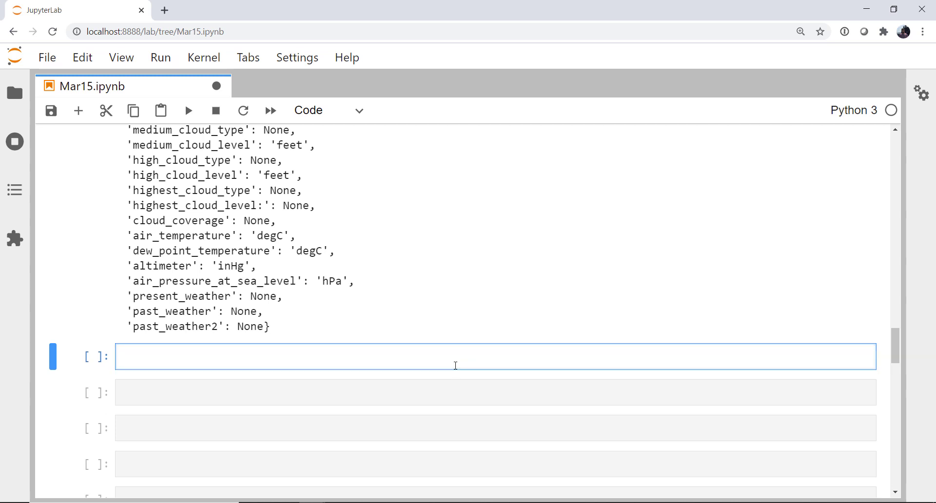
{"action": "scroll", "scroll_direction": "up", "scroll_amount": 3}
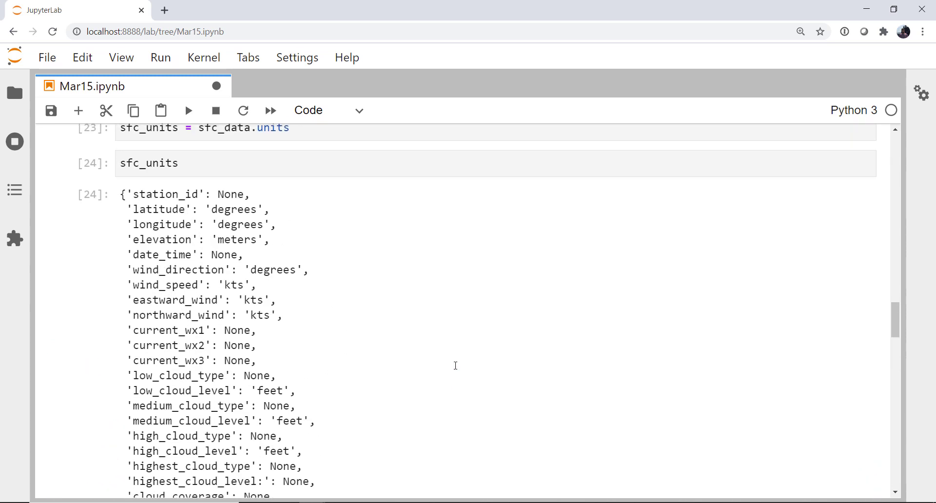
{"action": "scroll", "scroll_direction": "down", "scroll_amount": 3}
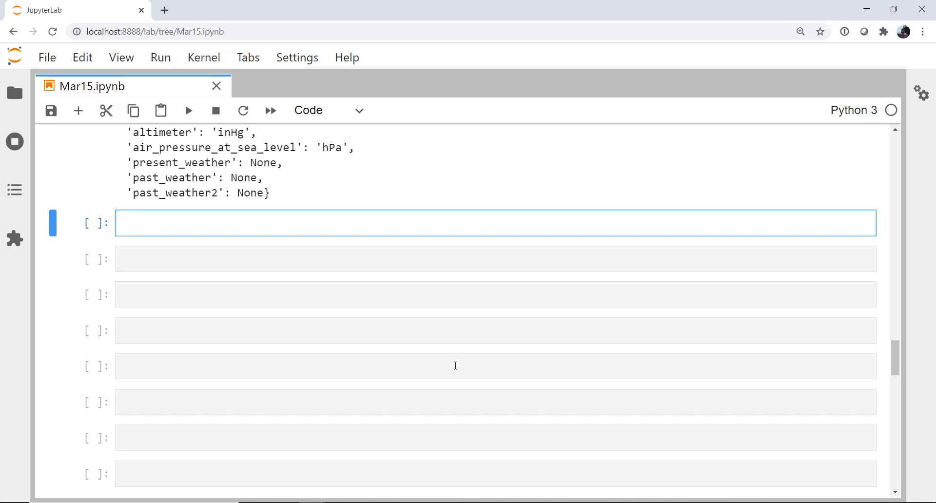
{"action": "type", "text": "sfc"}
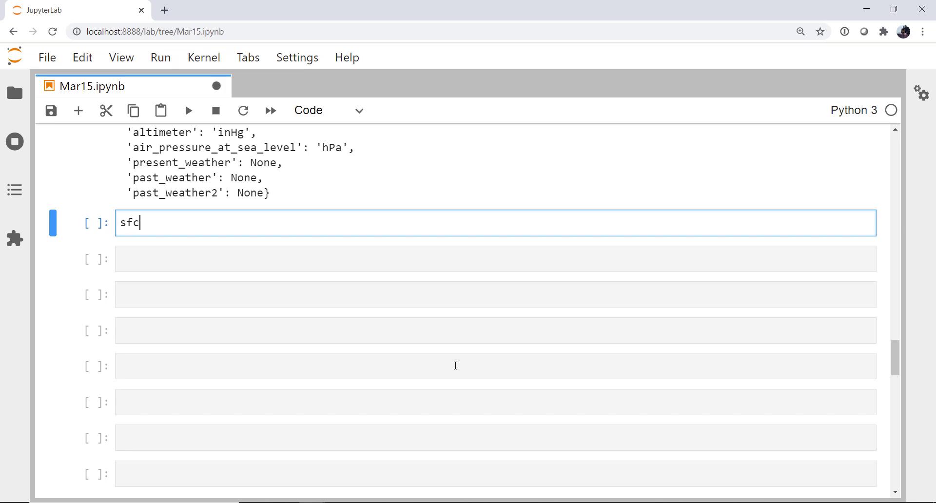
{"action": "type", "text": "_"}
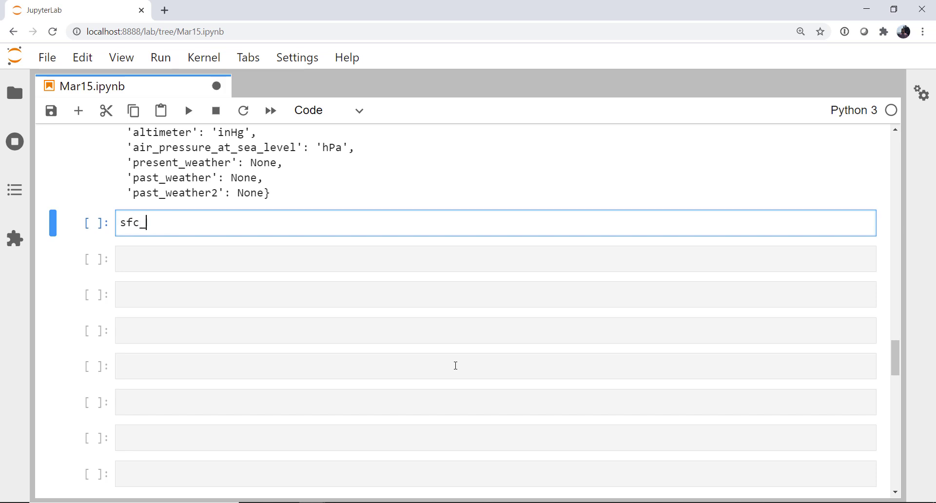
{"action": "type", "text": "data = sfc"}
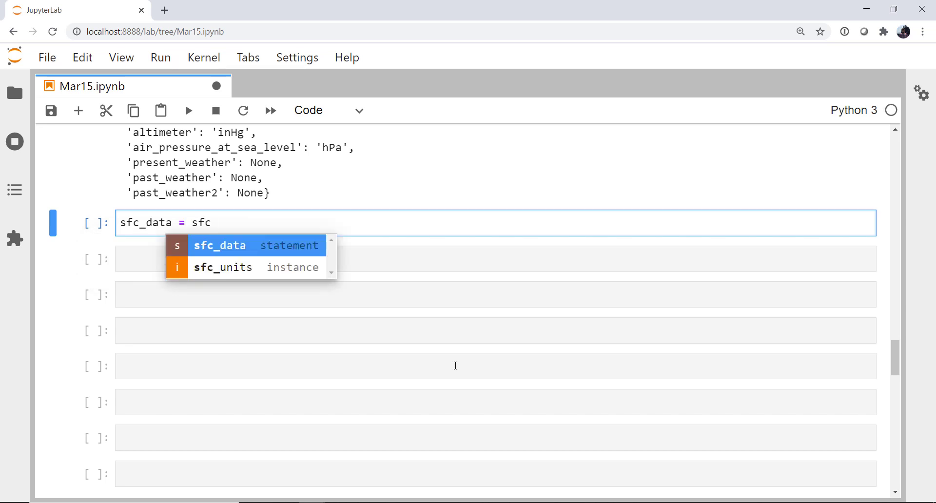
{"action": "left_click", "coordinate": [219, 245]}
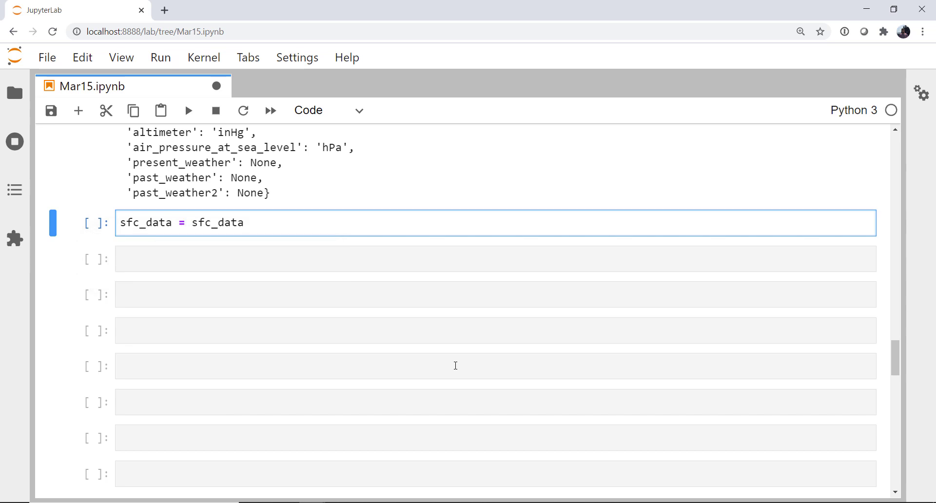
Filter sfc_data to station_id values in airports_df['ident'] and run the cell.
{"action": "type", "text": "[sfc_data"}
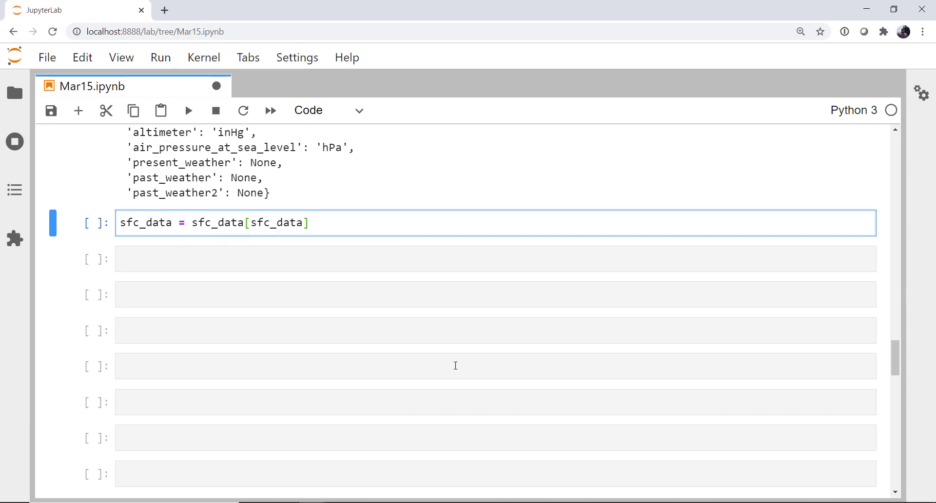
{"action": "type", "text": "['']"}
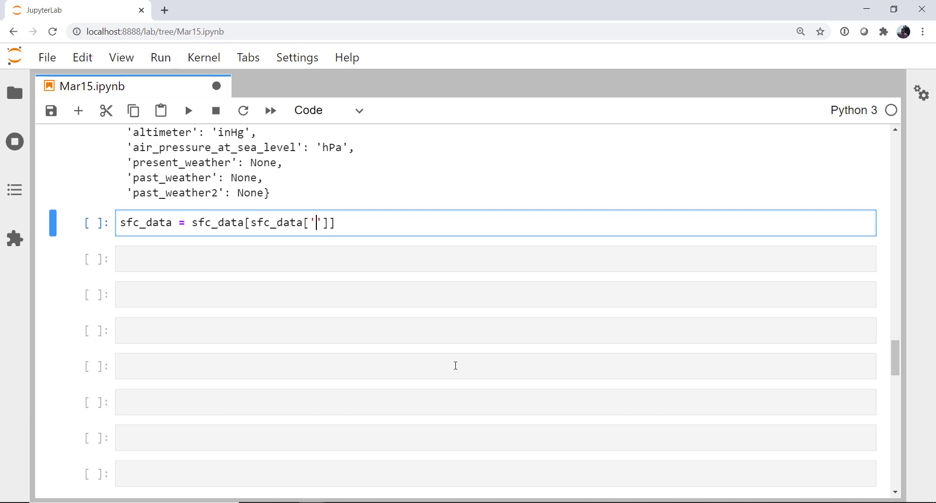
{"action": "type", "text": "station"}
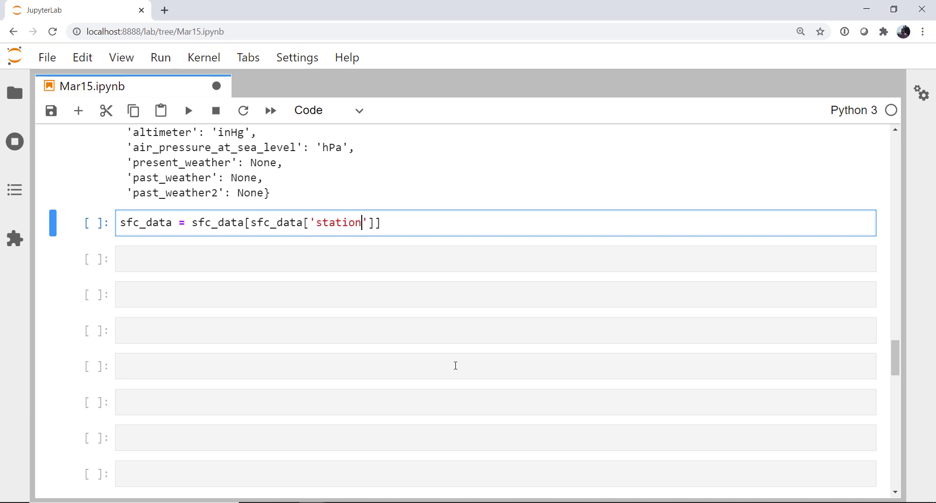
{"action": "type", "text": "_id"}
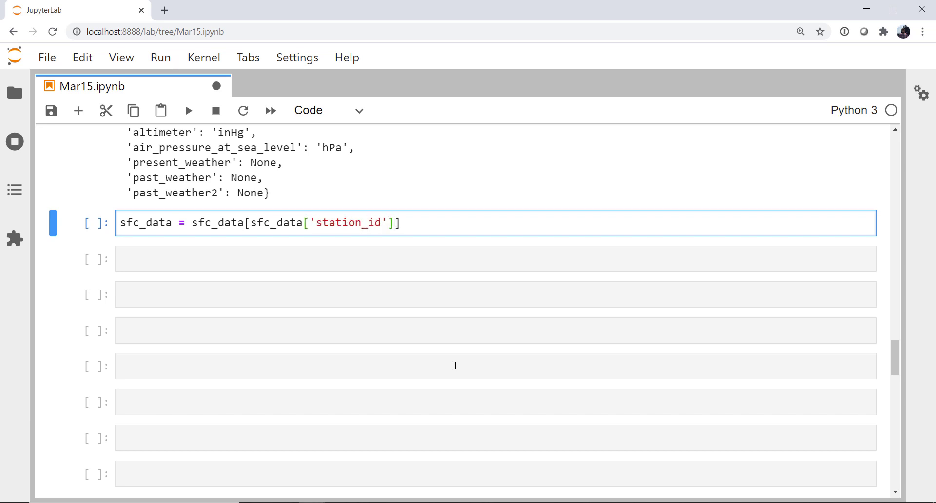
{"action": "type", "text": ".isin"}
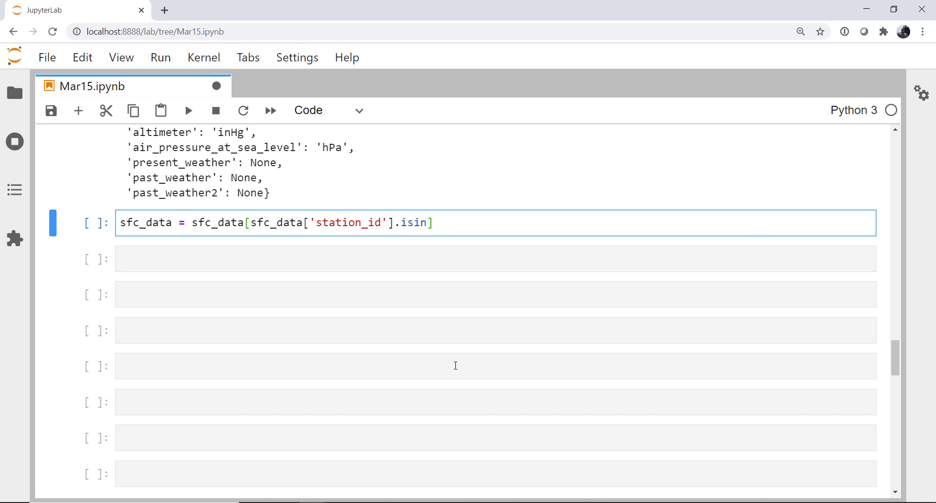
{"action": "type", "text": "("}
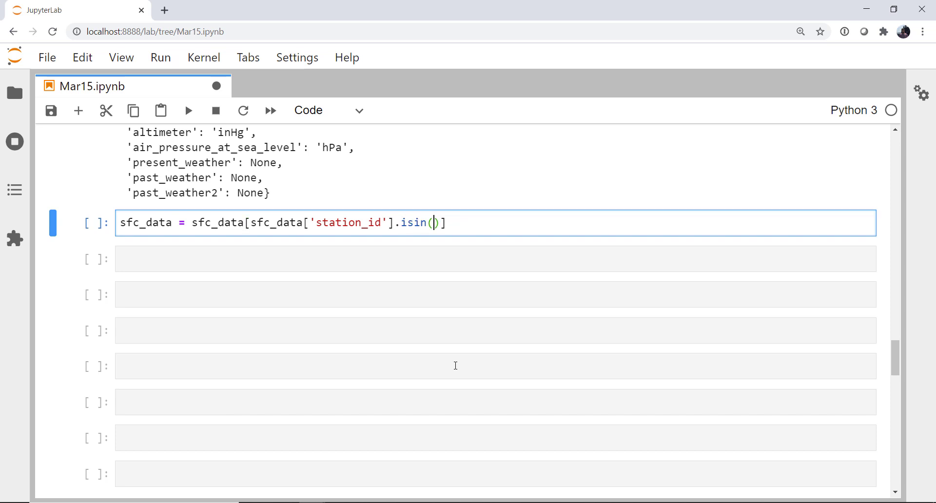
{"action": "type", "text": "airports_df"}
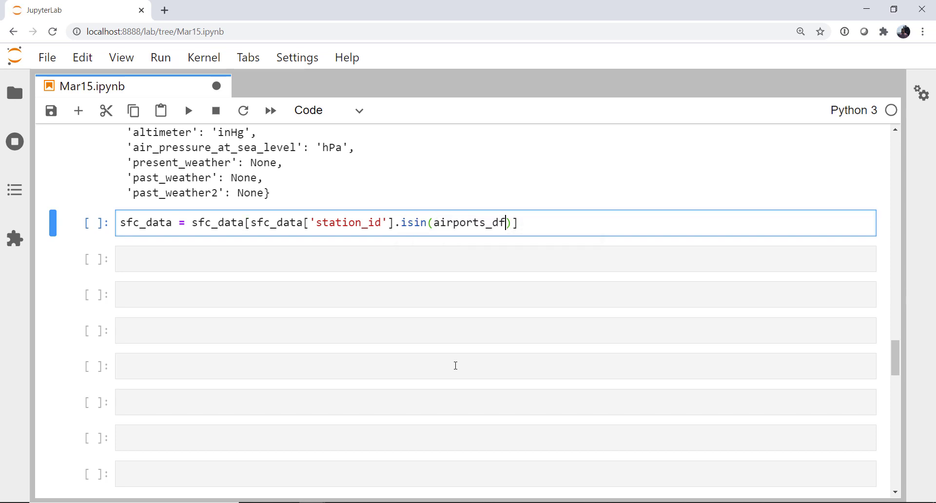
{"action": "type", "text": "['']"}
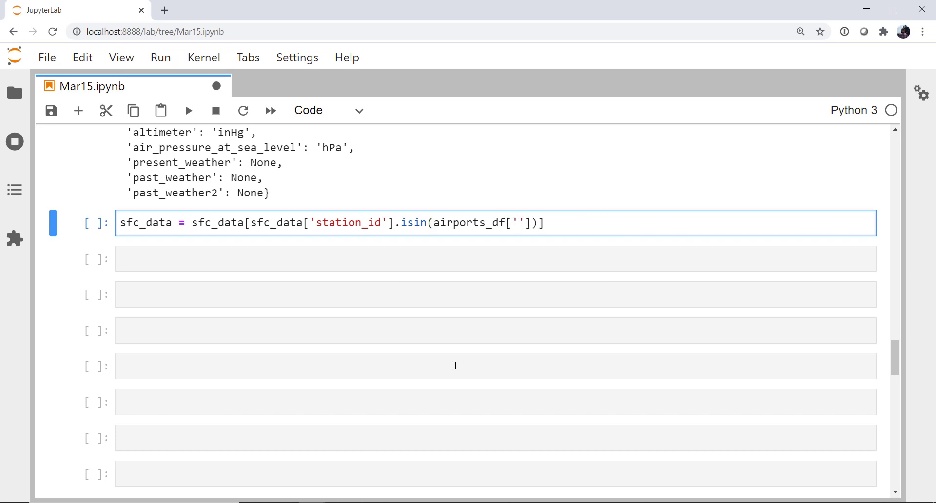
{"action": "type", "text": "ident"}
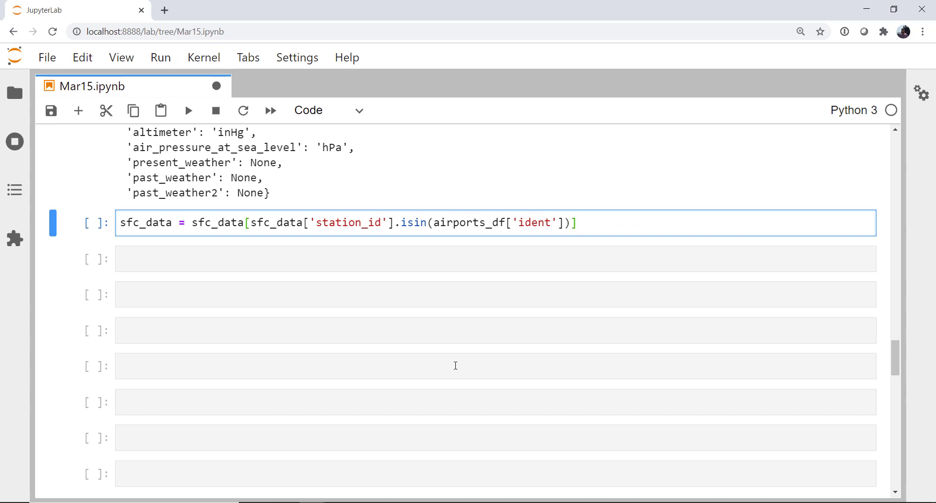
{"action": "left_click", "coordinate": [574, 222]}
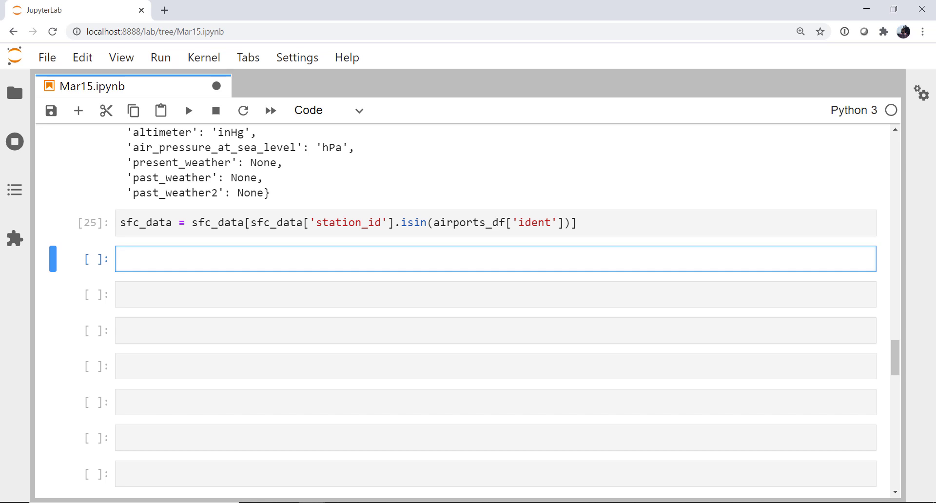
Write sfc_data['u'], sfc_data['v'] = mpcalc.wind_components() and view its docstring.
{"action": "type", "text": "sfc_data"}
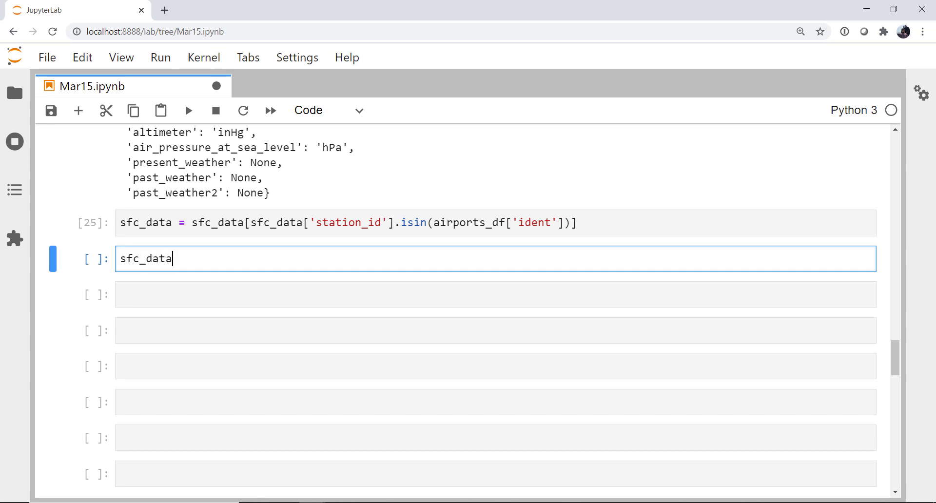
{"action": "type", "text": "['u']"}
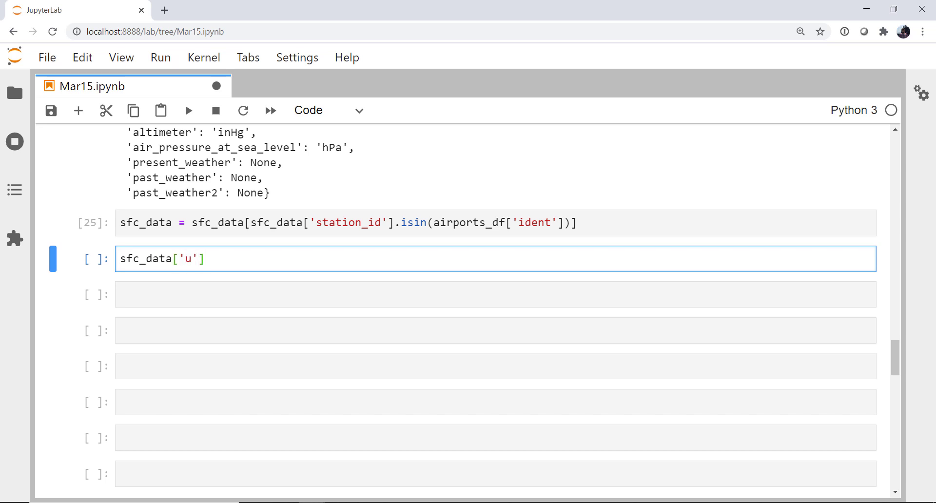
{"action": "type", "text": ", sfc_data"}
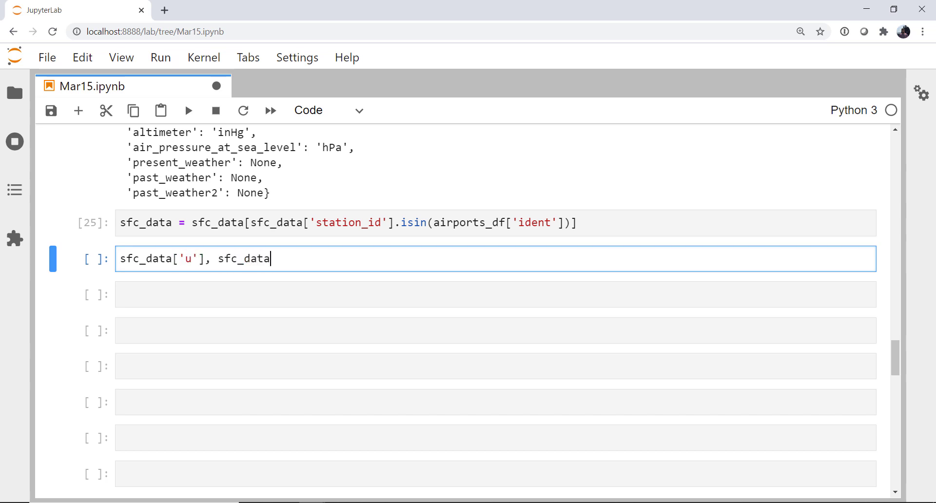
{"action": "type", "text": "['v']"}
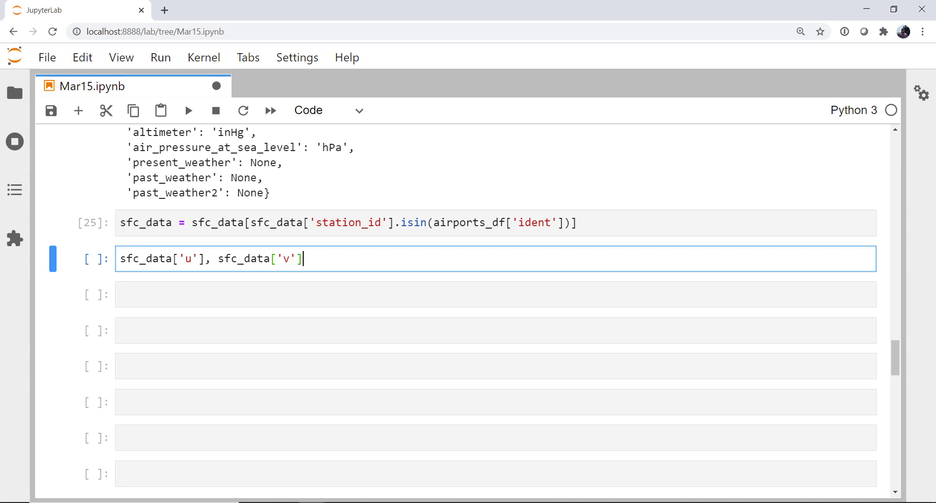
{"action": "type", "text": "= mpcalc"}
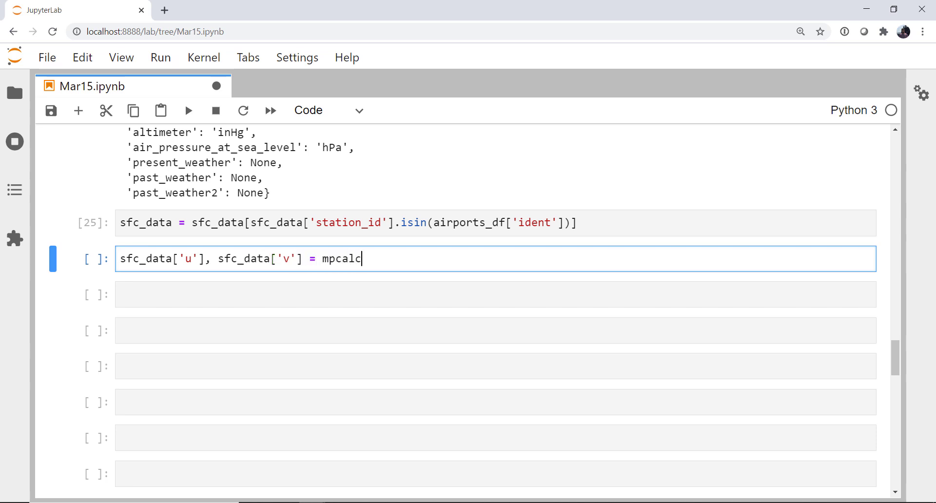
{"action": "type", "text": "."}
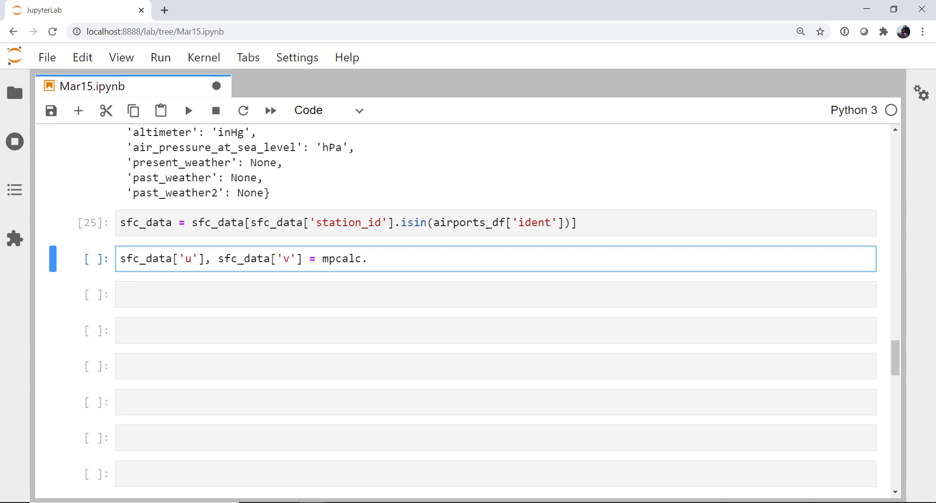
{"action": "type", "text": "wind_components"}
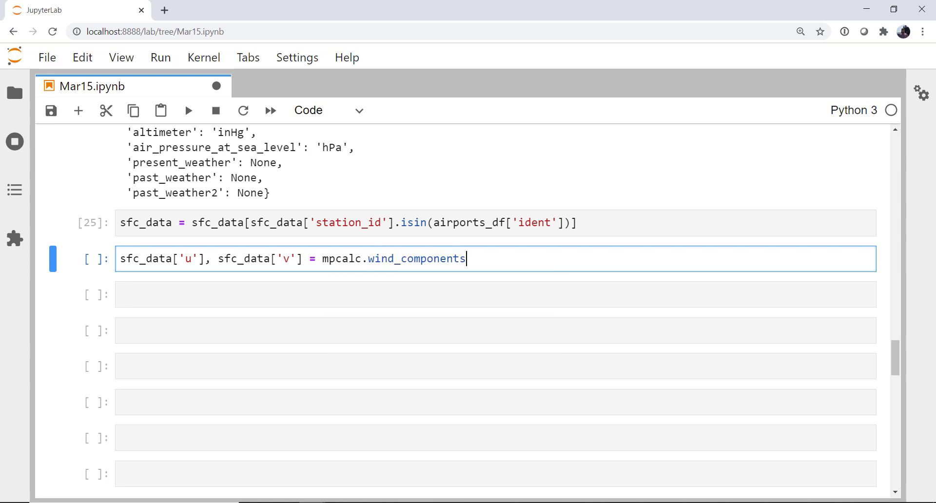
{"action": "type", "text": "()"}
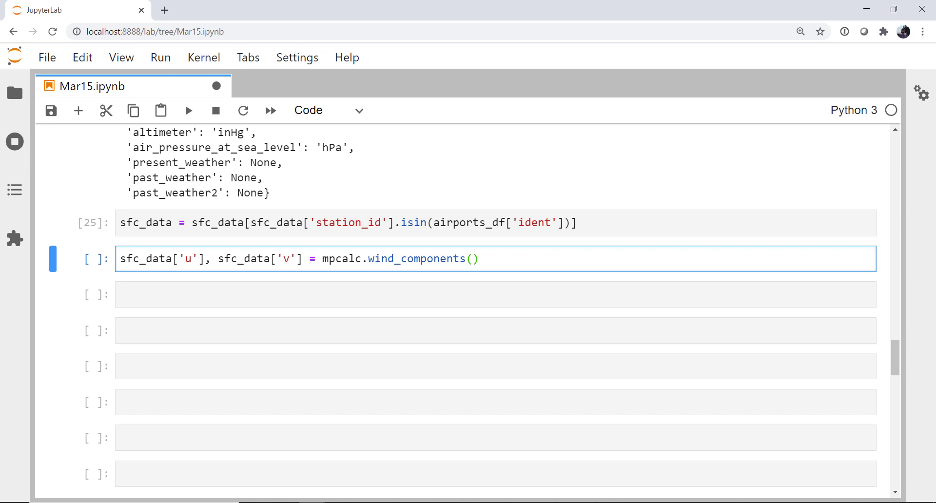
{"action": "key", "text": "shift+Tab"}
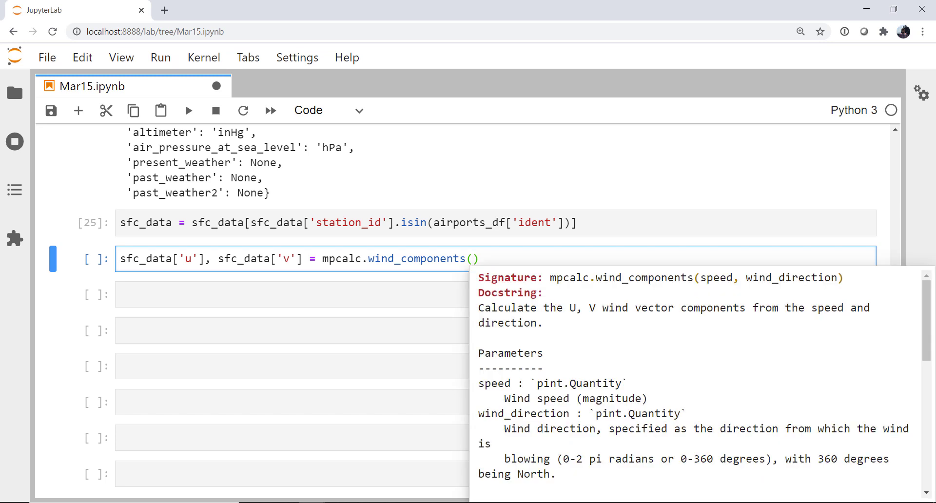
Pass the wind_speed and wind_direction columns to wind_components.
{"action": "type", "text": "sfc"}
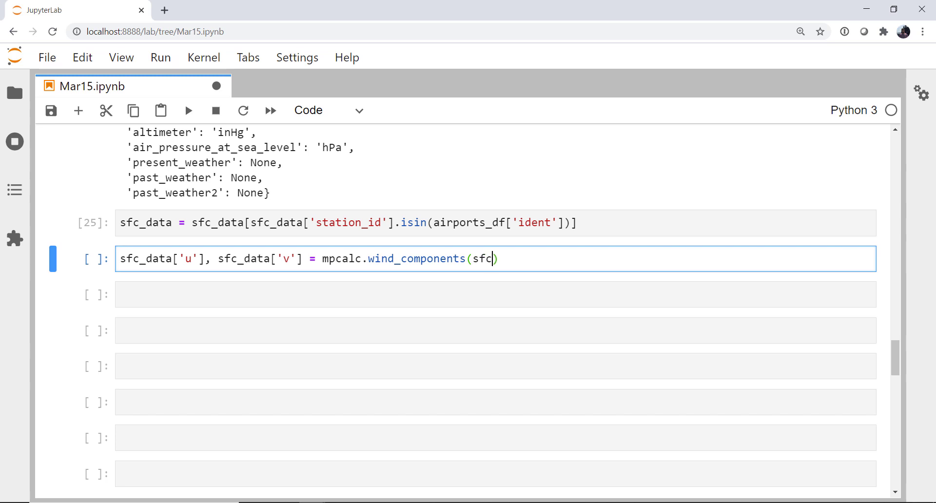
{"action": "type", "text": "_data['"}
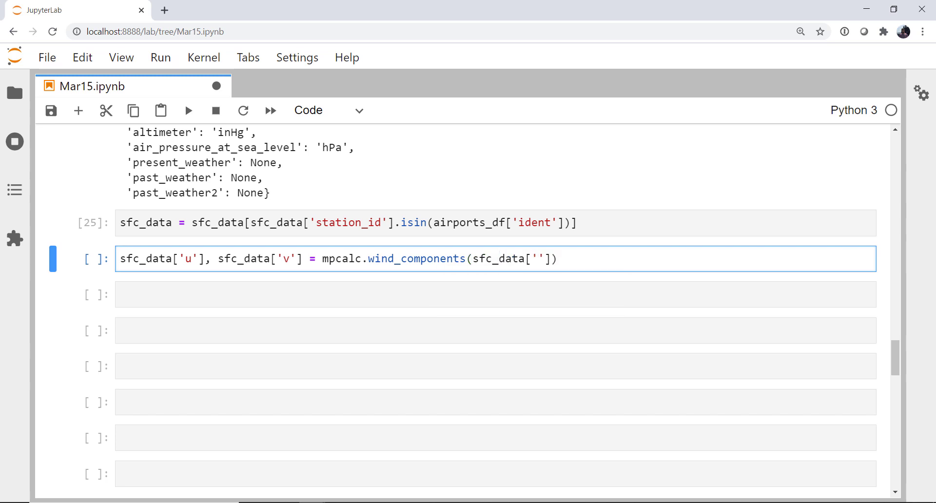
{"action": "type", "text": "wind_speed"}
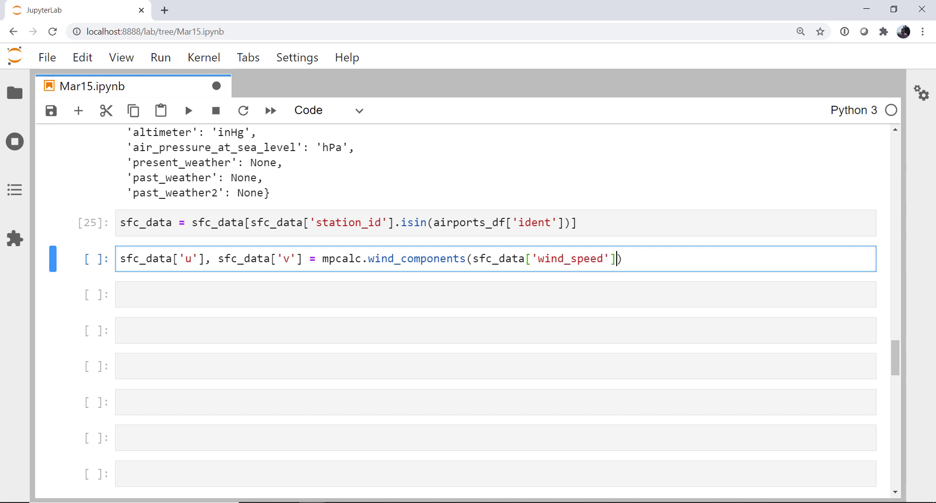
{"action": "type", "text": ", sfc_data"}
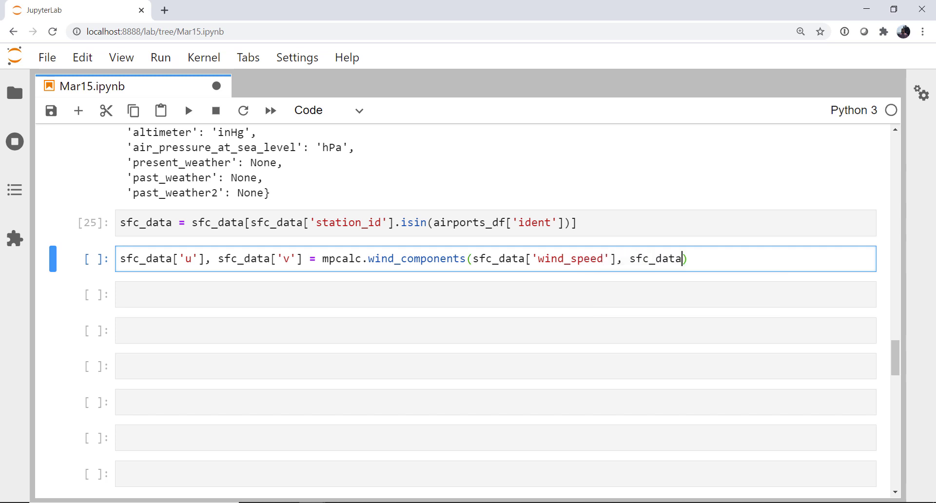
{"action": "type", "text": "['wind_d"}
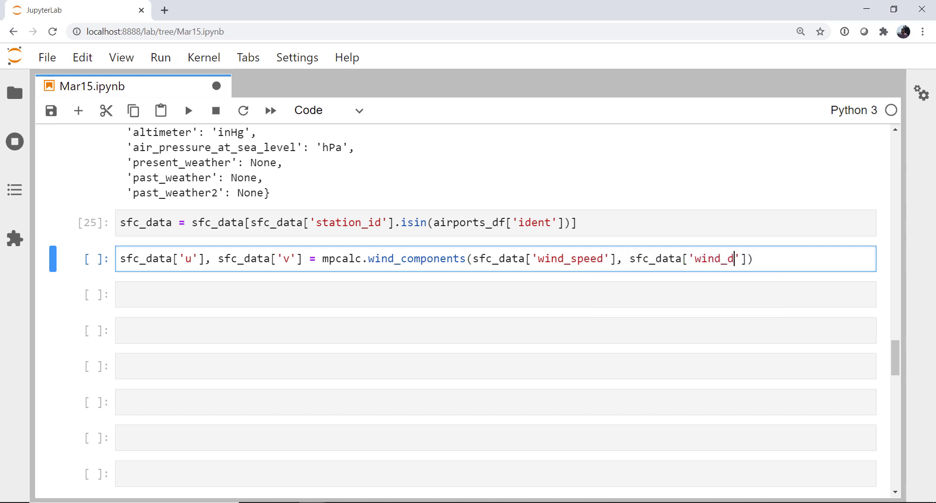
{"action": "type", "text": "irection'"}
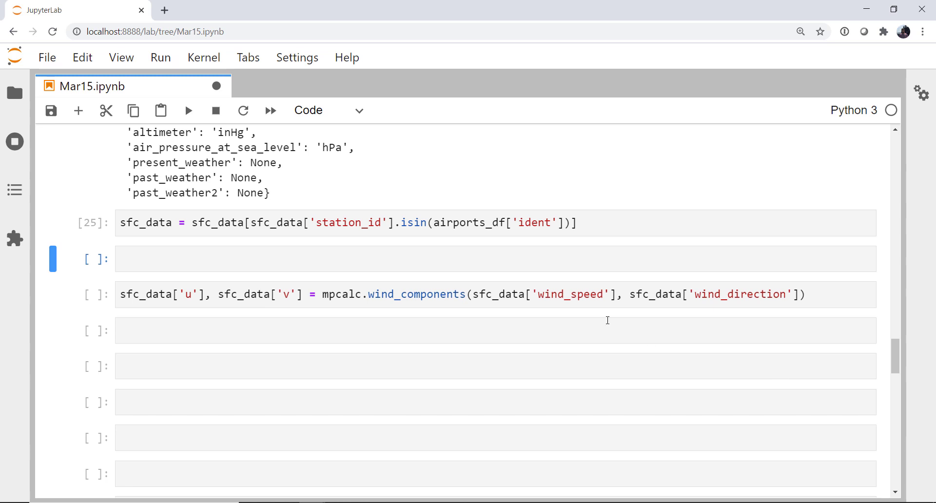
Convert sfc_data with pandas_dataframe_to_unit_arrays(sfc_data, sfc_units) in the blank cell.
{"action": "left_click", "coordinate": [502, 259]}
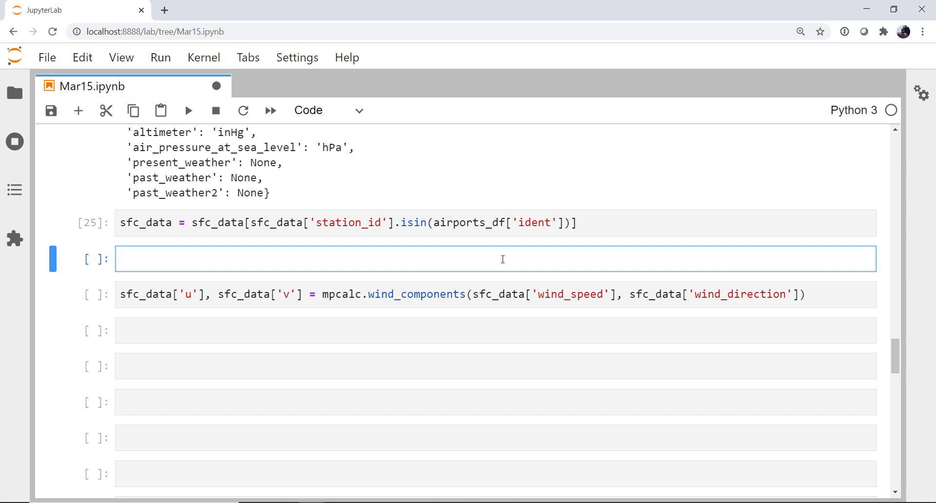
{"action": "scroll", "scroll_direction": "up", "scroll_amount": 3}
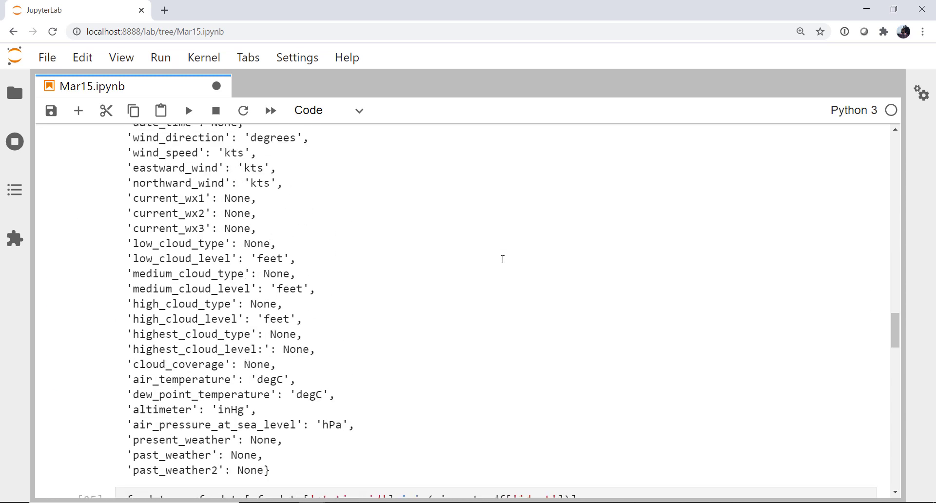
{"action": "scroll", "scroll_direction": "up", "scroll_amount": 3}
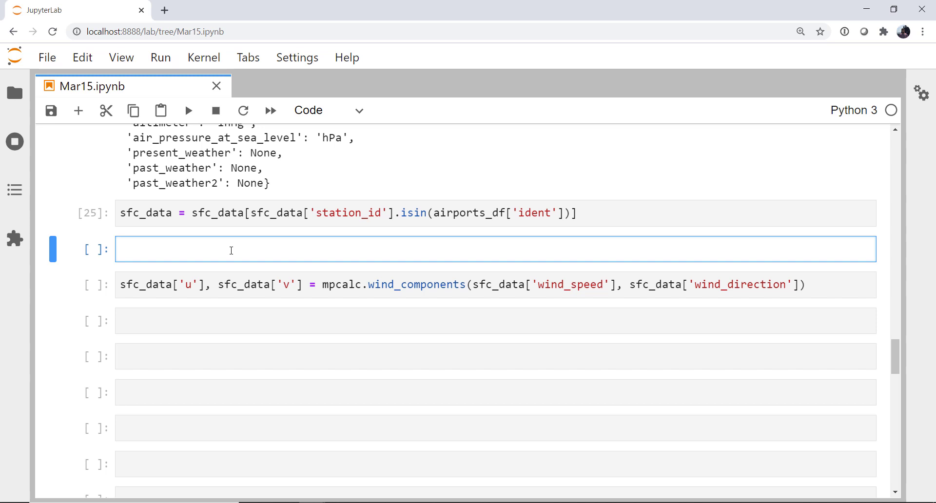
{"action": "type", "text": "sfc_data = pandas_dataframe_to_unit_arrays("}
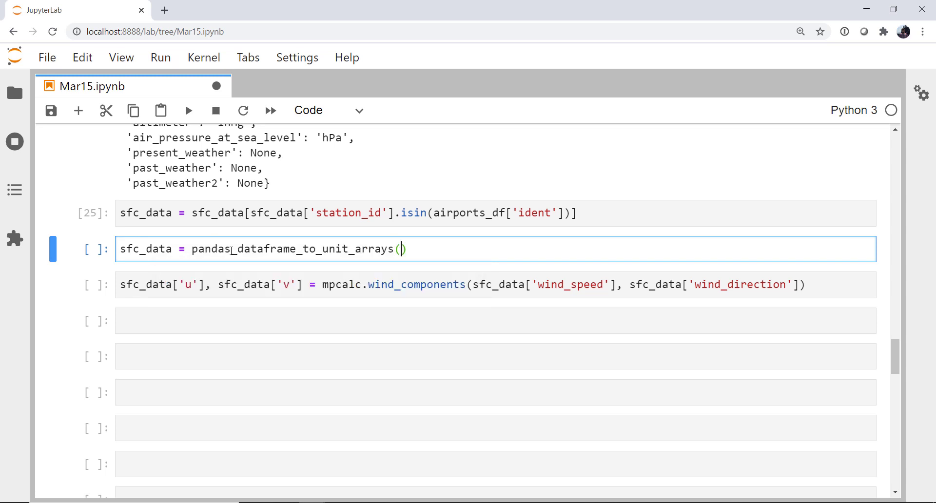
{"action": "type", "text": "sfc_data, sfc_units"}
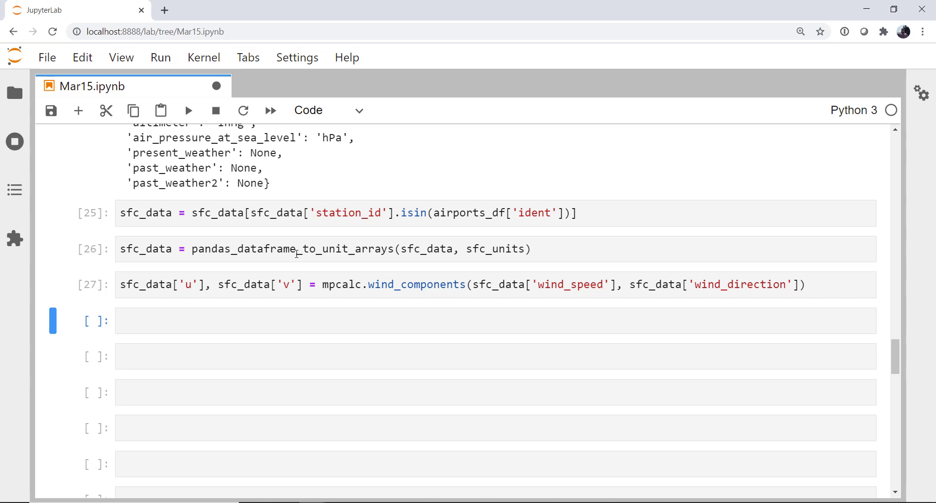
{"action": "left_click", "coordinate": [495, 320]}
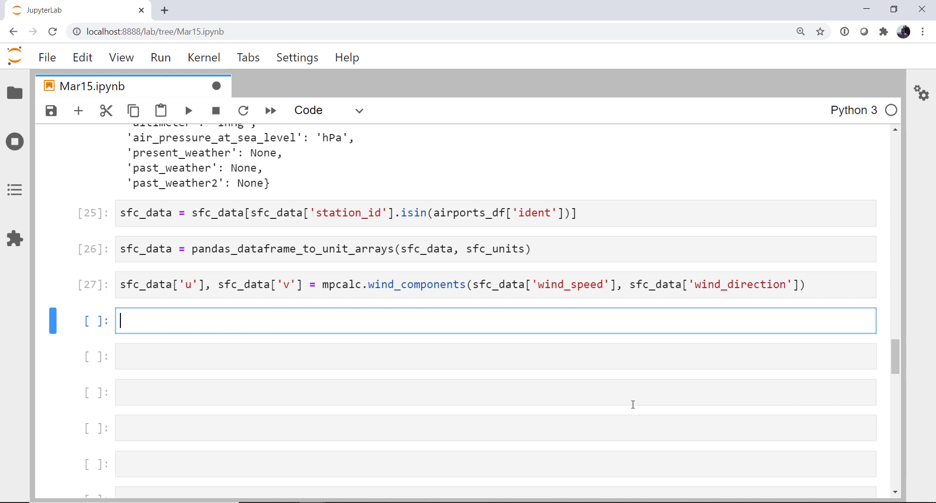
Start the line locs = plot_proj.transform_points in the empty cell.
{"action": "type", "text": "lo"}
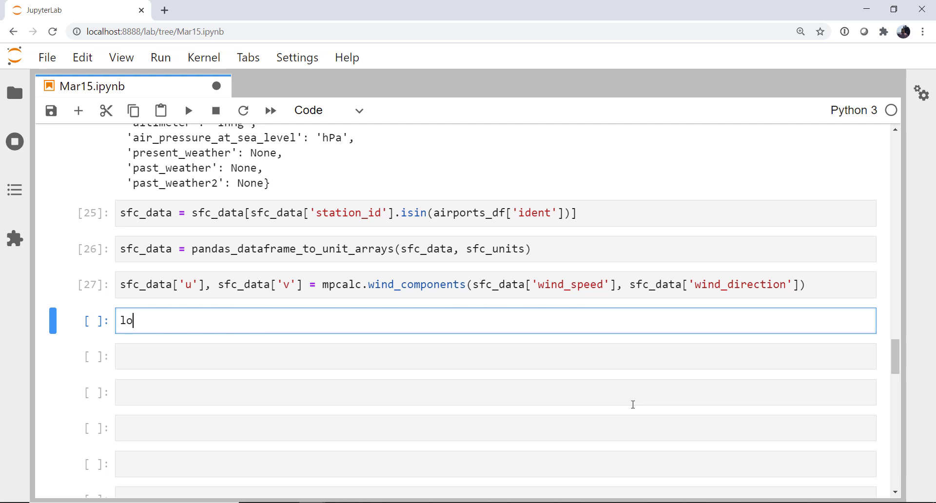
{"action": "type", "text": "cs = p"}
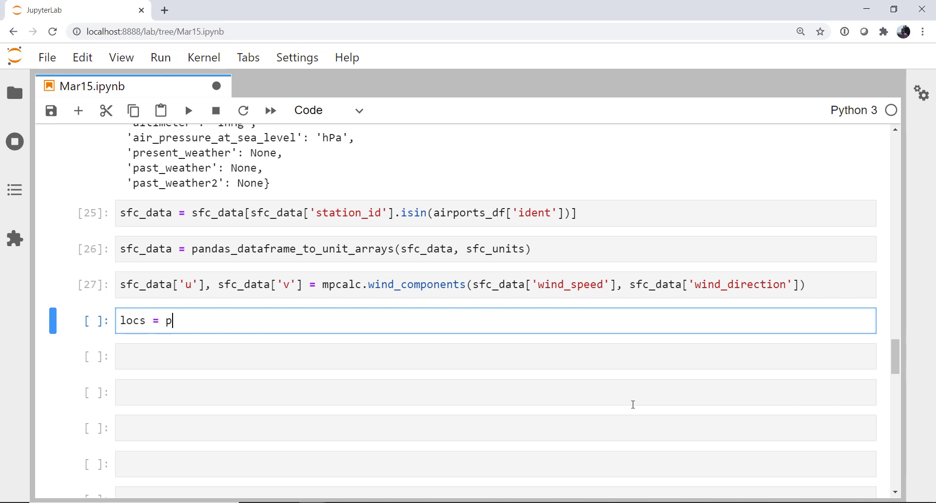
{"action": "type", "text": "lot_proj"}
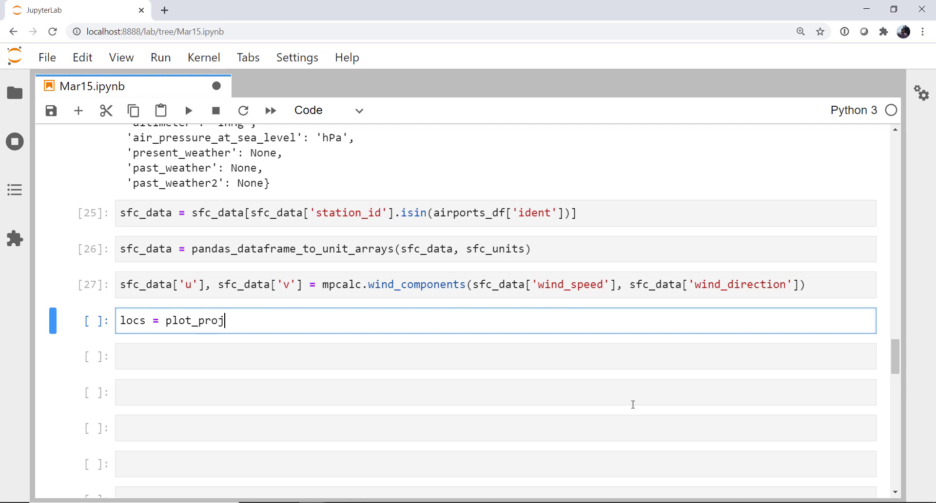
{"action": "type", "text": "."}
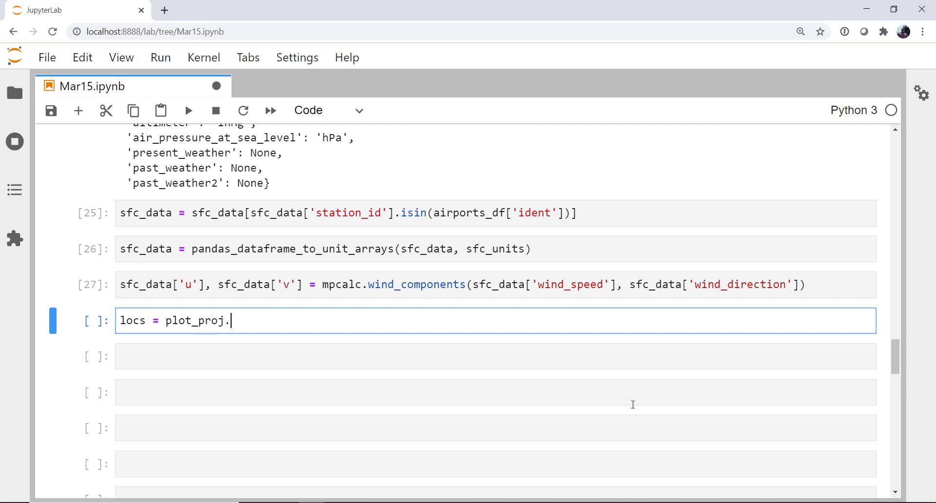
{"action": "type", "text": "tran"}
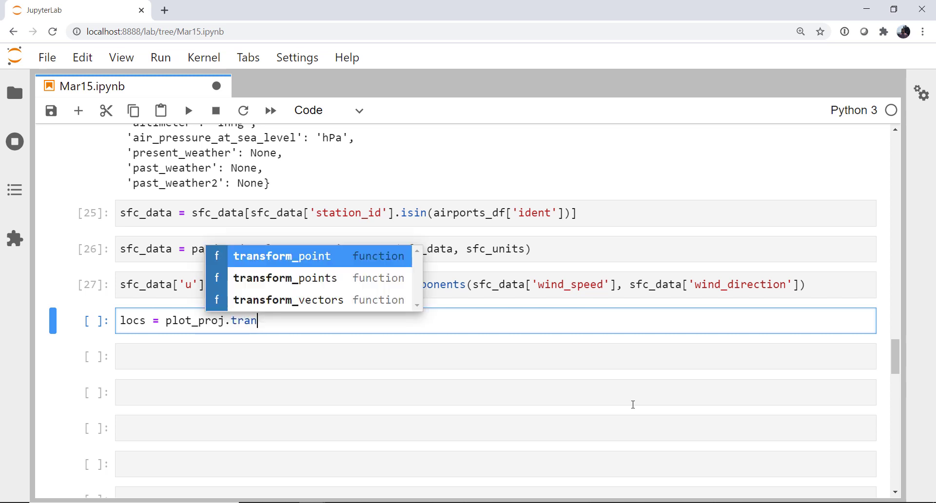
{"action": "left_click", "coordinate": [285, 277]}
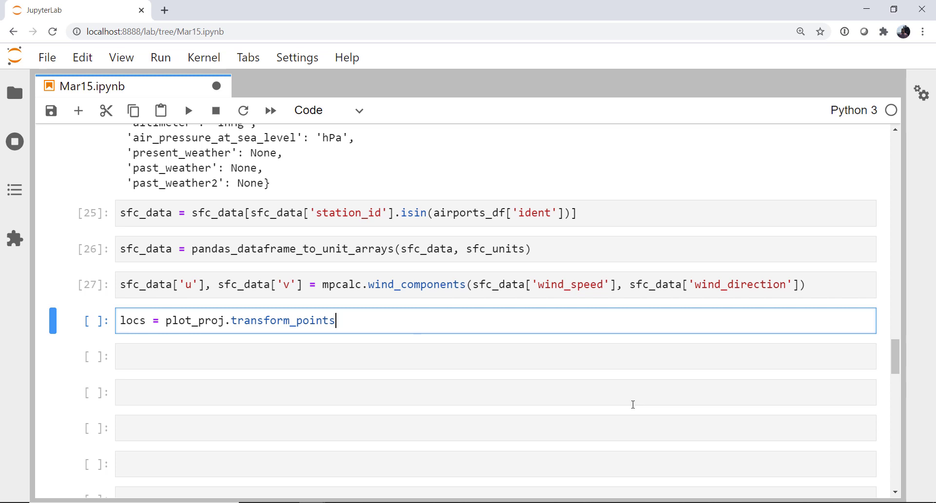
Pass ccrs.PlateCarree() and the longitude and latitude magnitudes to transform_points.
{"action": "type", "text": "(ccrs."}
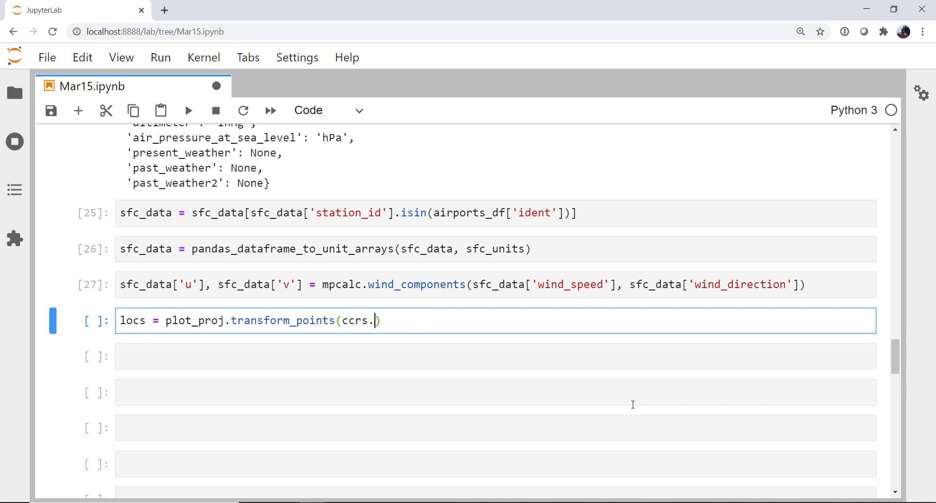
{"action": "type", "text": "PlateCarree"}
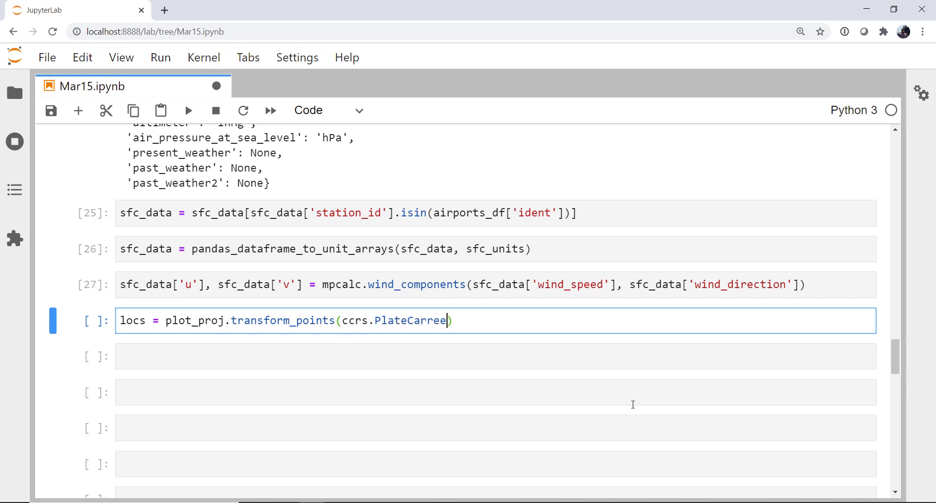
{"action": "type", "text": "()"}
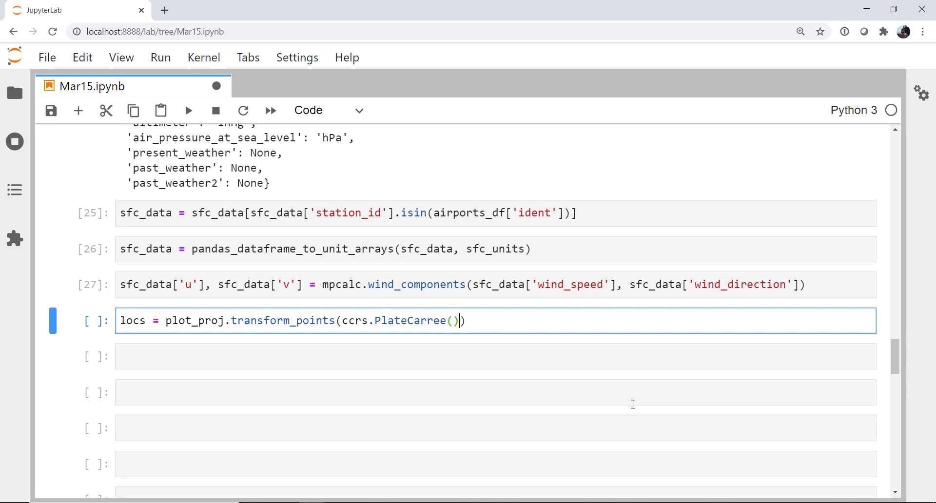
{"action": "type", "text": ", sfc_data['l"}
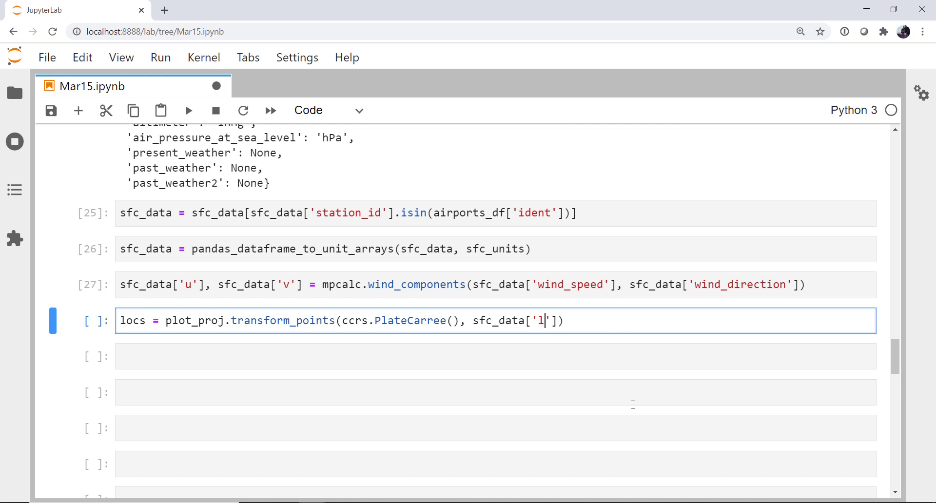
{"action": "type", "text": "ongitude"}
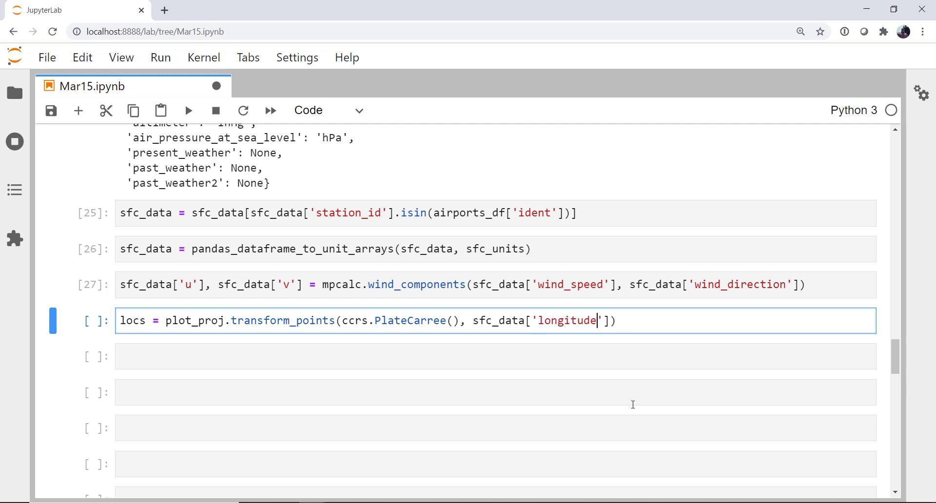
{"action": "type", "text": ","}
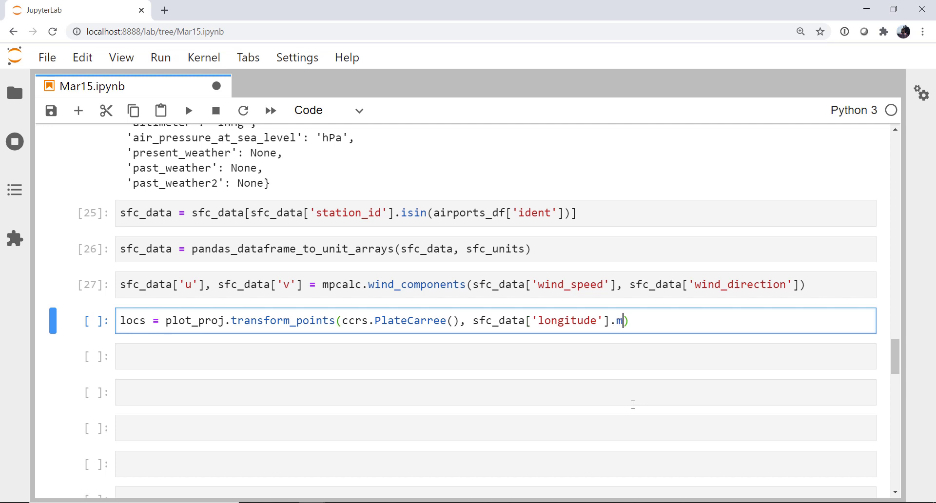
{"action": "type", "text": ", sfc_data['lat"}
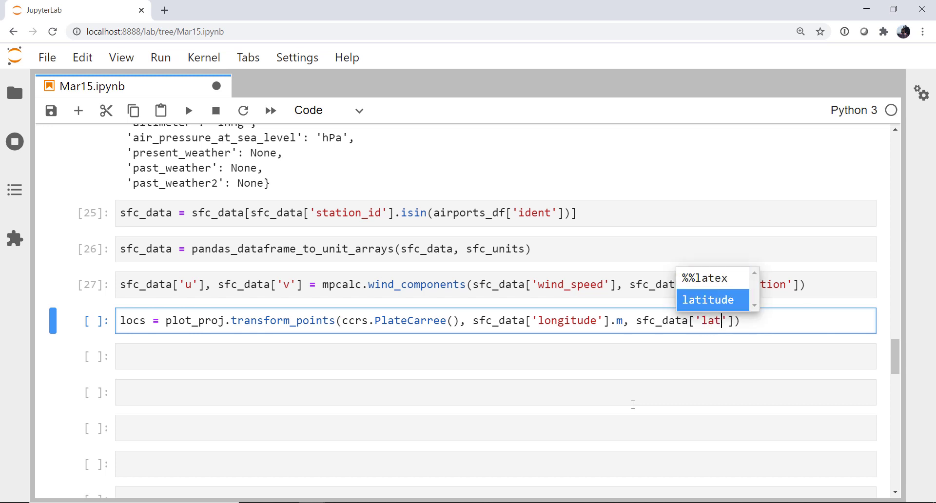
{"action": "left_click", "coordinate": [708, 299]}
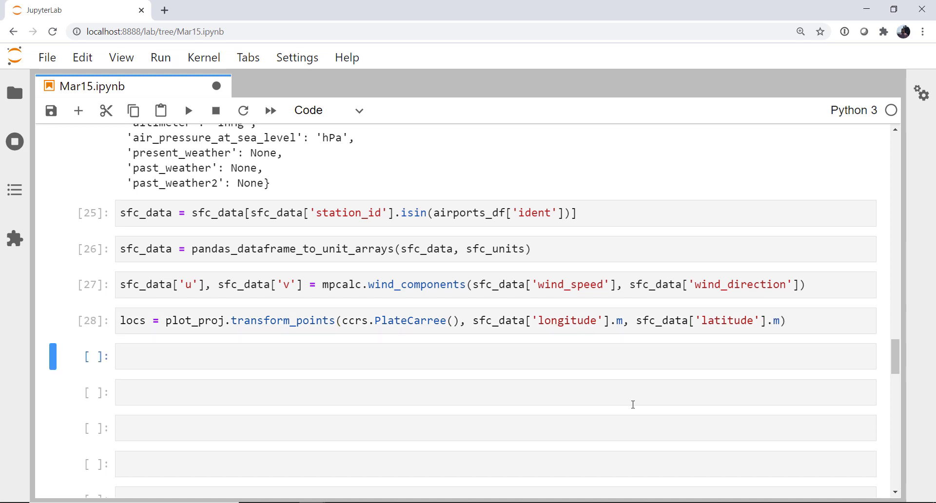
Define sfc_data_mask = mpcalc.reduce_point_density(locs[:, :2], 125000) in the new cell.
{"action": "left_click", "coordinate": [471, 356]}
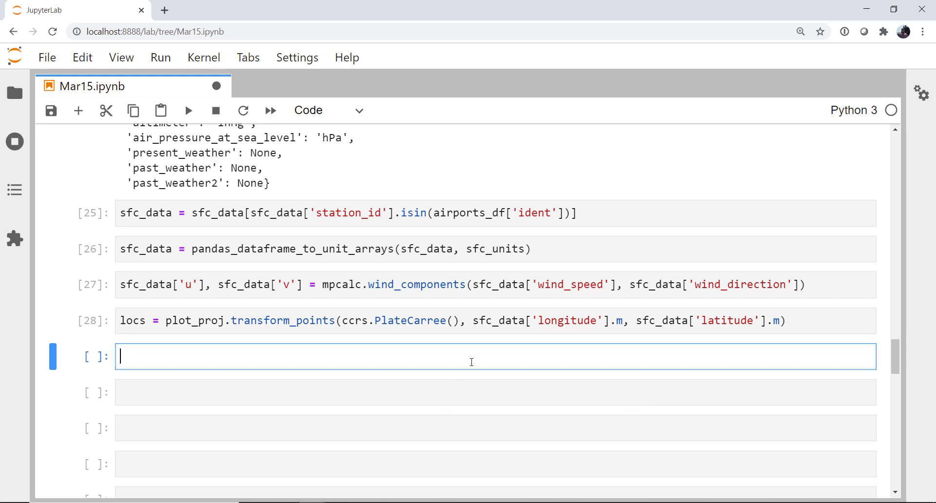
{"action": "type", "text": "sfc_data"}
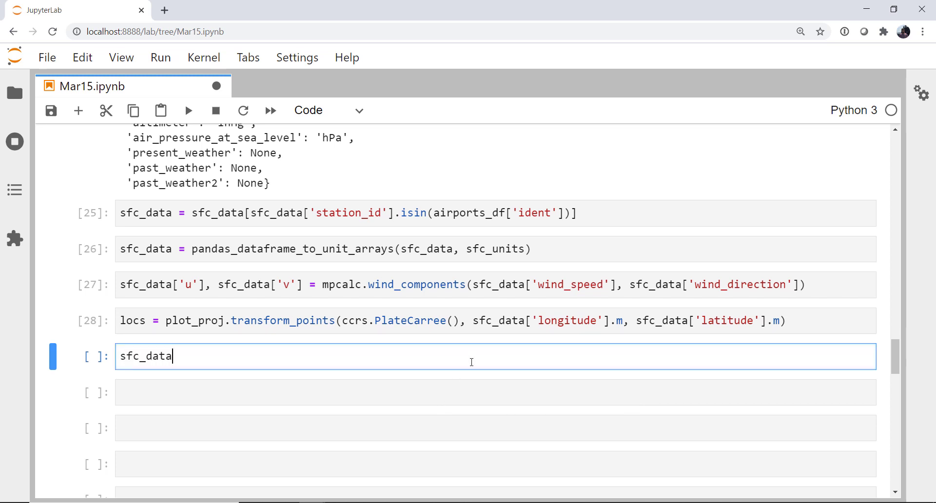
{"action": "type", "text": "_mask = mpcalc."}
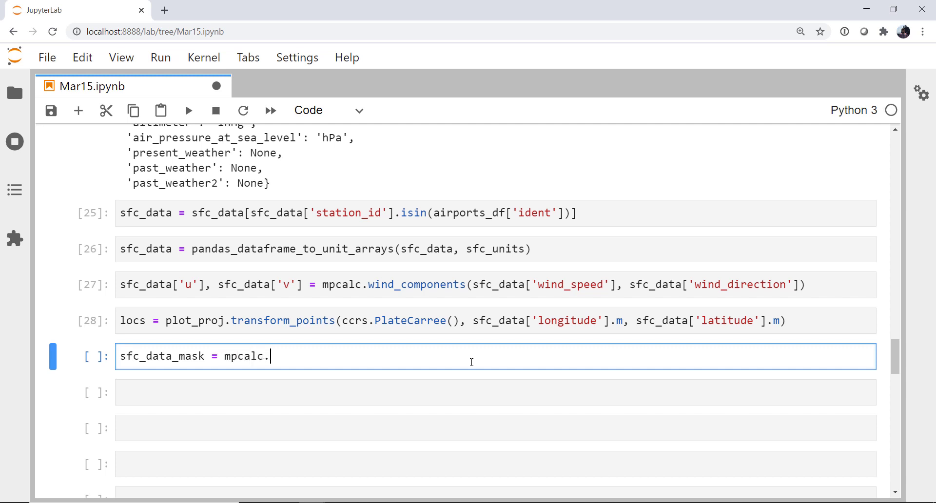
{"action": "type", "text": "reduce_point_density()"}
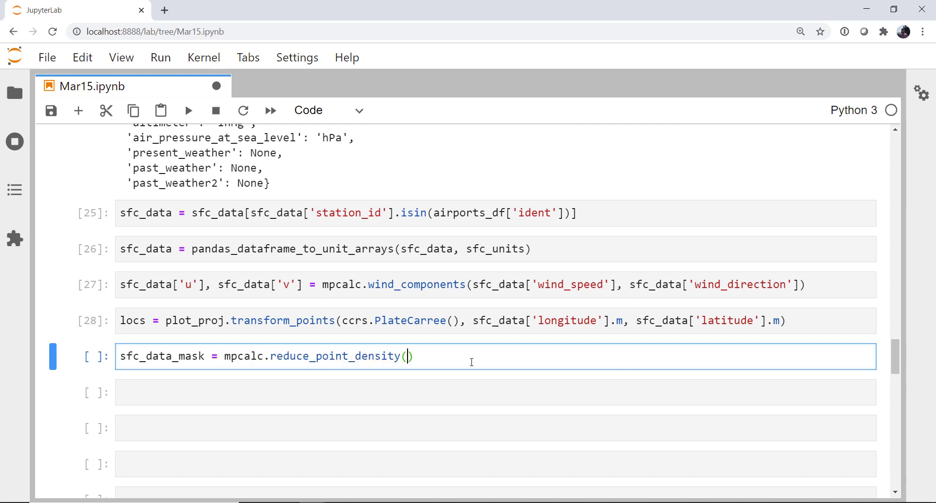
{"action": "type", "text": "lo"}
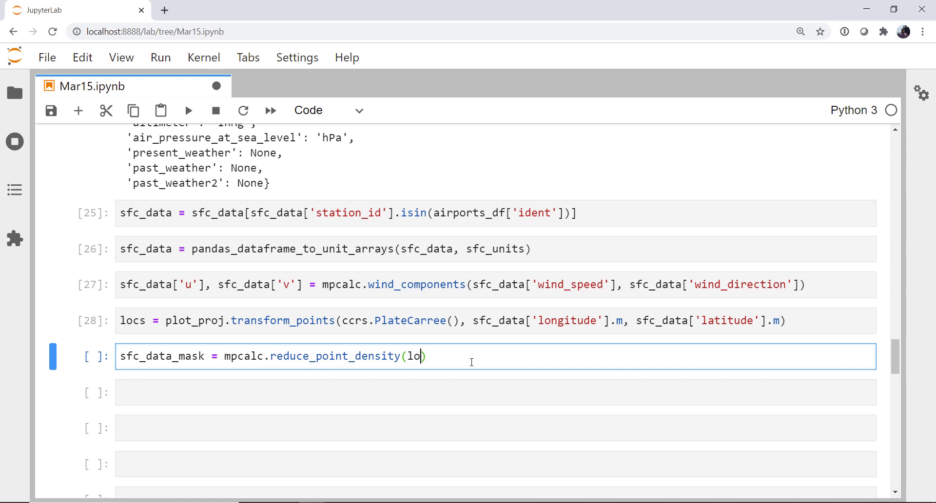
{"action": "type", "text": "cs[:]"}
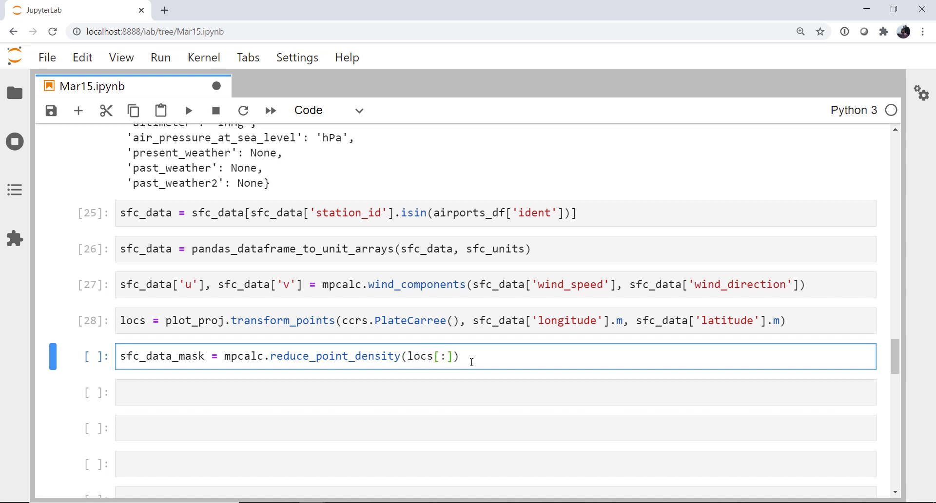
{"action": "type", "text": ", :-2"}
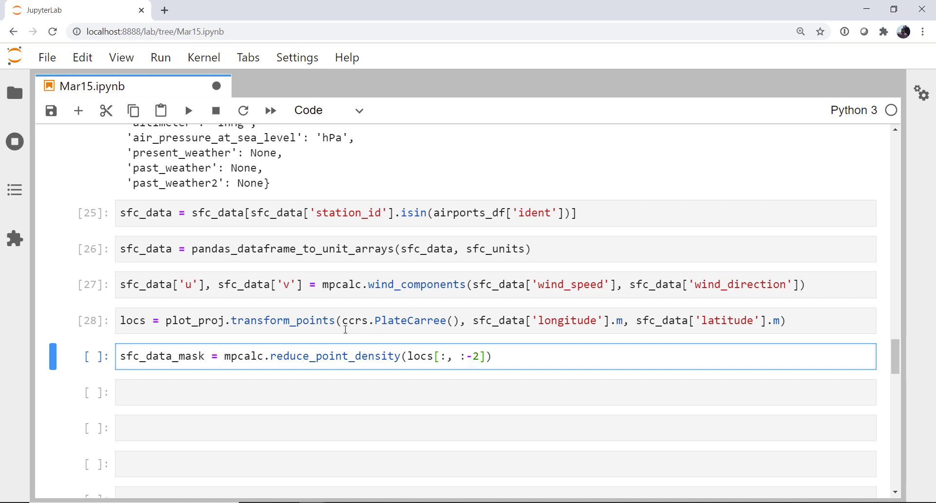
{"action": "key", "text": "Backspace"}
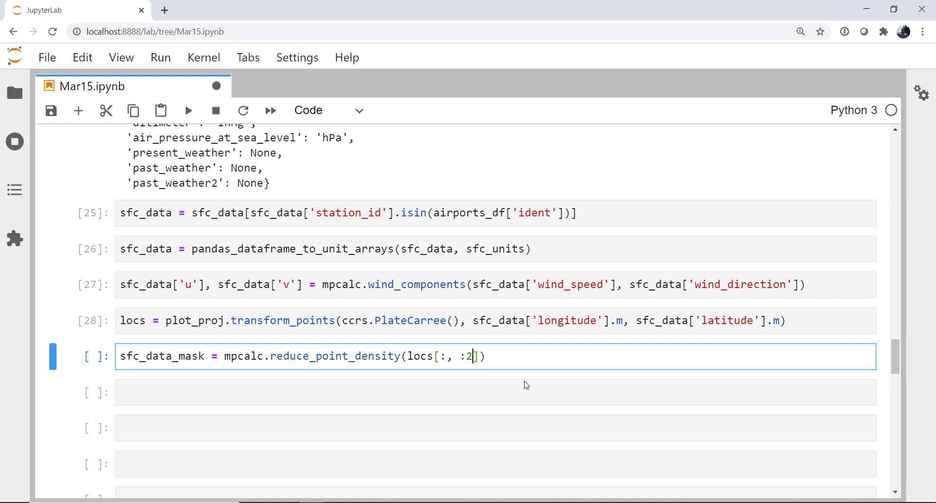
{"action": "type", "text": ","}
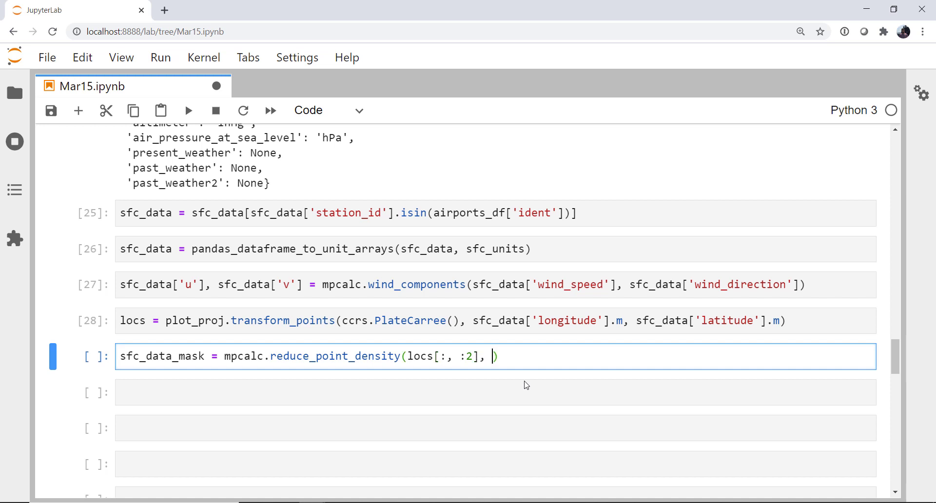
{"action": "type", "text": "125"}
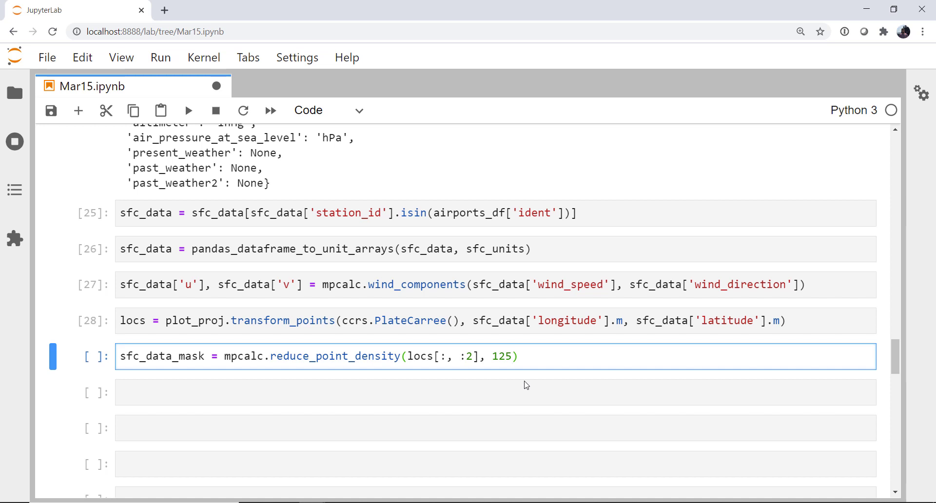
{"action": "type", "text": "000"}
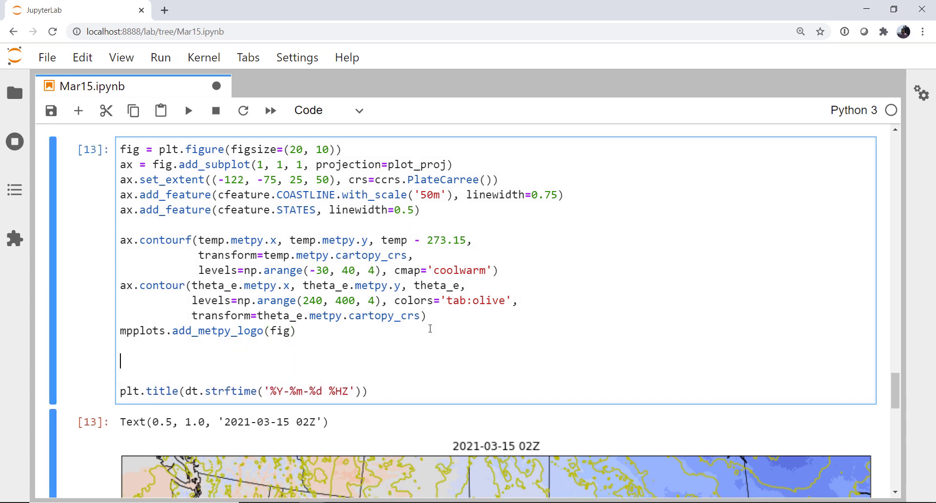
Add a '# METARS' comment and start stn = mpplots.StationPlot(ax, ...).
{"action": "type", "text": "# METARS"}
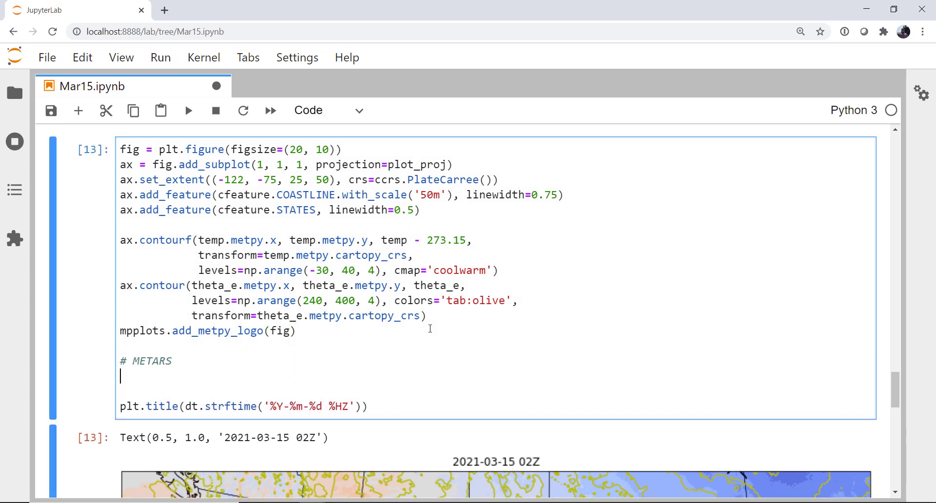
{"action": "type", "text": "st"}
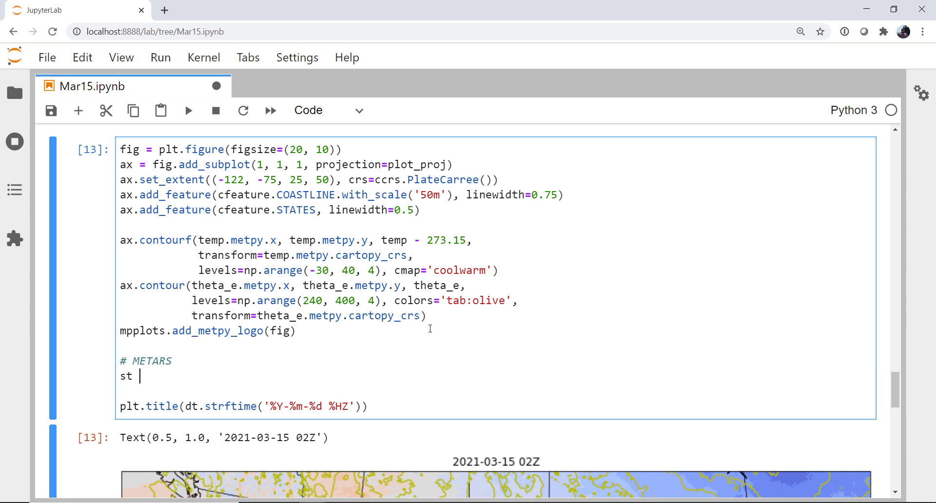
{"action": "type", "text": "n ="}
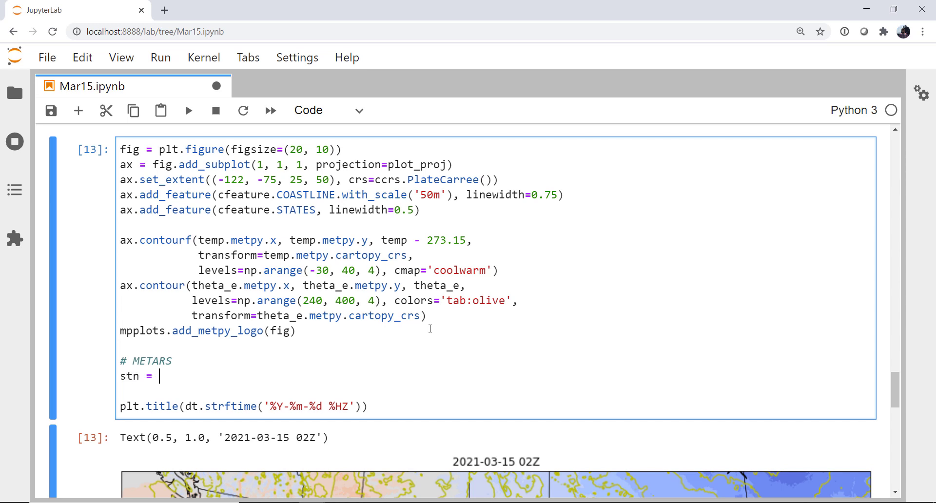
{"action": "type", "text": "mpp"}
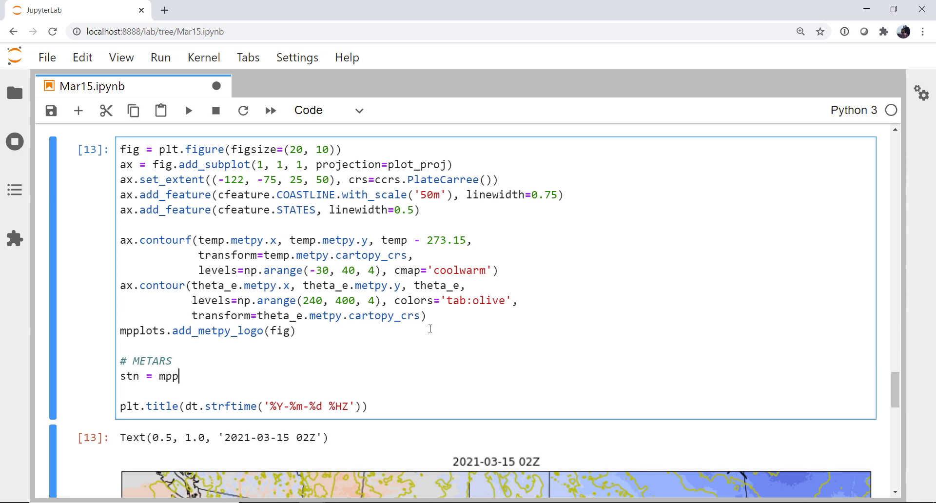
{"action": "type", "text": "lots.Stat"}
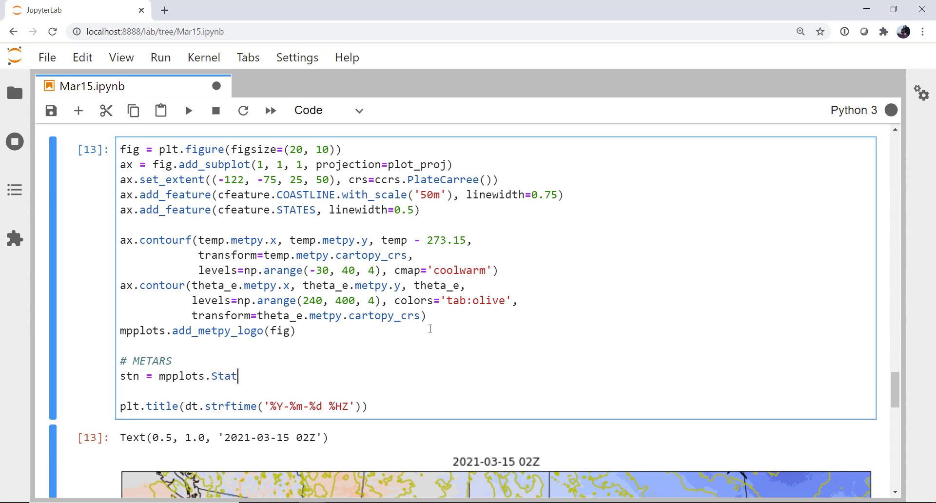
{"action": "type", "text": "ionPlot("}
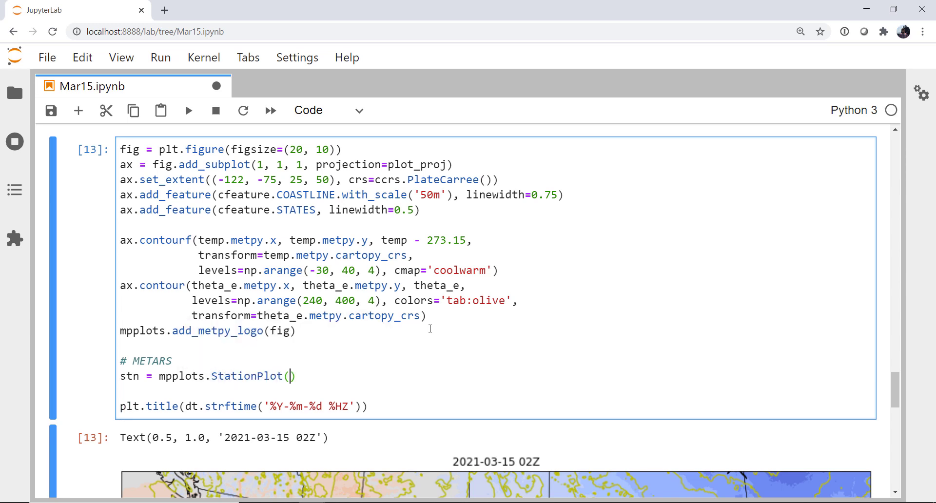
{"action": "type", "text": "ax,"}
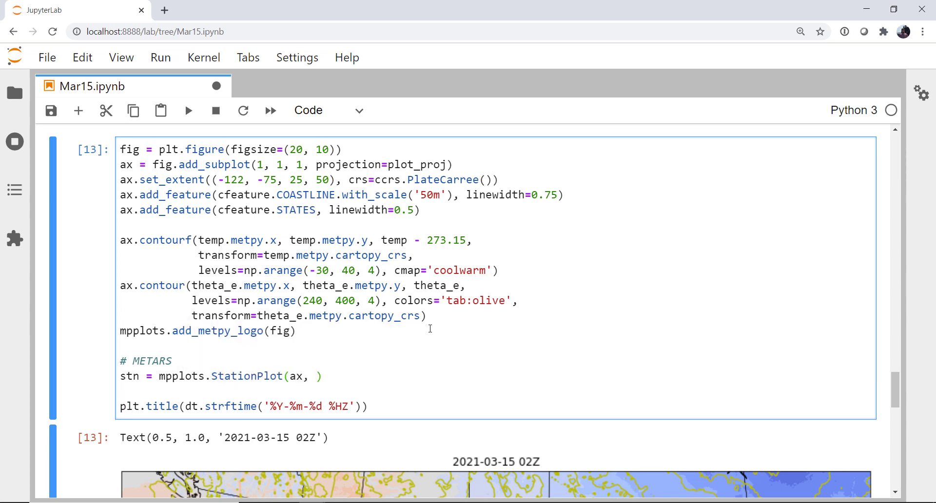
{"action": "type", "text": "fc_data['longitude"}
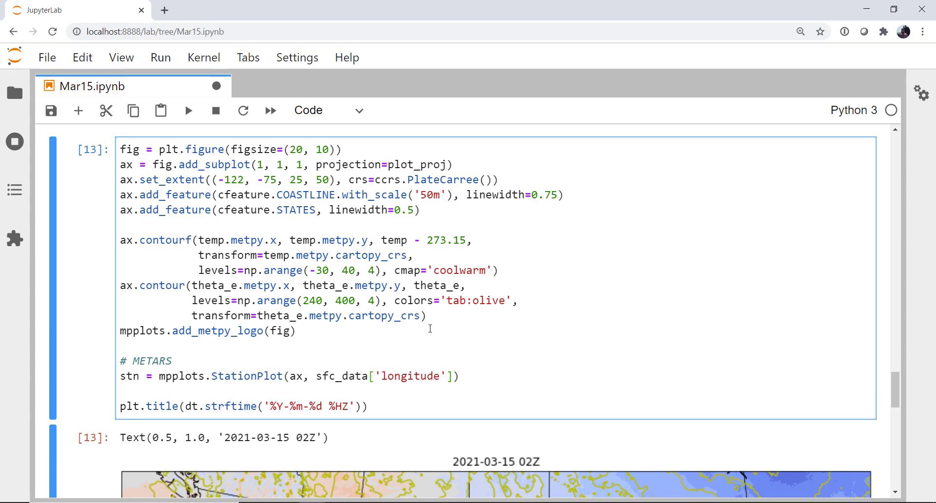
Pass masked longitude and latitude magnitudes into StationPlot.
{"action": "type", "text": "[sfc_data_mask"}
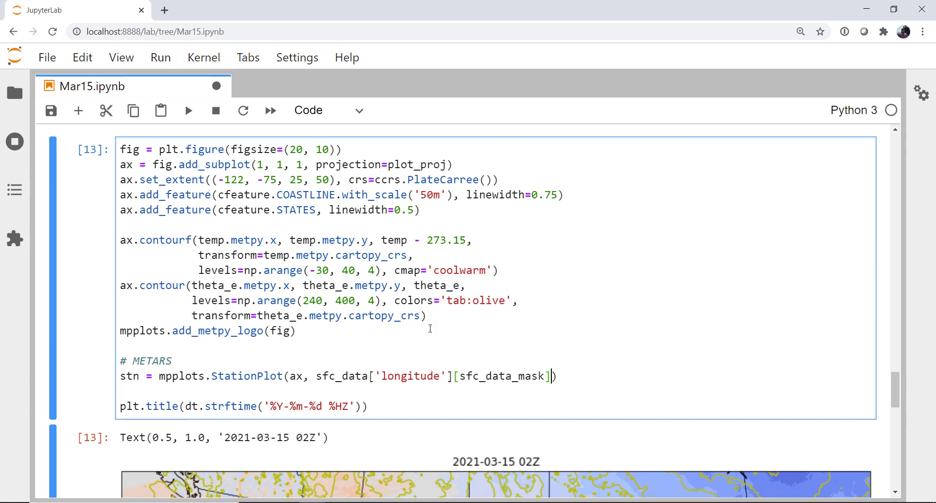
{"action": "type", "text": ".m"}
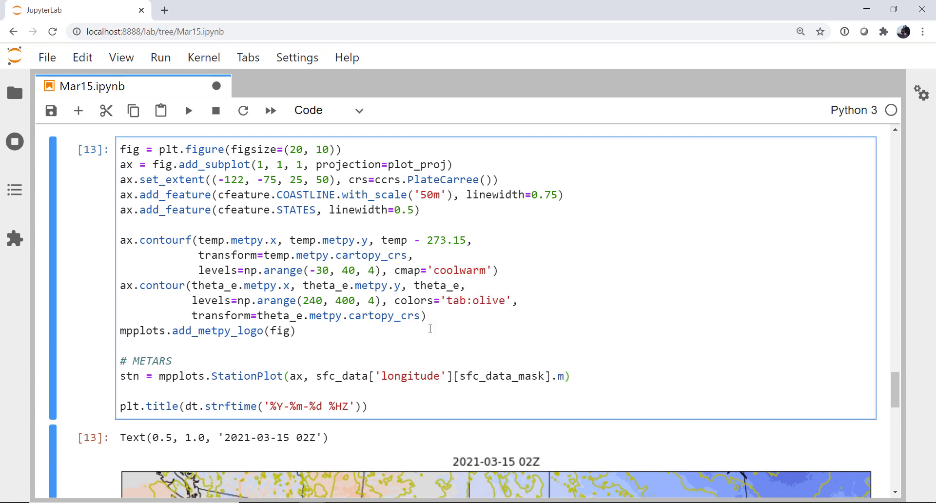
{"action": "type", "text": ", sfc_data"}
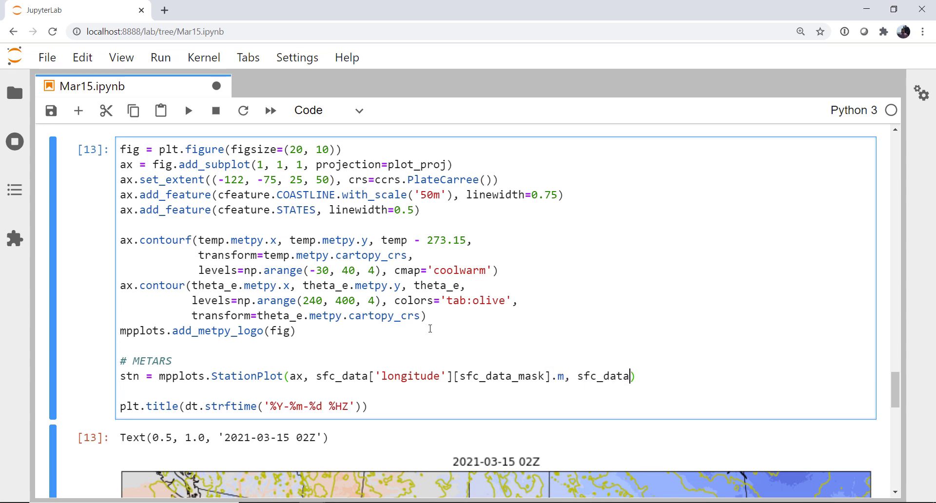
{"action": "type", "text": "'lat'"}
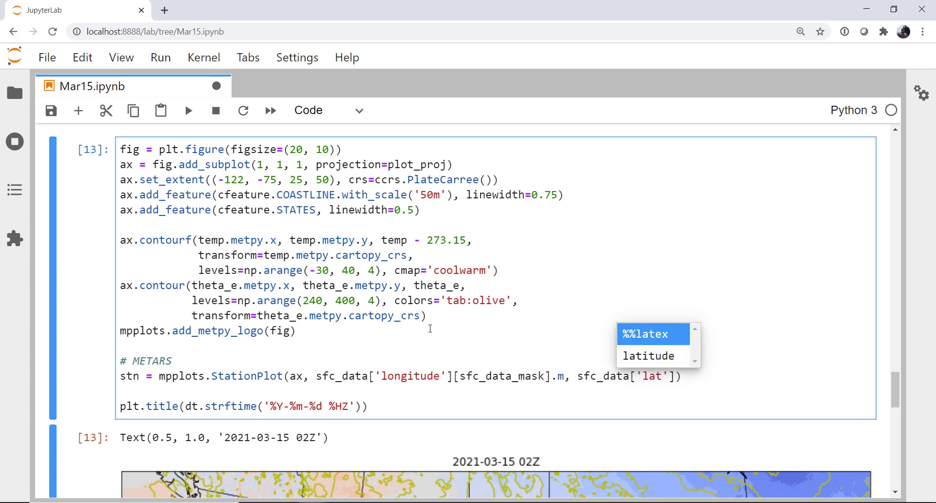
{"action": "left_click", "coordinate": [649, 356]}
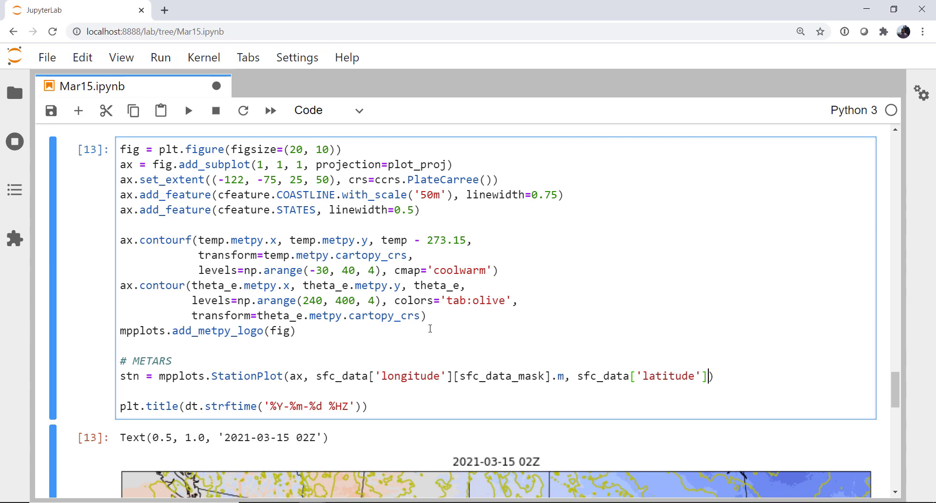
{"action": "type", "text": "[sfc_data_mask]"}
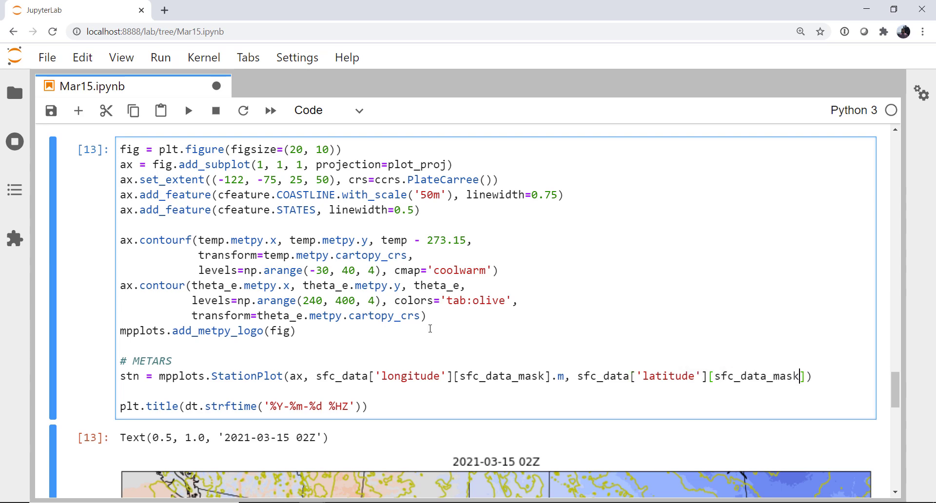
{"action": "type", "text": ".m"}
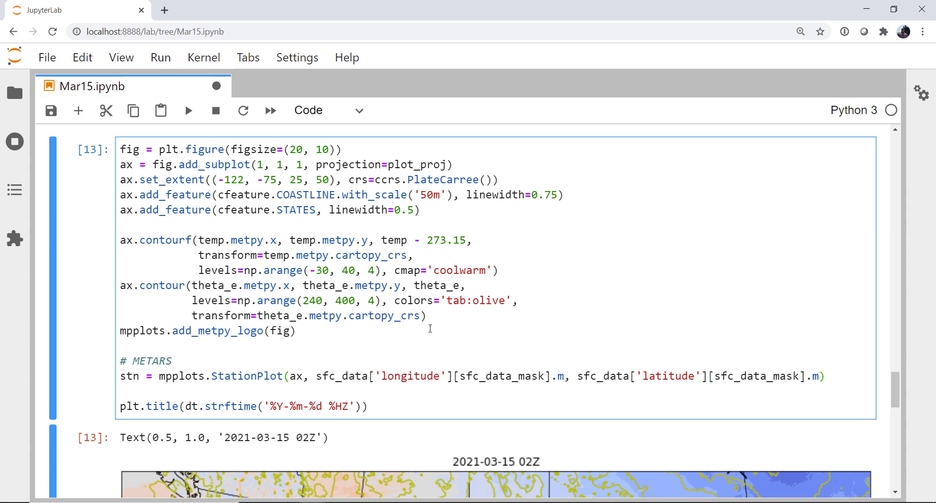
Add transform=ccrs.PlateCarree(), fontsize=11, zorder=10 and clip_on=True to StationPlot.
{"action": "left_click", "coordinate": [819, 376]}
{"action": "type", "text": "trans)"}
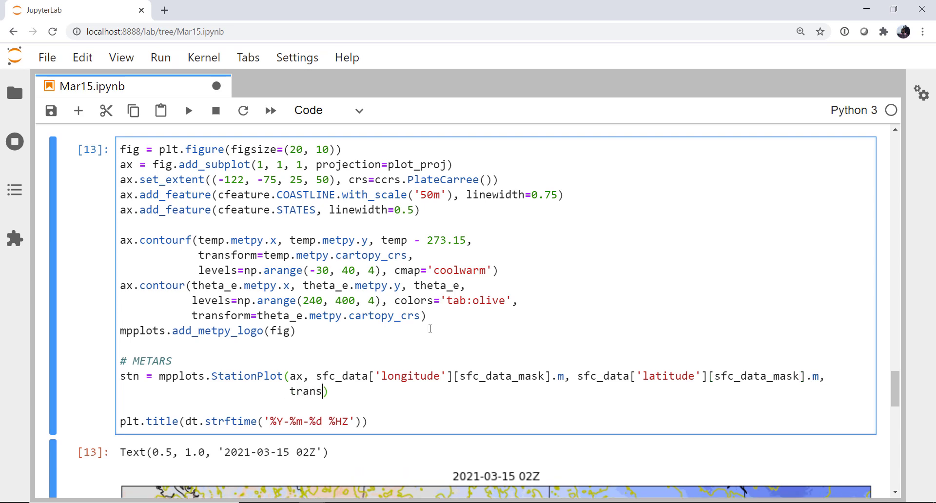
{"action": "type", "text": "form"}
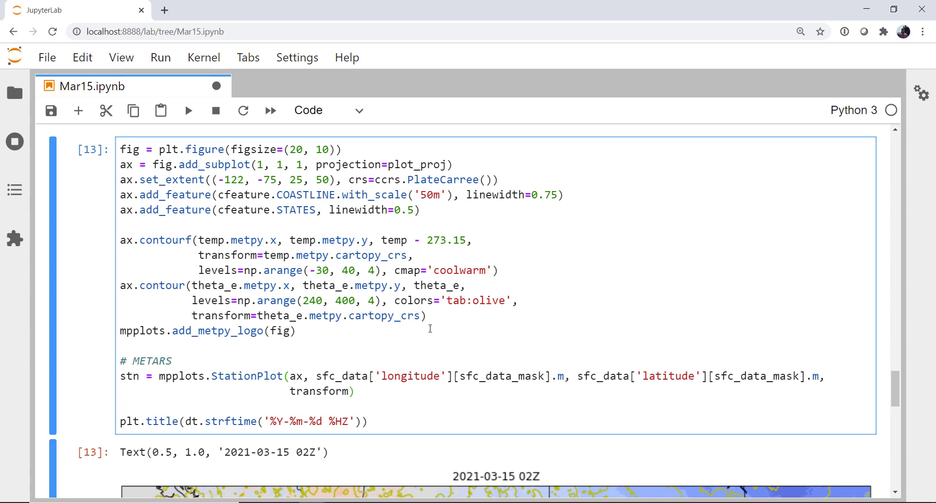
{"action": "type", "text": "=ccrs"}
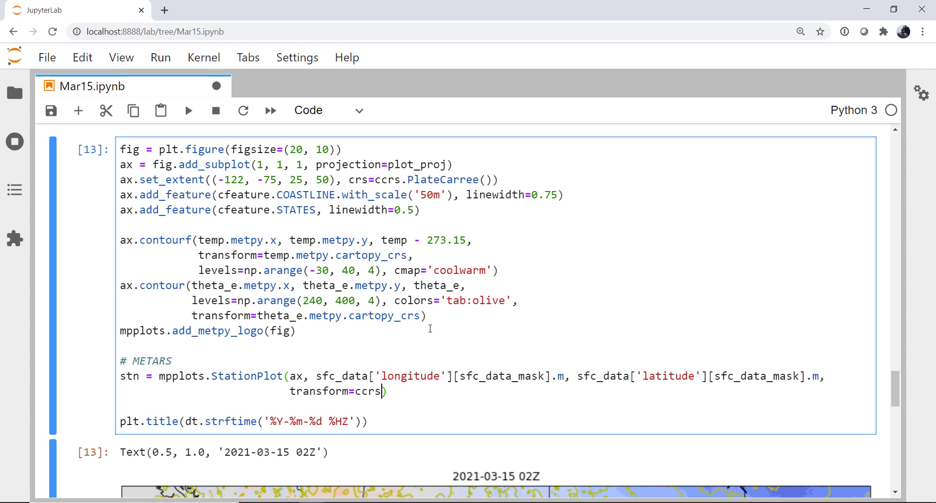
{"action": "type", "text": ".PlateCarree"}
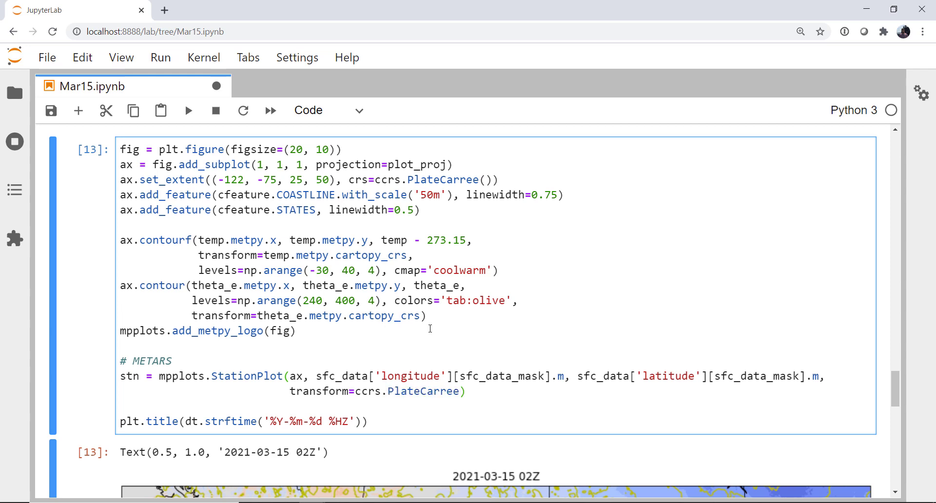
{"action": "type", "text": ", fontsiz)"}
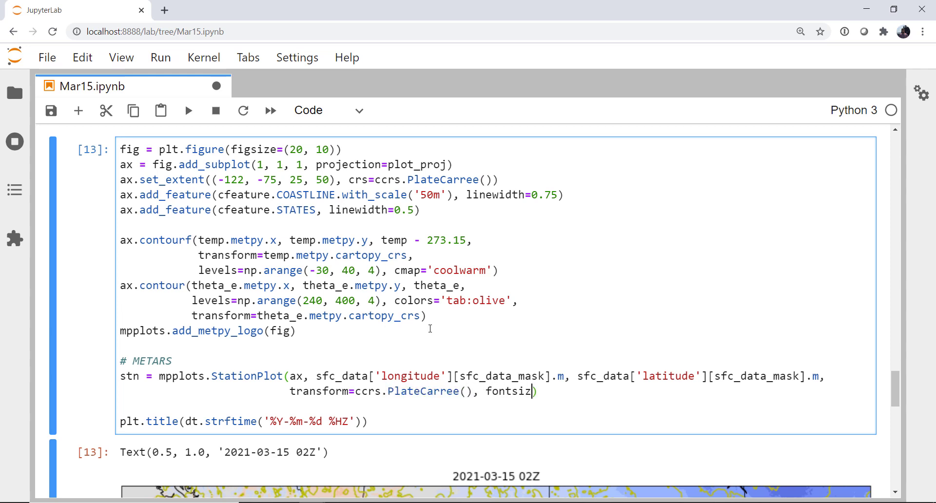
{"action": "type", "text": "e=11,"}
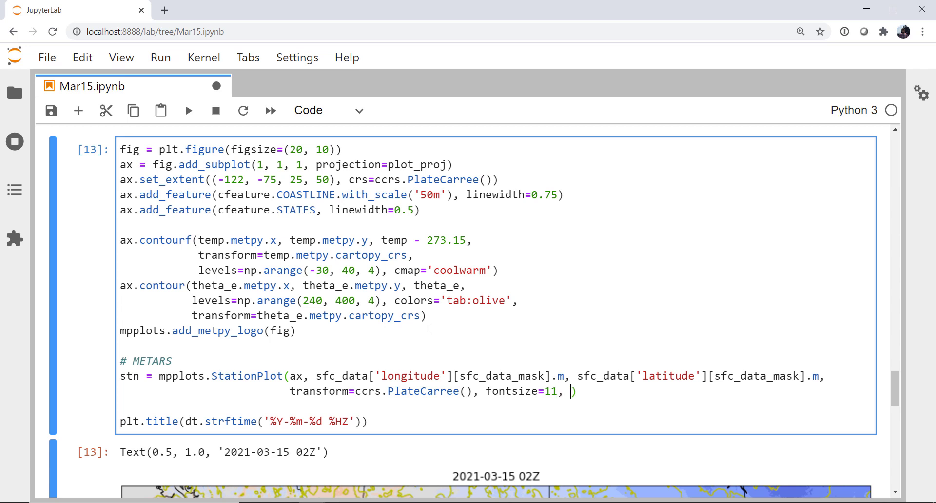
{"action": "type", "text": "zorder=10, clip_on"}
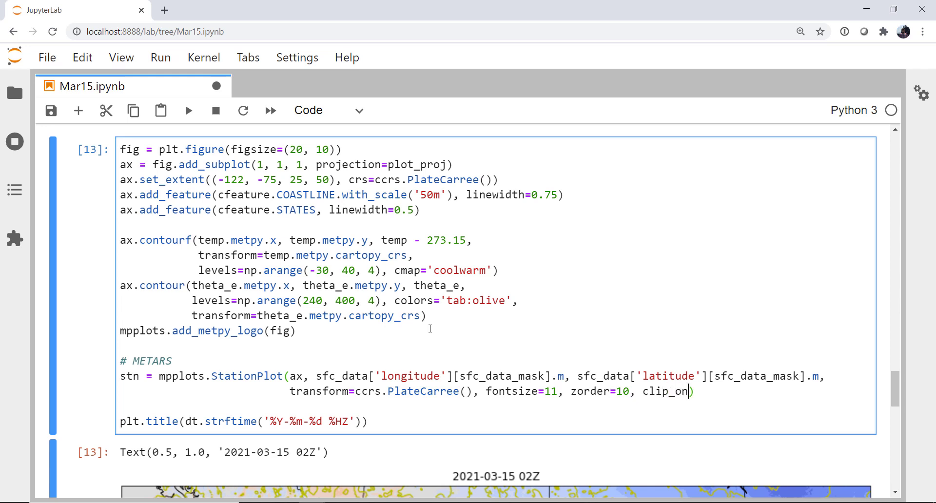
{"action": "type", "text": "True)"}
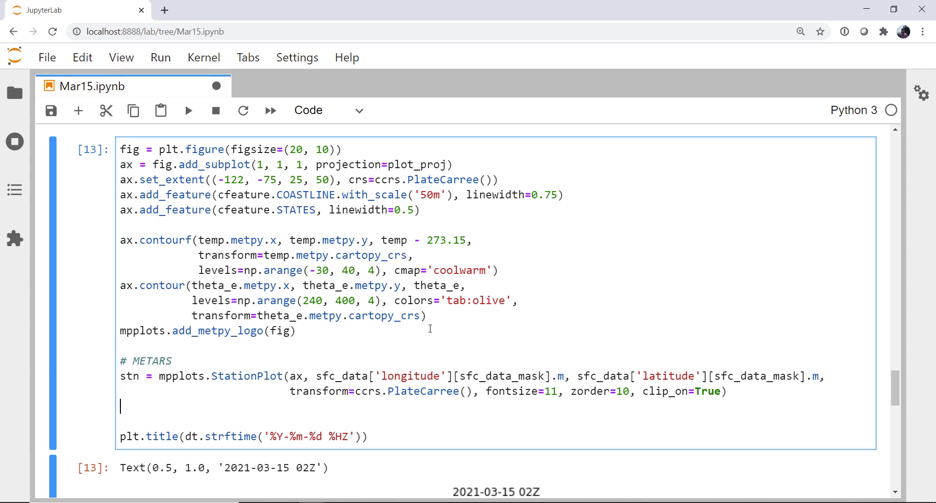
Add stn.plot_parameter('NW', masked air_temperature, color='red').
{"action": "type", "text": "stn.plot_"}
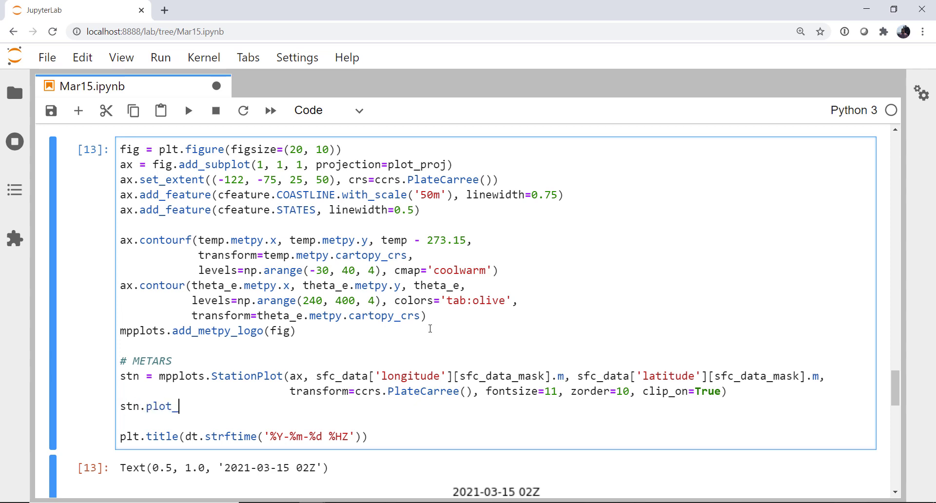
{"action": "type", "text": "parameter()"}
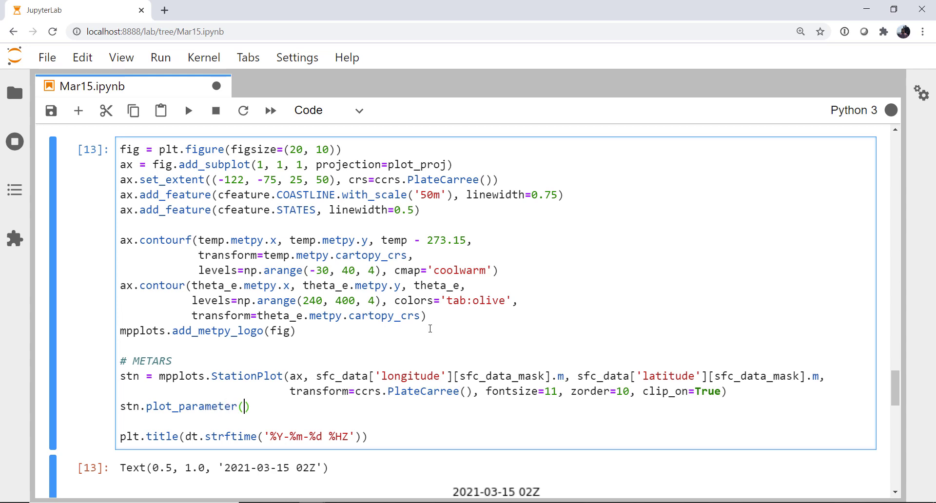
{"action": "type", "text": "'NW'"}
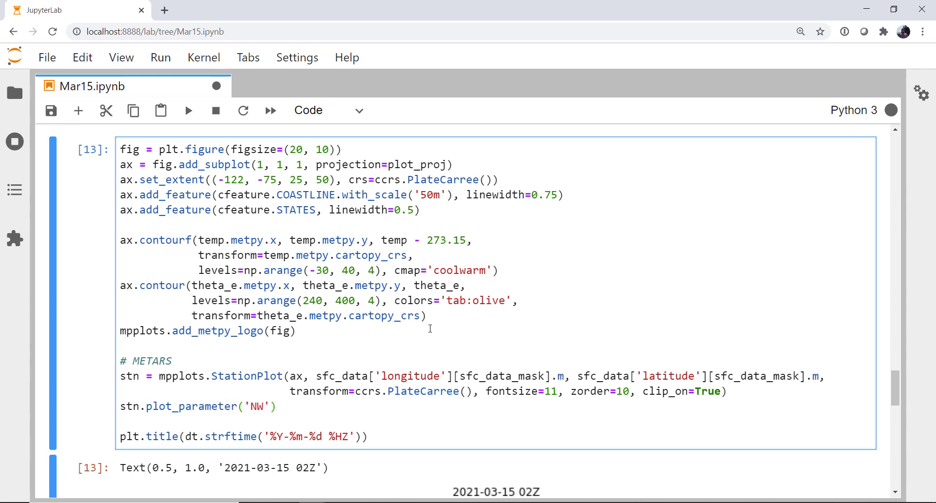
{"action": "type", "text": ", sfc"}
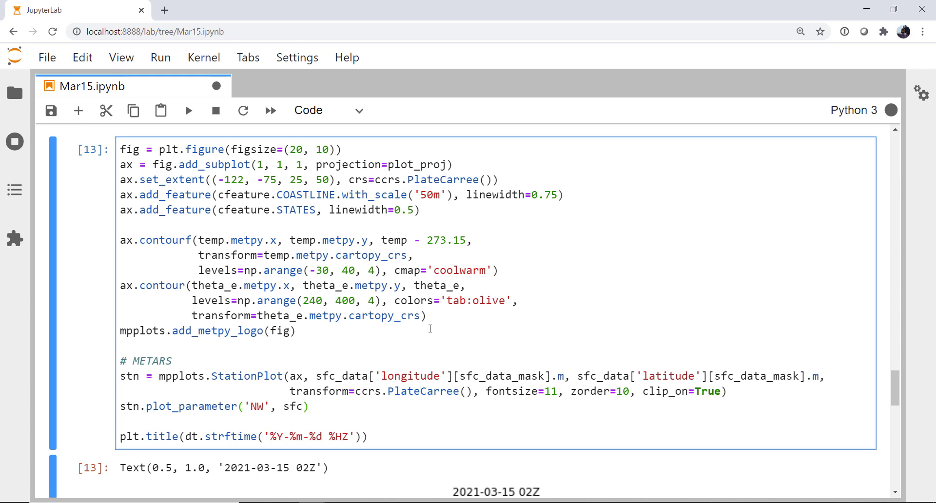
{"action": "type", "text": "sfc_data['ai'"}
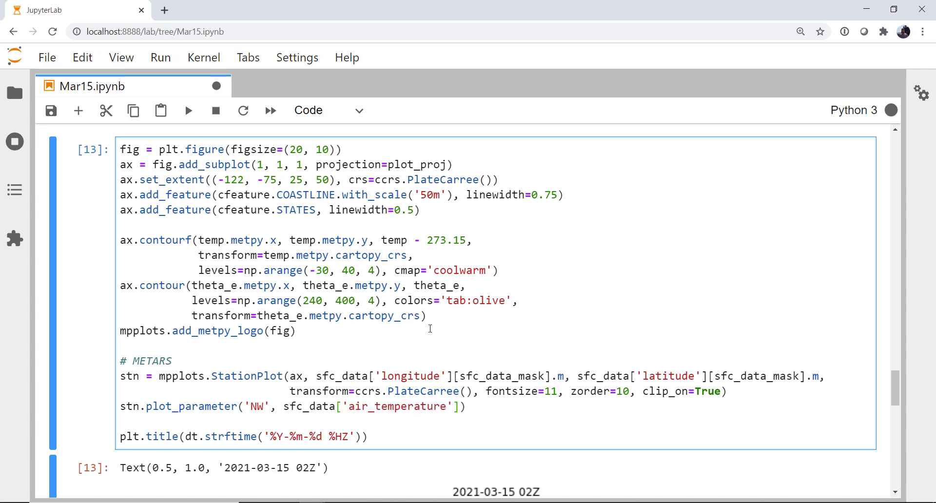
{"action": "type", "text": "sfc_data_mask"}
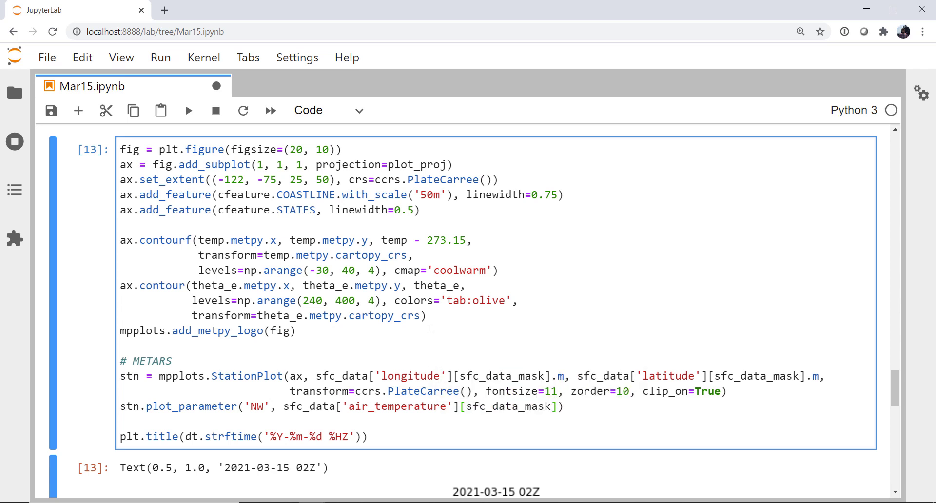
{"action": "type", "text": ", so"}
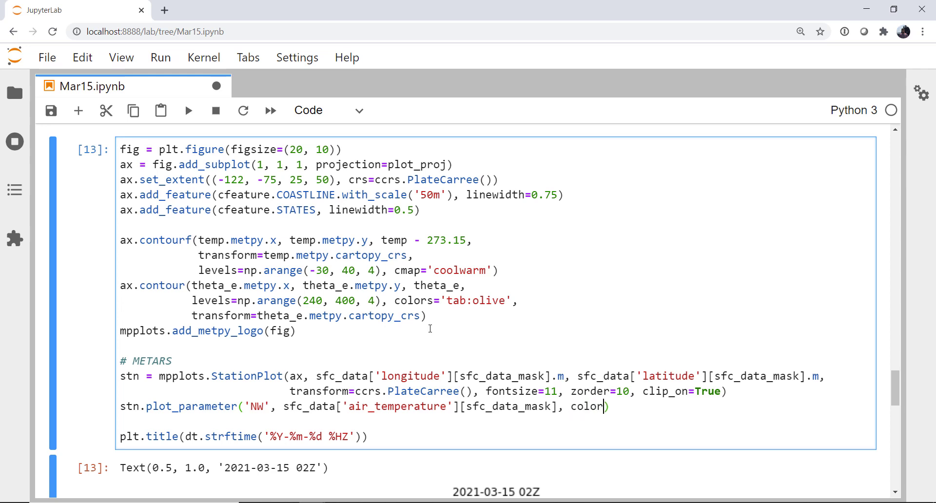
{"action": "type", "text": "='red',"}
{"action": "type", "text": "path_effects"}
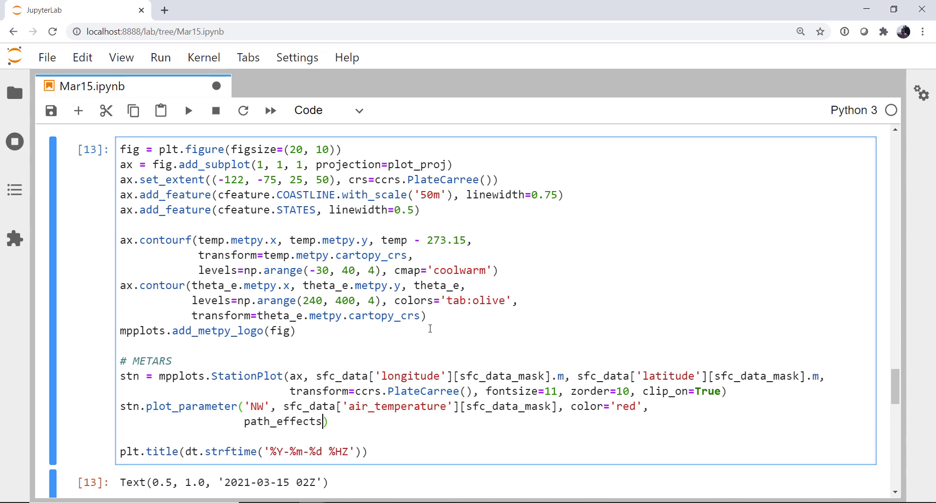
Give the temperature text a black withStroke outline with linewidth 1.
{"action": "type", "text": "=[]"}
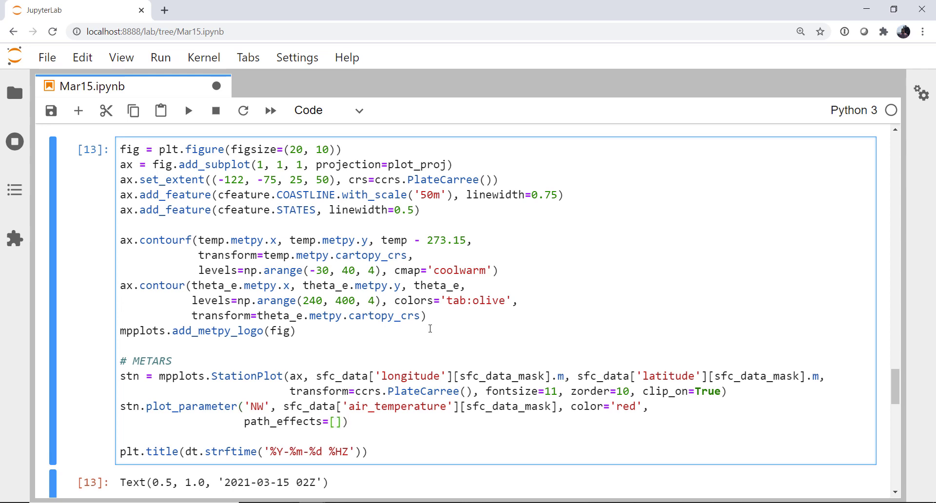
{"action": "type", "text": "withS"}
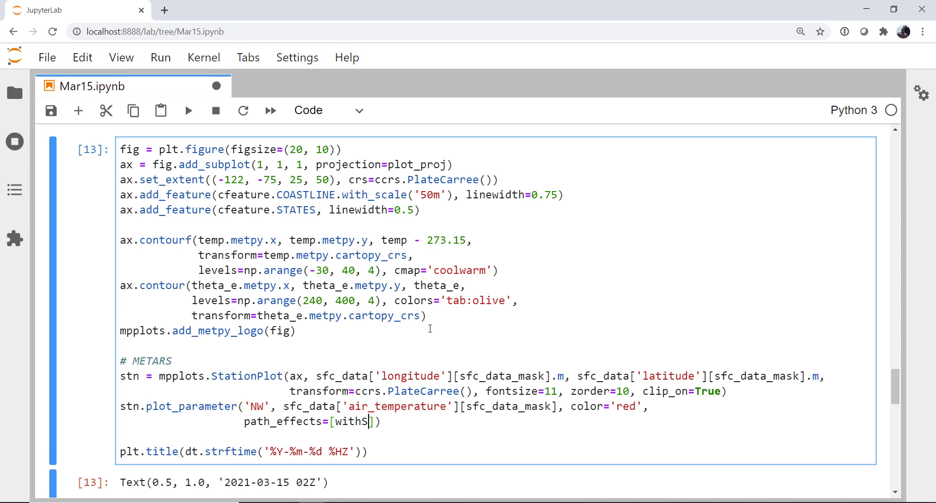
{"action": "type", "text": "troke"}
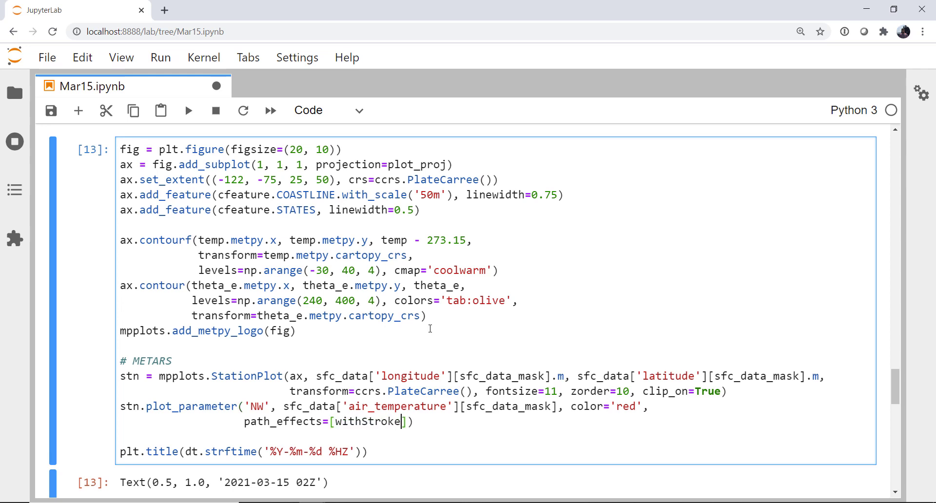
{"action": "type", "text": "(linewid)"}
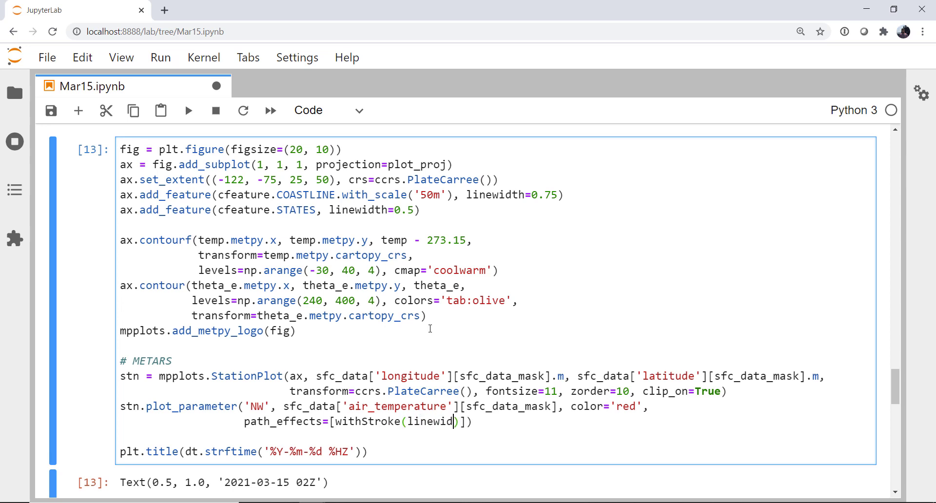
{"action": "type", "text": "=1"}
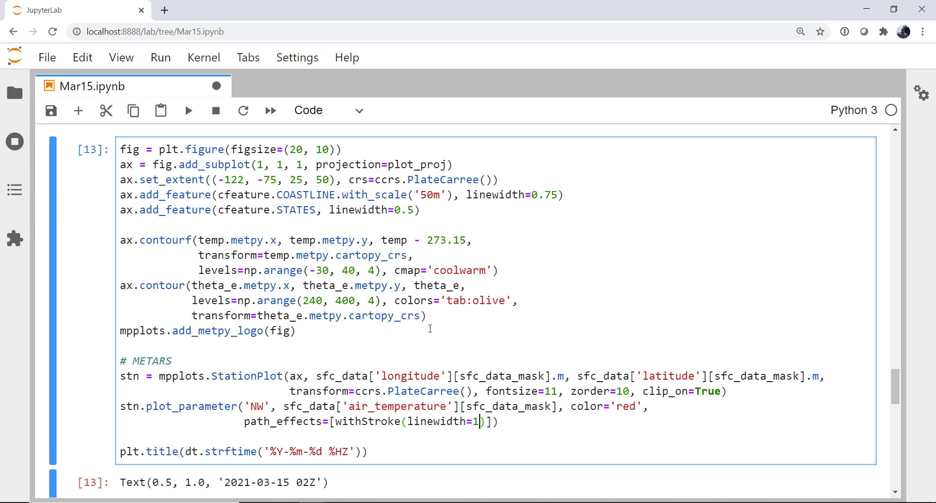
{"action": "type", "text": ", fore"}
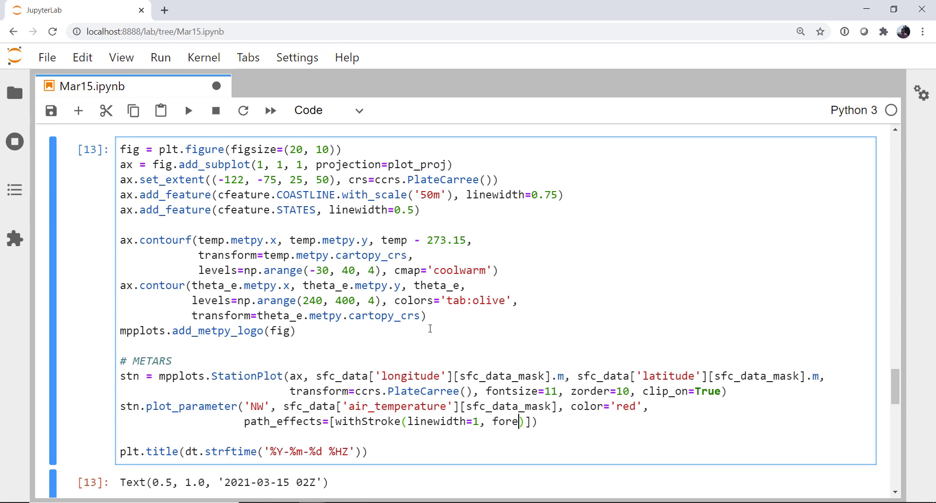
{"action": "type", "text": "ground='bl"}
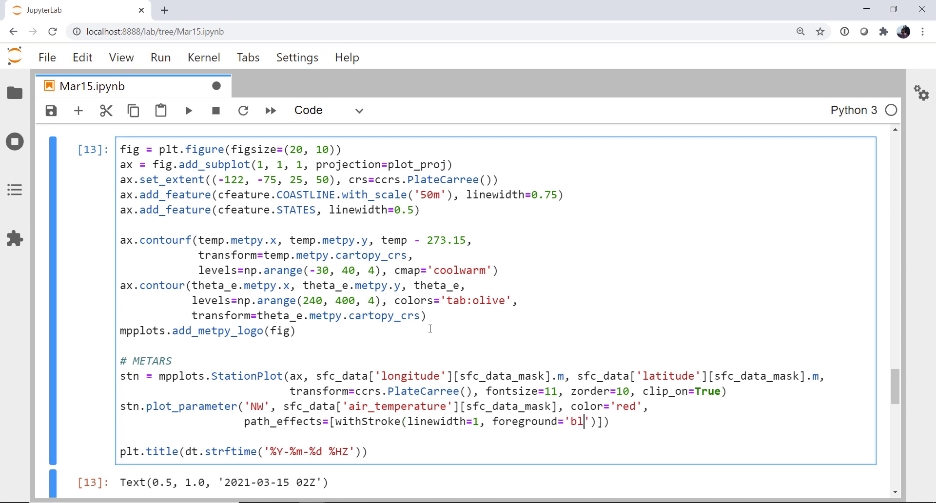
{"action": "type", "text": "ack"}
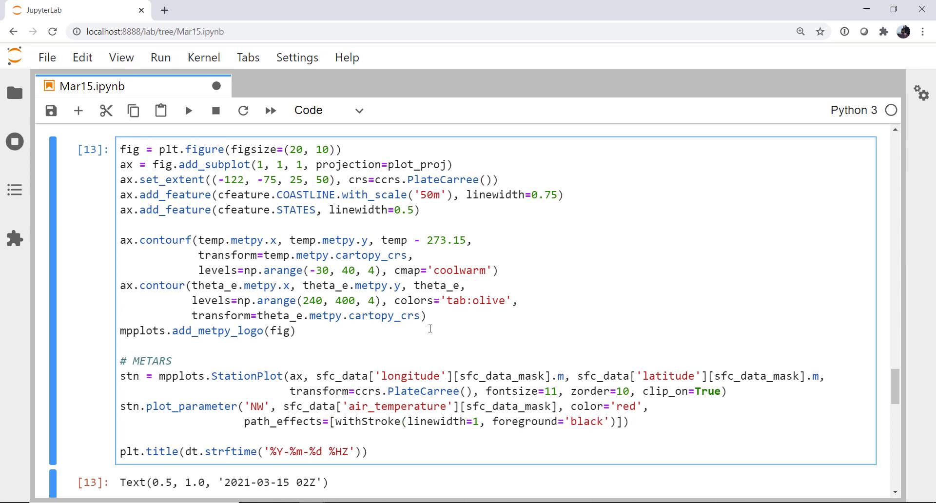
{"action": "mouse_move", "coordinate": [645, 422]}
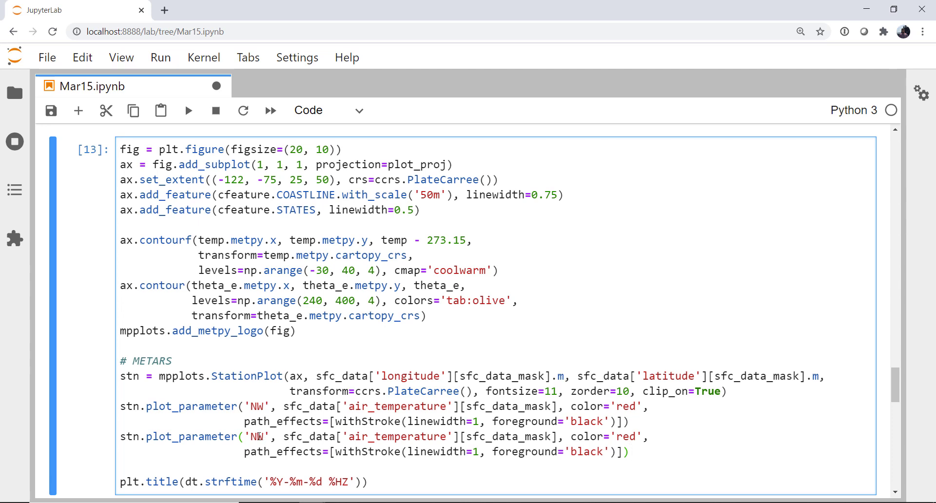
Make the second plot_parameter line place dew point at 'SW' in green.
{"action": "type", "text": "S"}
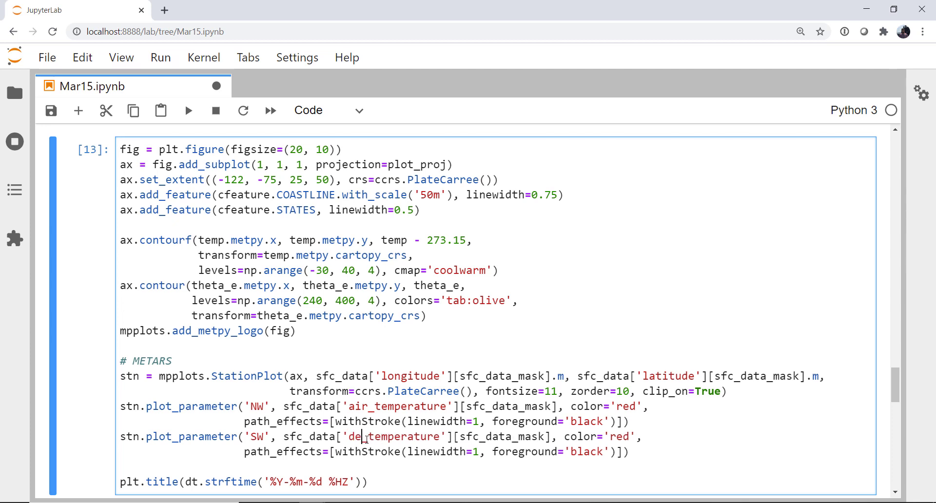
{"action": "type", "text": "w_point"}
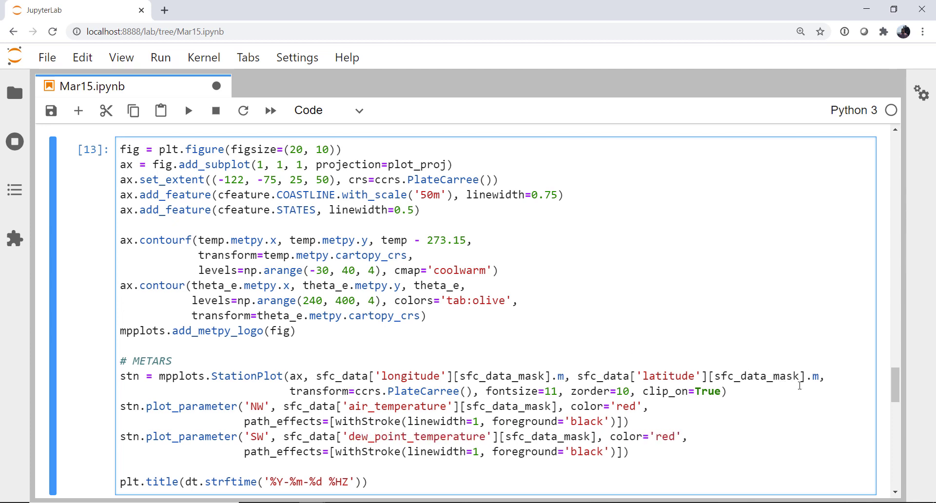
{"action": "double_click", "coordinate": [665, 437]}
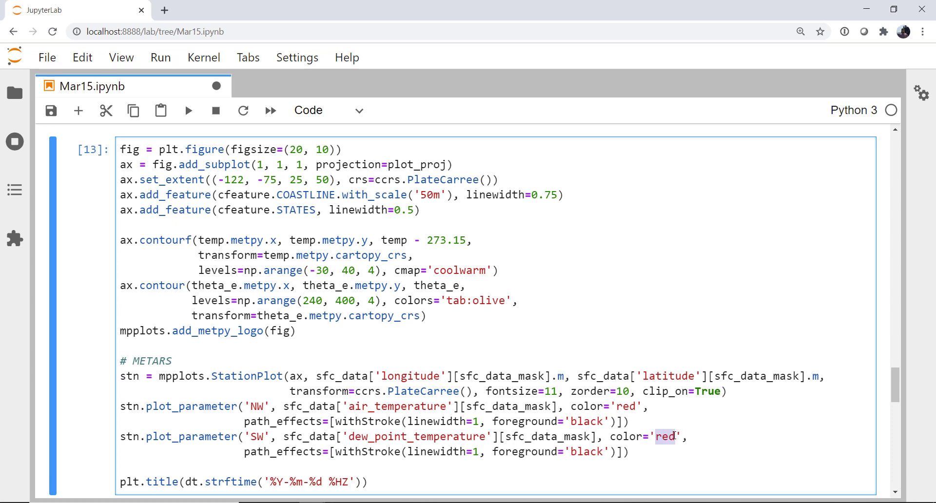
{"action": "type", "text": "green"}
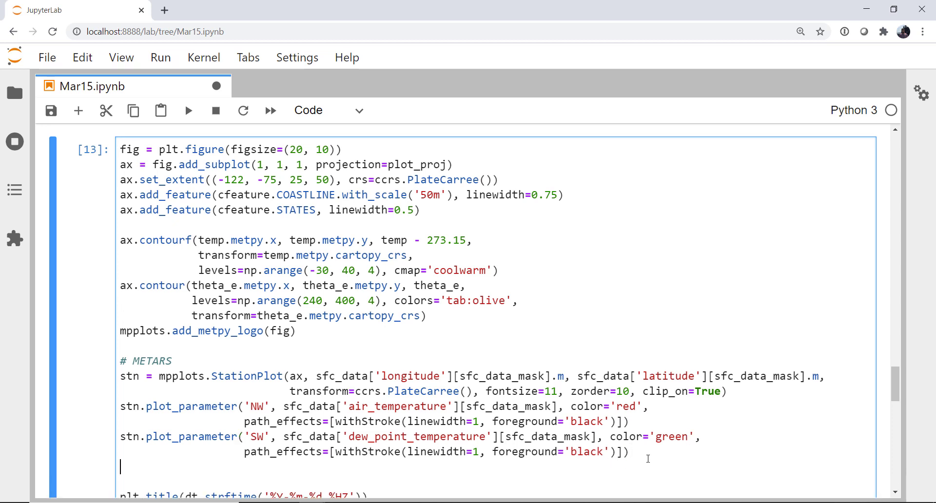
Add stn.plot_symbol('C', sfc_data['cloud_coverage'][sfc_data_mask], mpplots.sky_cover) on a new line.
{"action": "type", "text": "stn."}
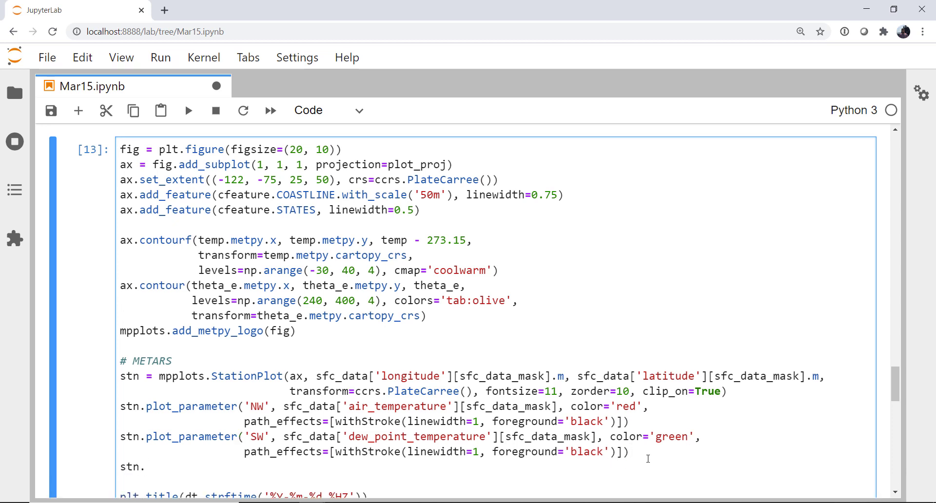
{"action": "type", "text": "plot_"}
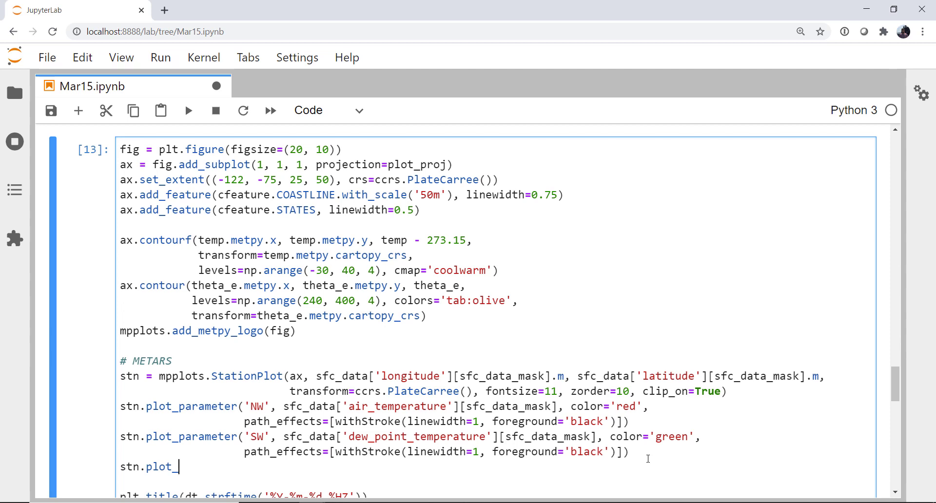
{"action": "type", "text": "symbol()"}
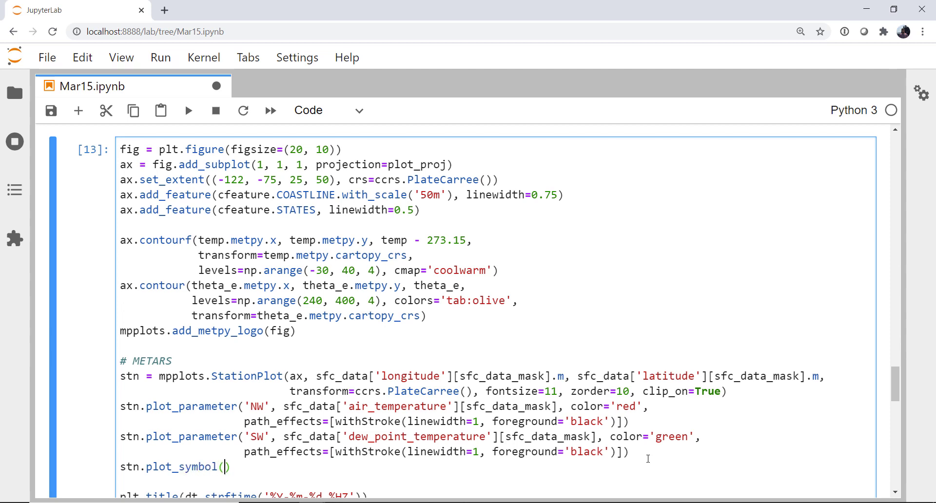
{"action": "type", "text": "'C'"}
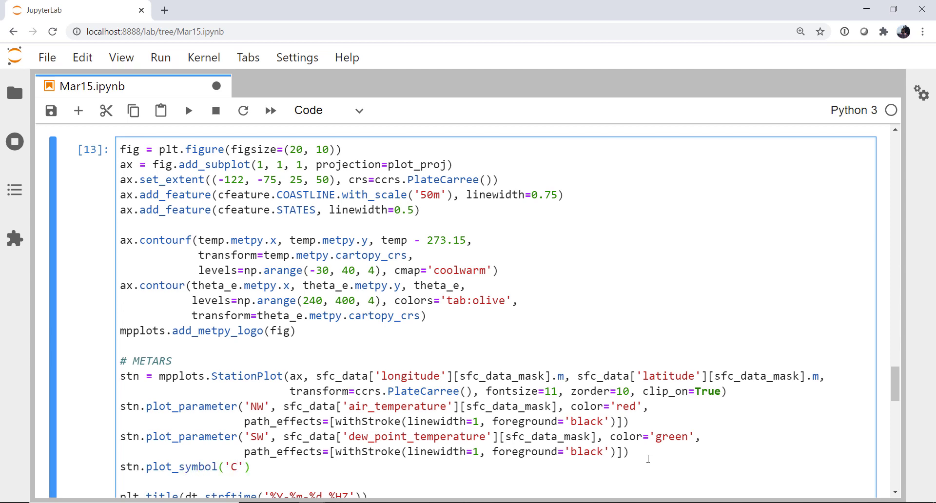
{"action": "type", "text": ", sfc_data['cloud_cov"}
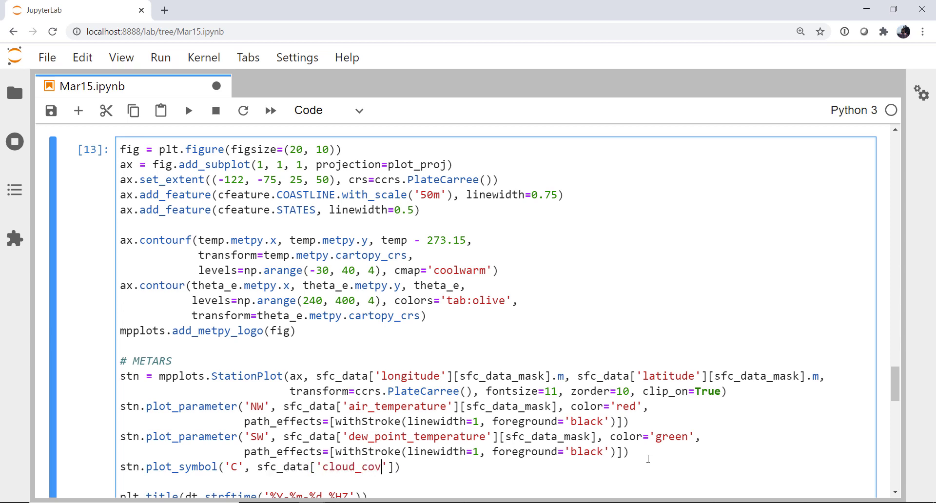
{"action": "type", "text": "erage"}
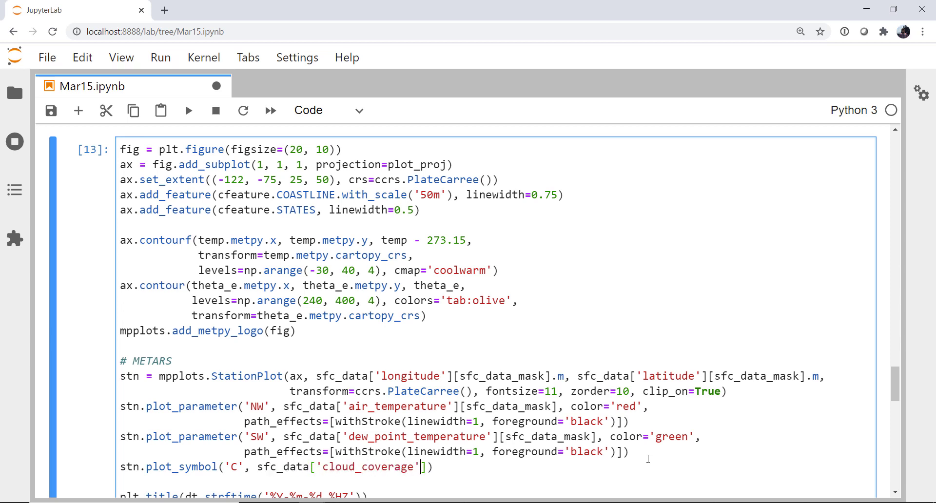
{"action": "type", "text": "sfc_data_mask], mpplot"}
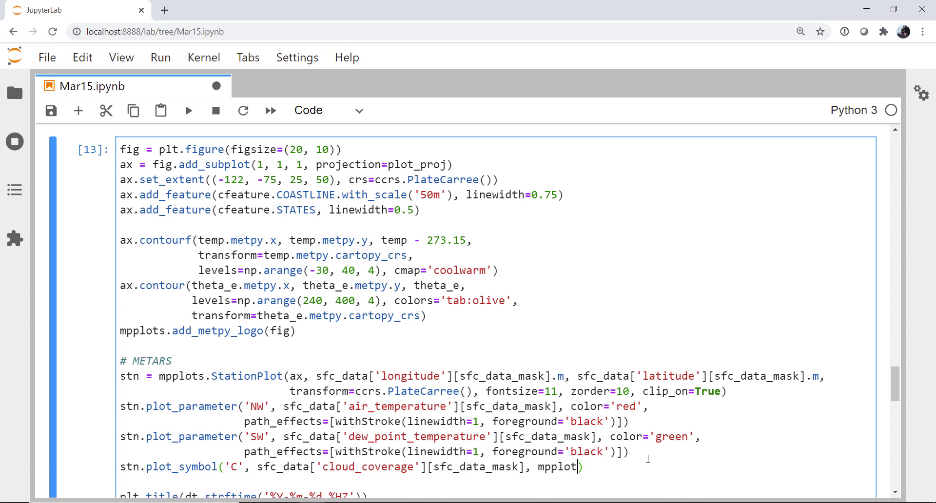
{"action": "type", "text": ".sky_colo"}
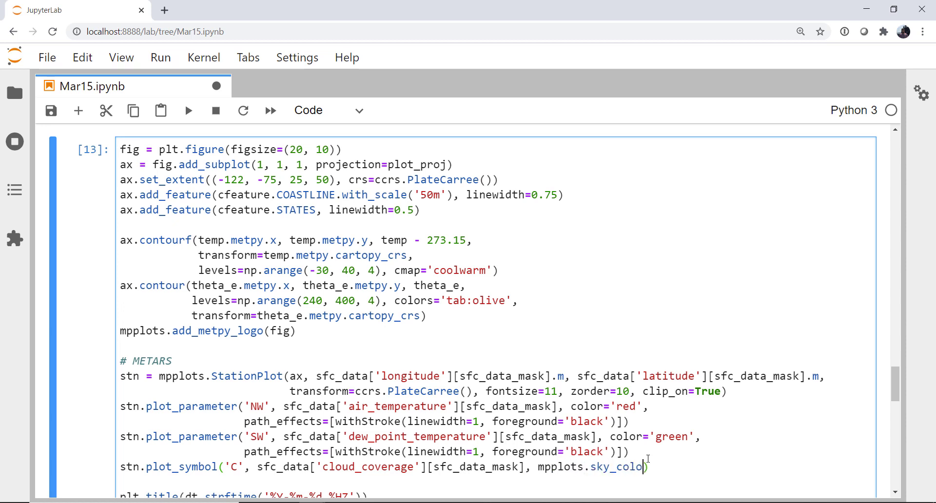
{"action": "type", "text": "ver"}
{"action": "type", "text": "s"}
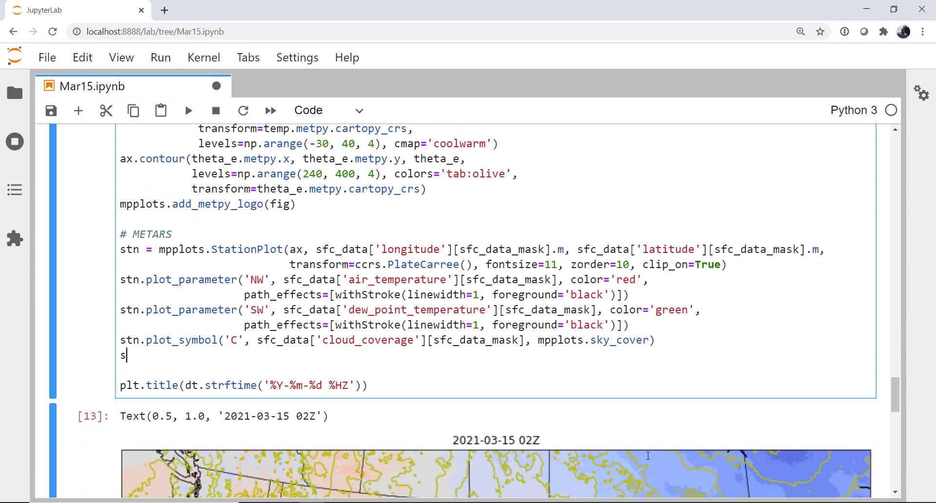
Add stn.plot_barb with masked sfc_data['u'] and sfc_data['v'], then run the cell.
{"action": "type", "text": "tn.plot_barb"}
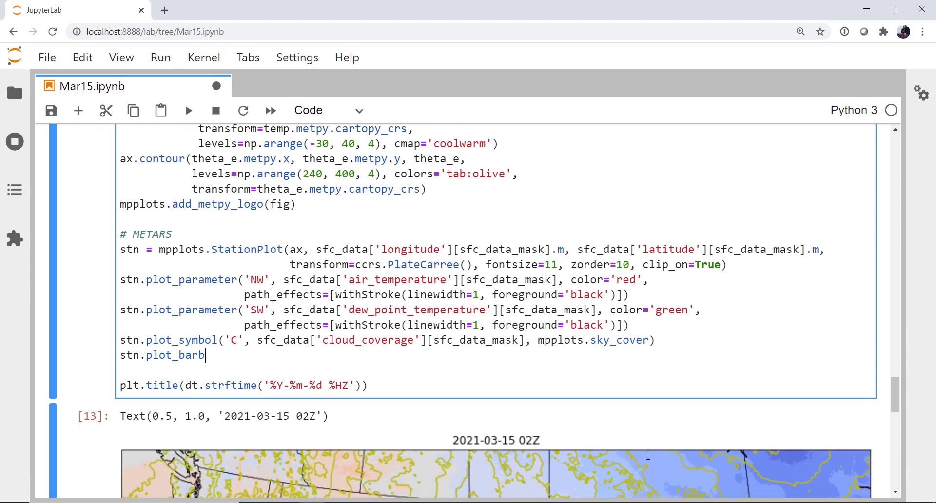
{"action": "type", "text": "()"}
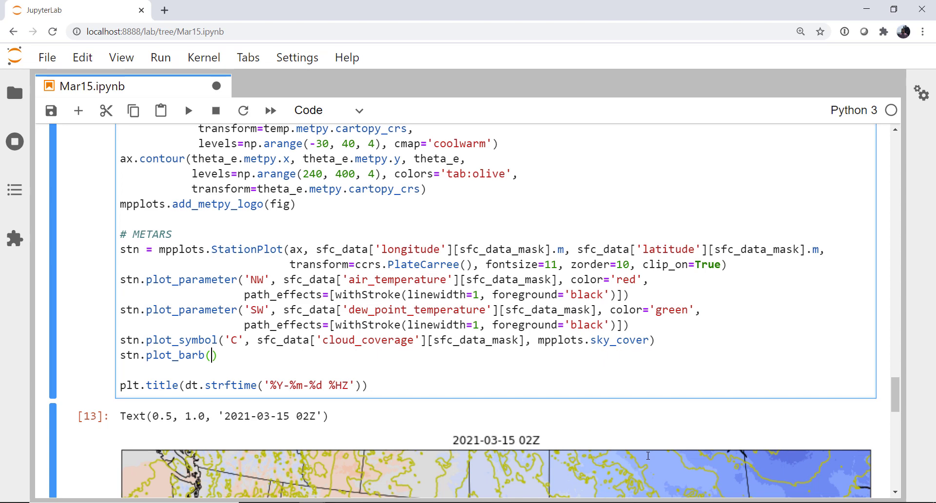
{"action": "type", "text": "sfc_data['u';"}
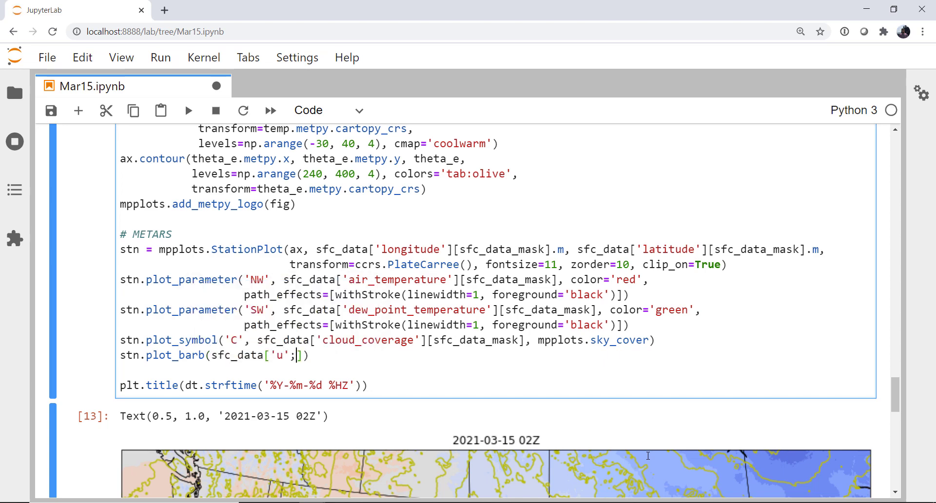
{"action": "type", "text": "[s"}
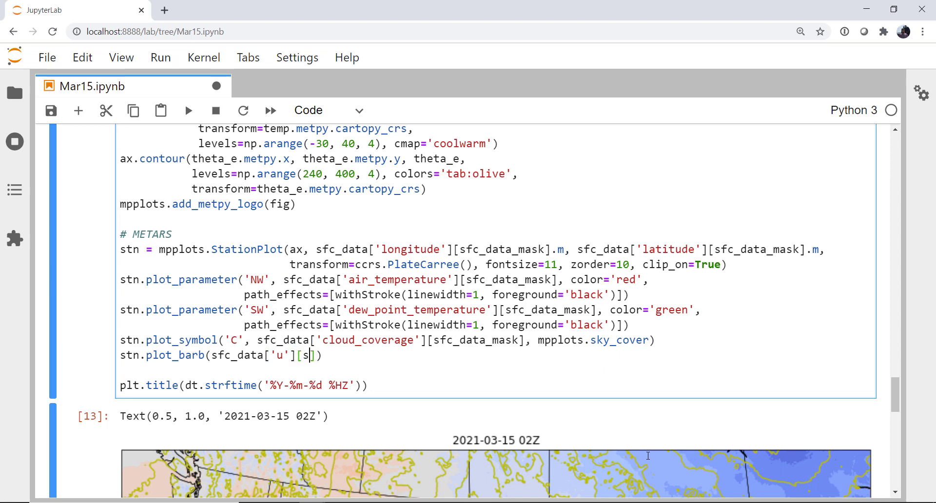
{"action": "type", "text": "fc_data_mask], sfc_data['v"}
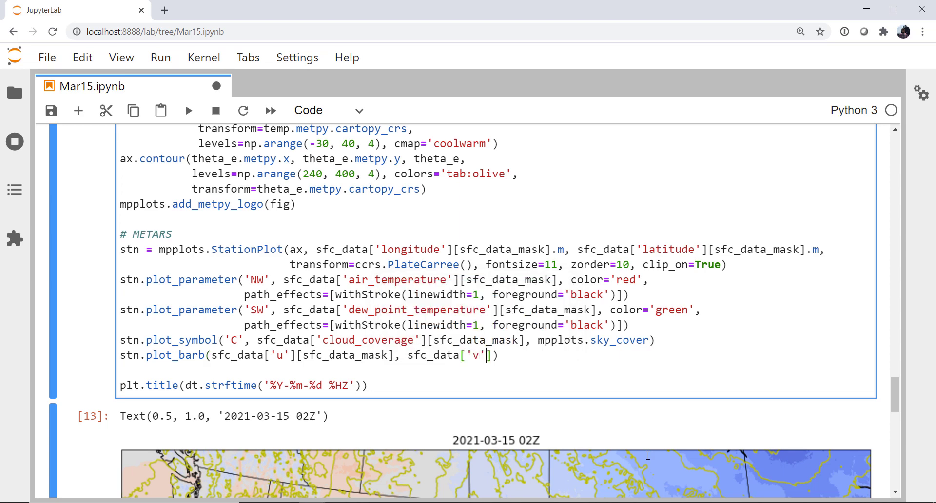
{"action": "type", "text": "[sf"}
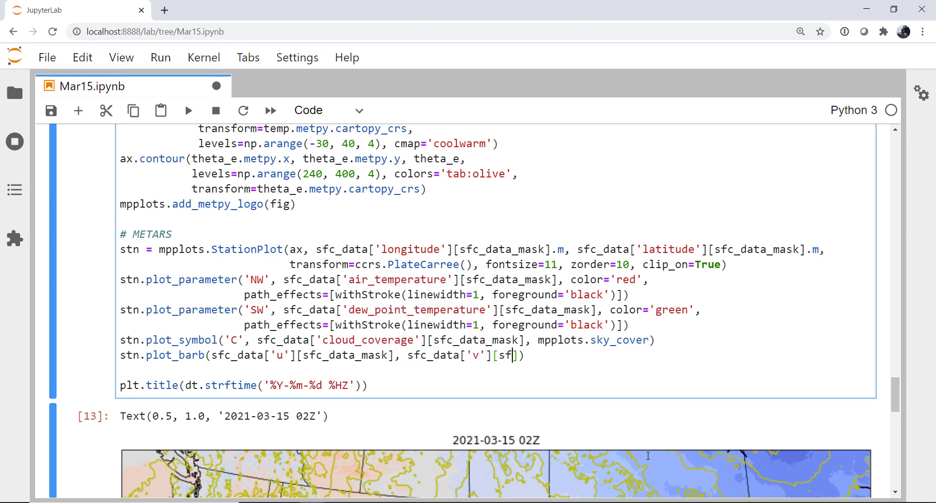
{"action": "type", "text": "c_data_mask]"}
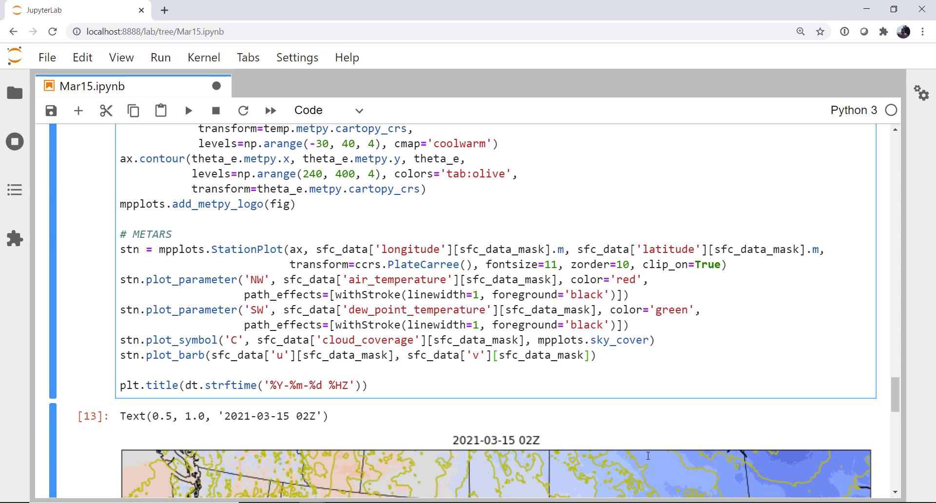
{"action": "left_click", "coordinate": [590, 355]}
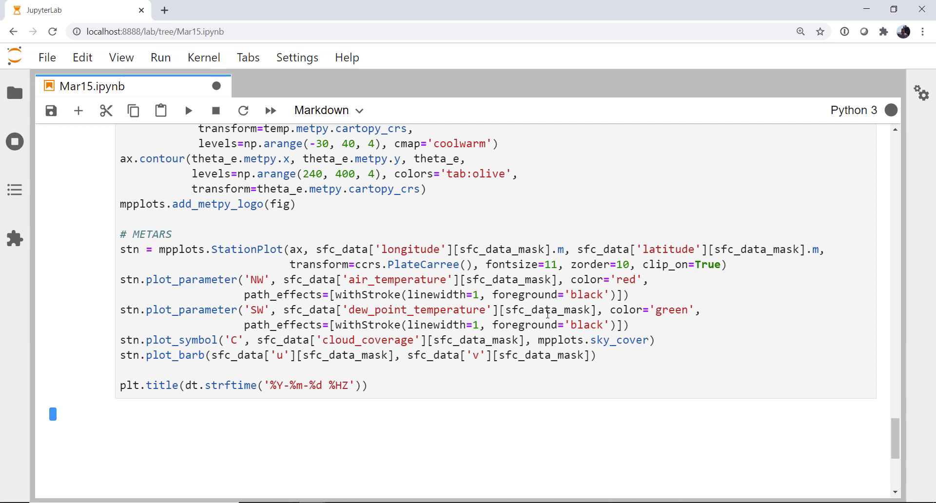
{"action": "left_click", "coordinate": [187, 111]}
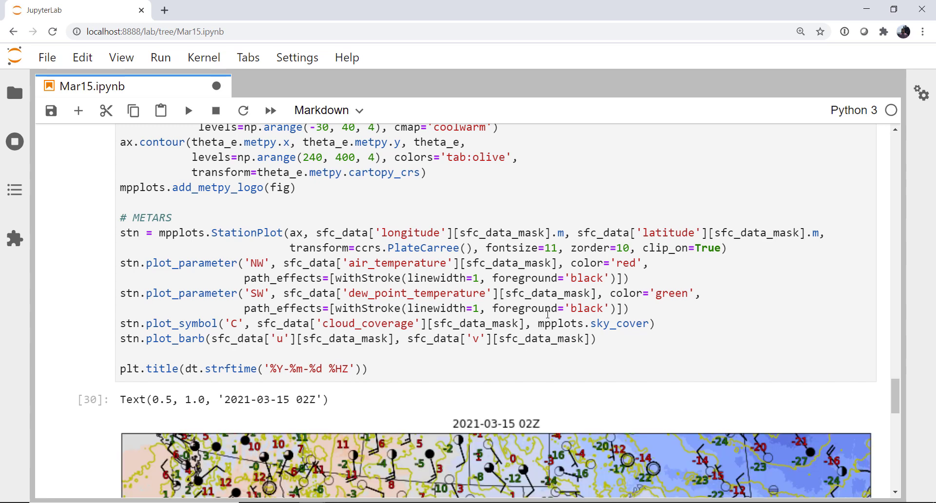
{"action": "scroll", "scroll_direction": "down", "scroll_amount": 3}
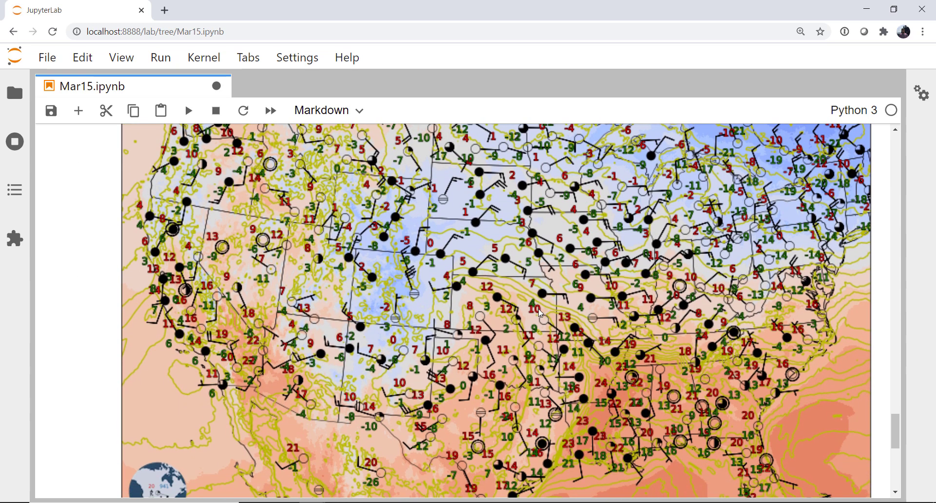
{"action": "mouse_move", "coordinate": [402, 261]}
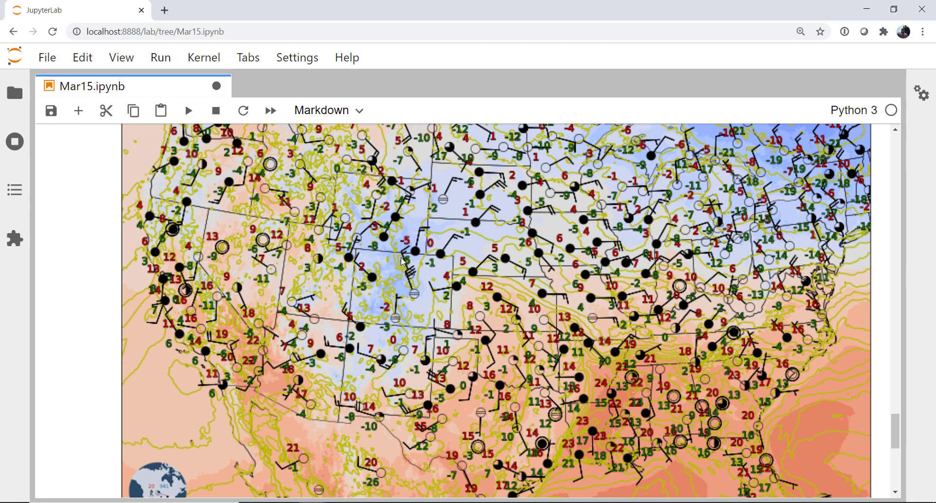
{"action": "mouse_move", "coordinate": [489, 282]}
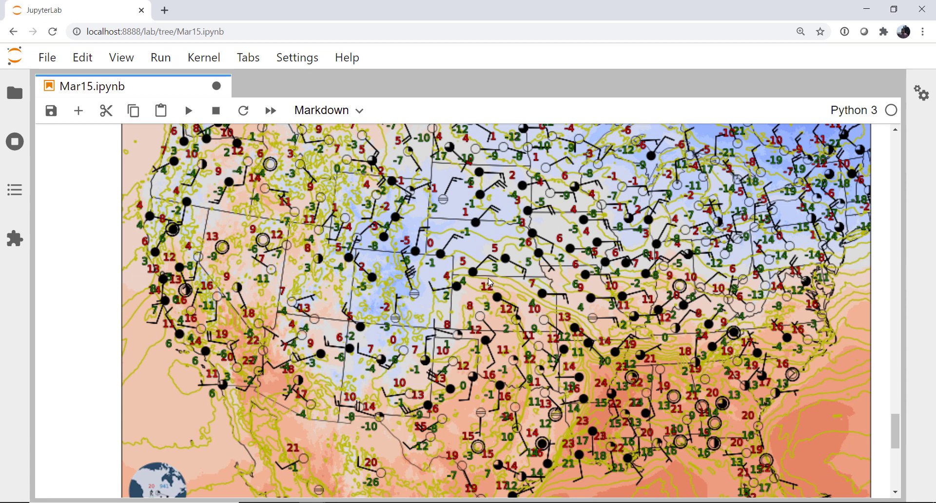
{"action": "mouse_move", "coordinate": [407, 332]}
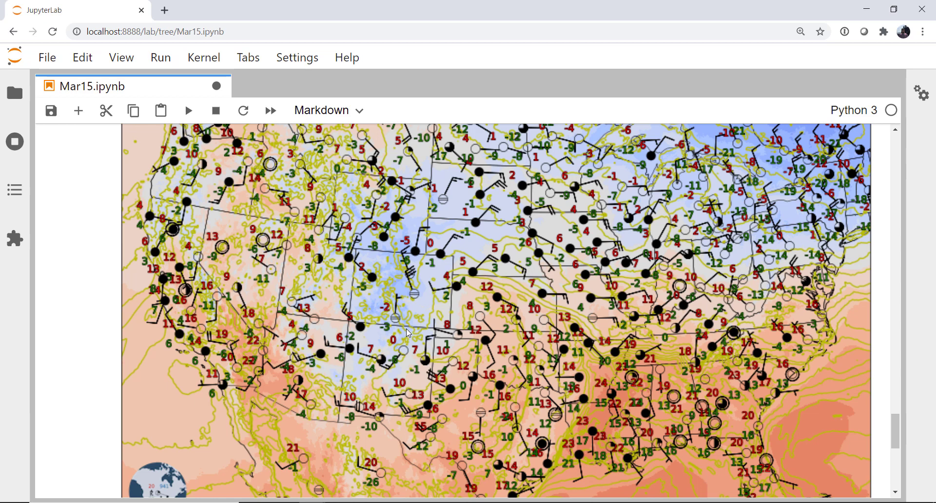
{"action": "mouse_move", "coordinate": [504, 322]}
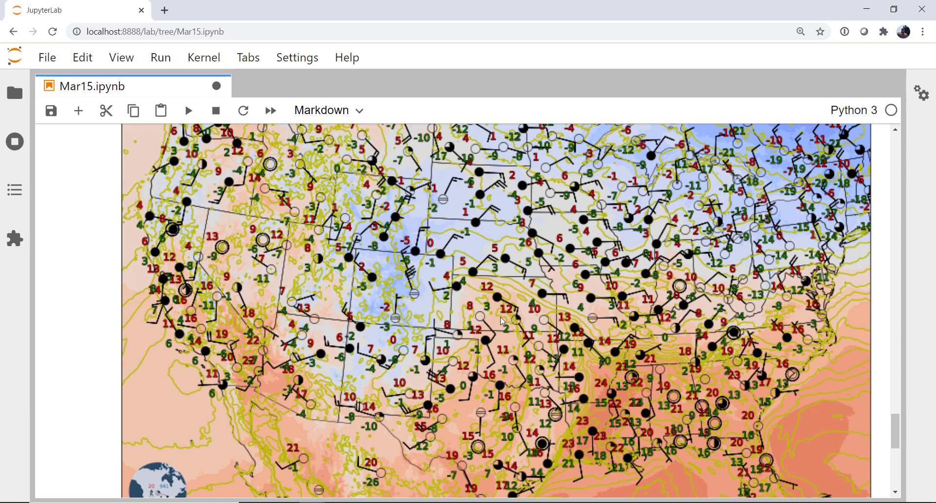
{"action": "mouse_move", "coordinate": [623, 436]}
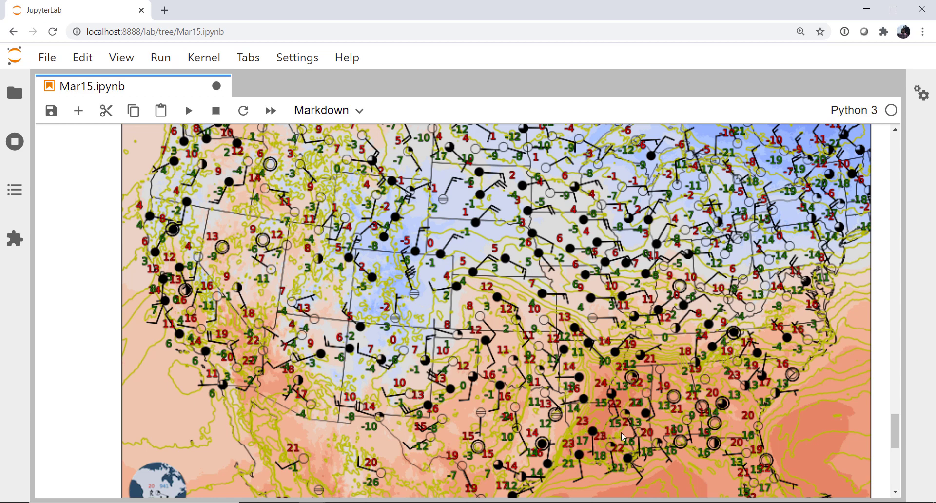
{"action": "mouse_move", "coordinate": [520, 288]}
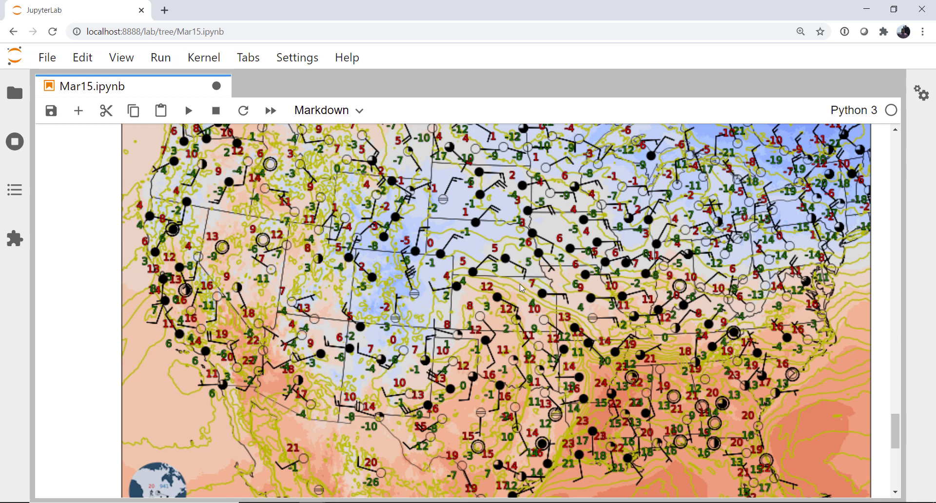